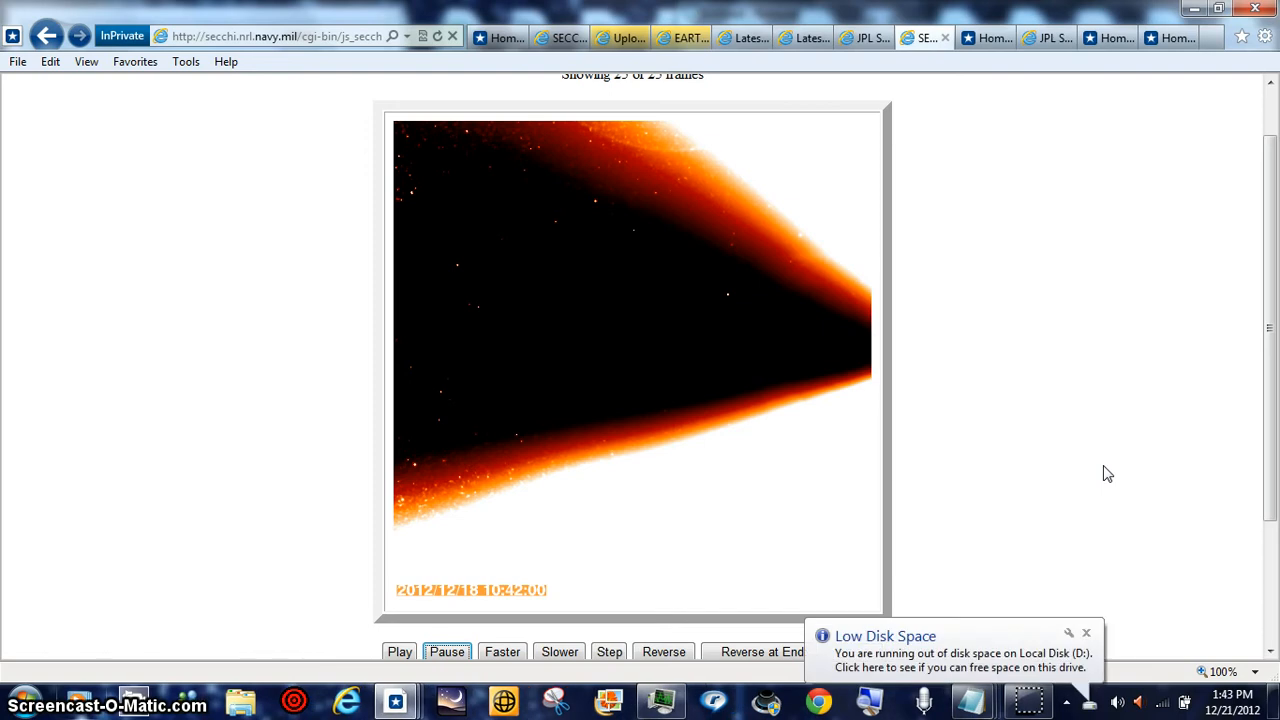
mouse_move(1095, 615)
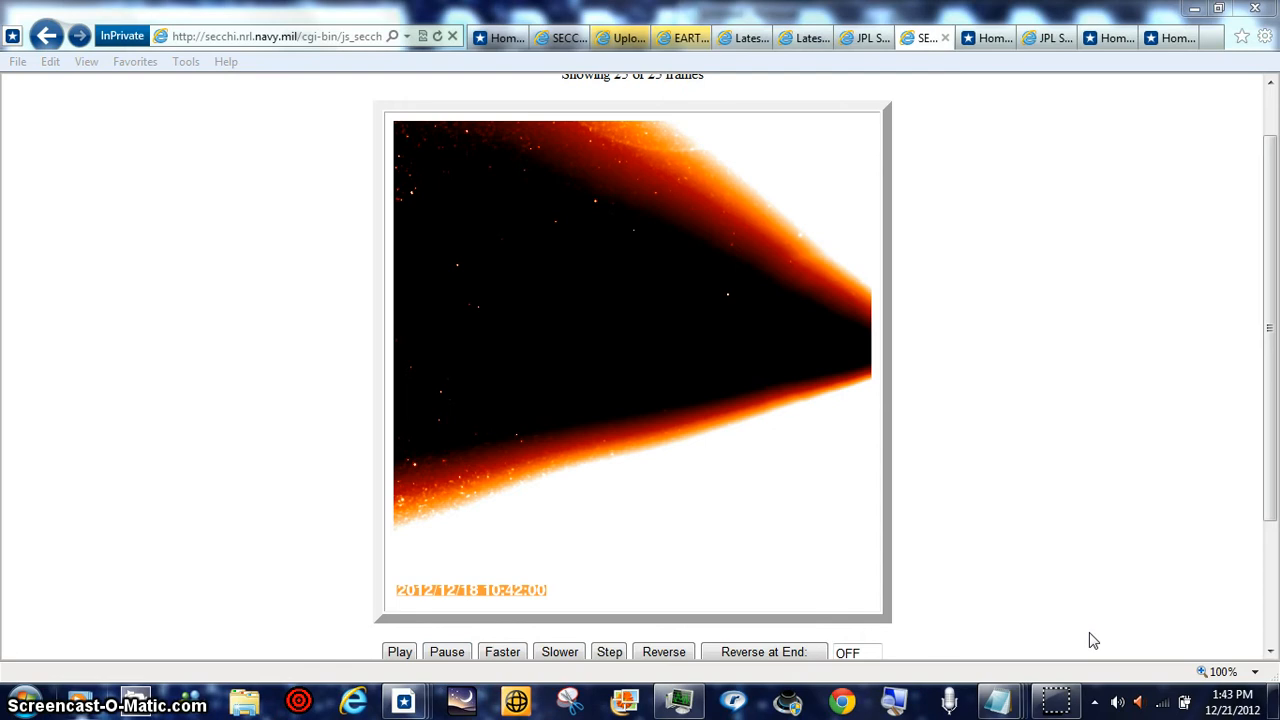
mouse_move(1133, 307)
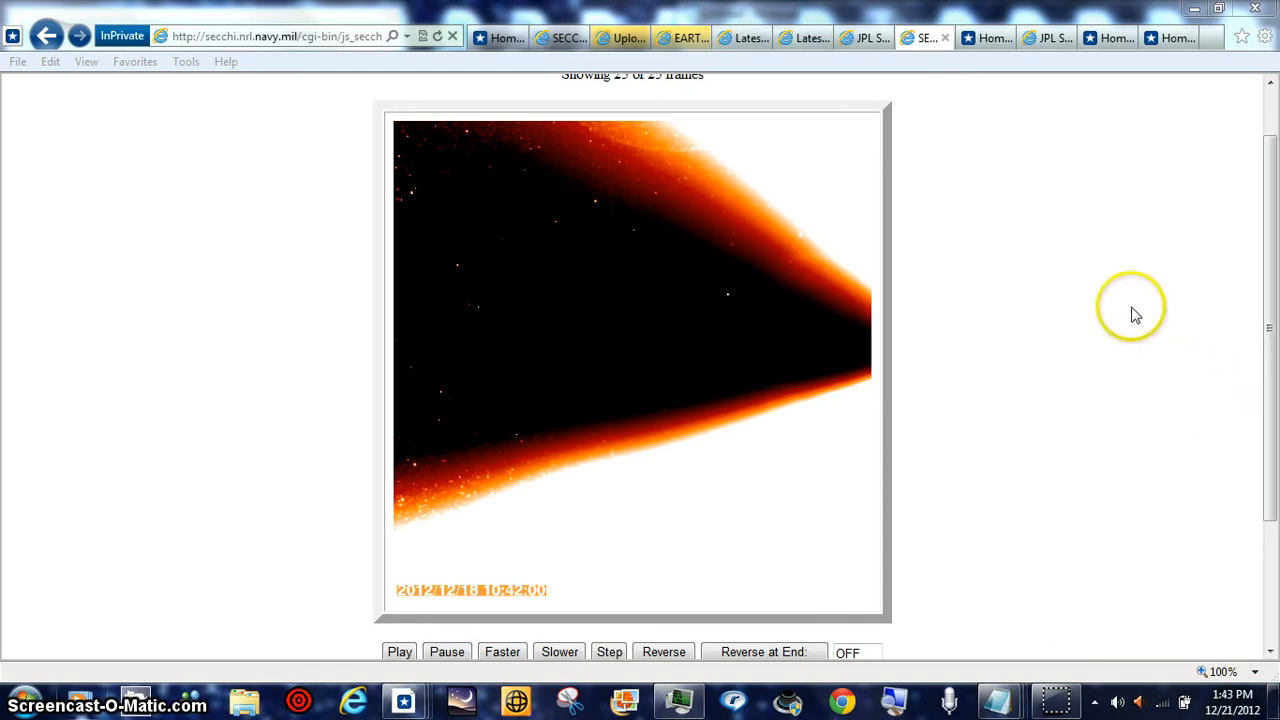
mouse_move(1135, 315)
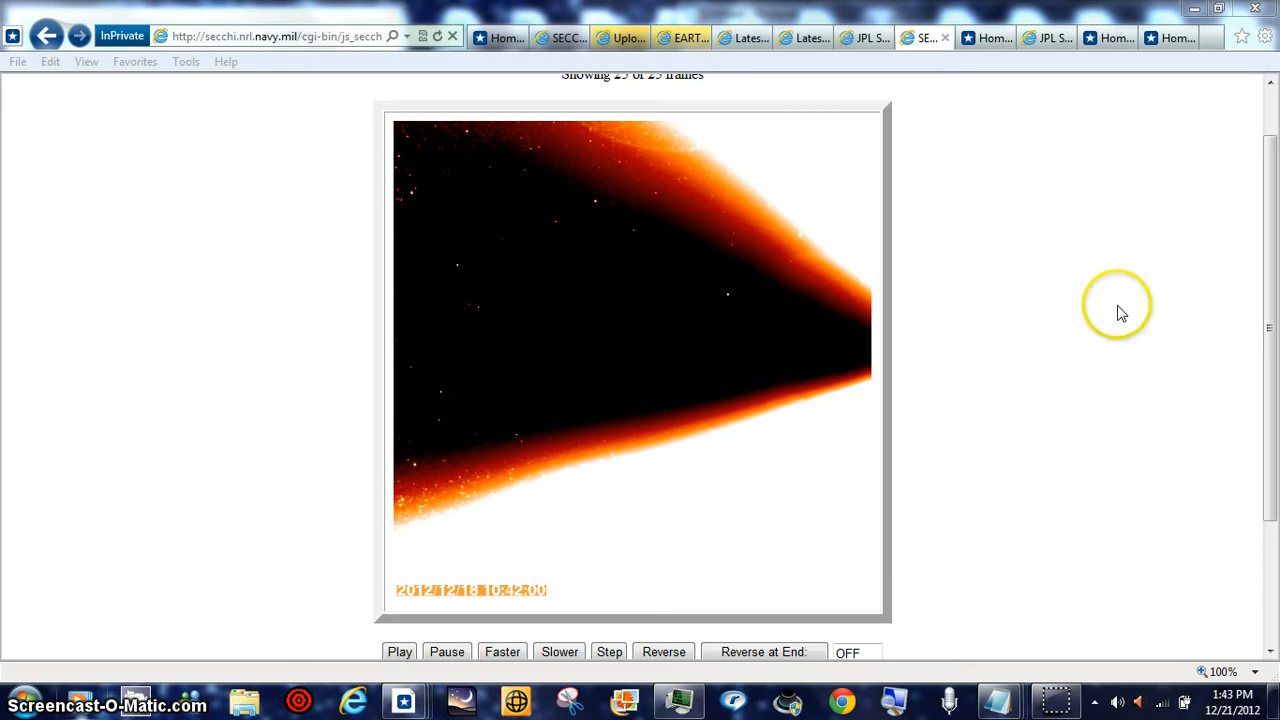
mouse_move(588, 300)
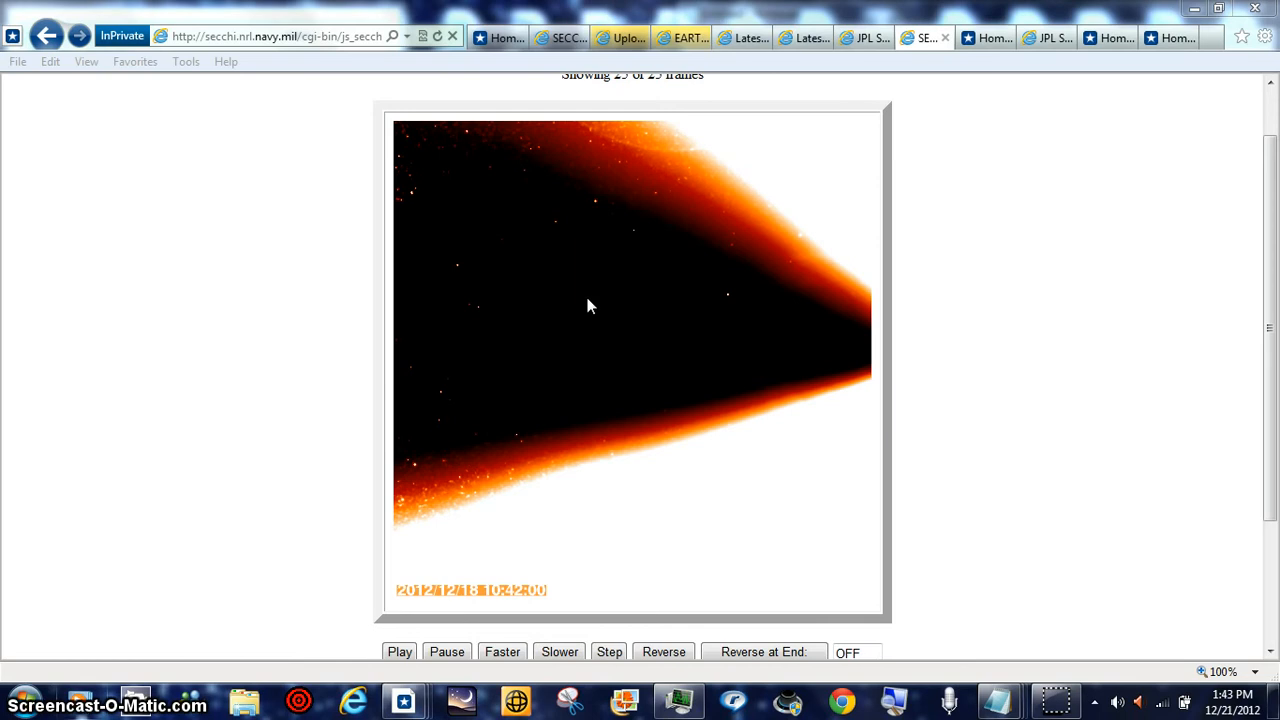
mouse_move(952, 277)
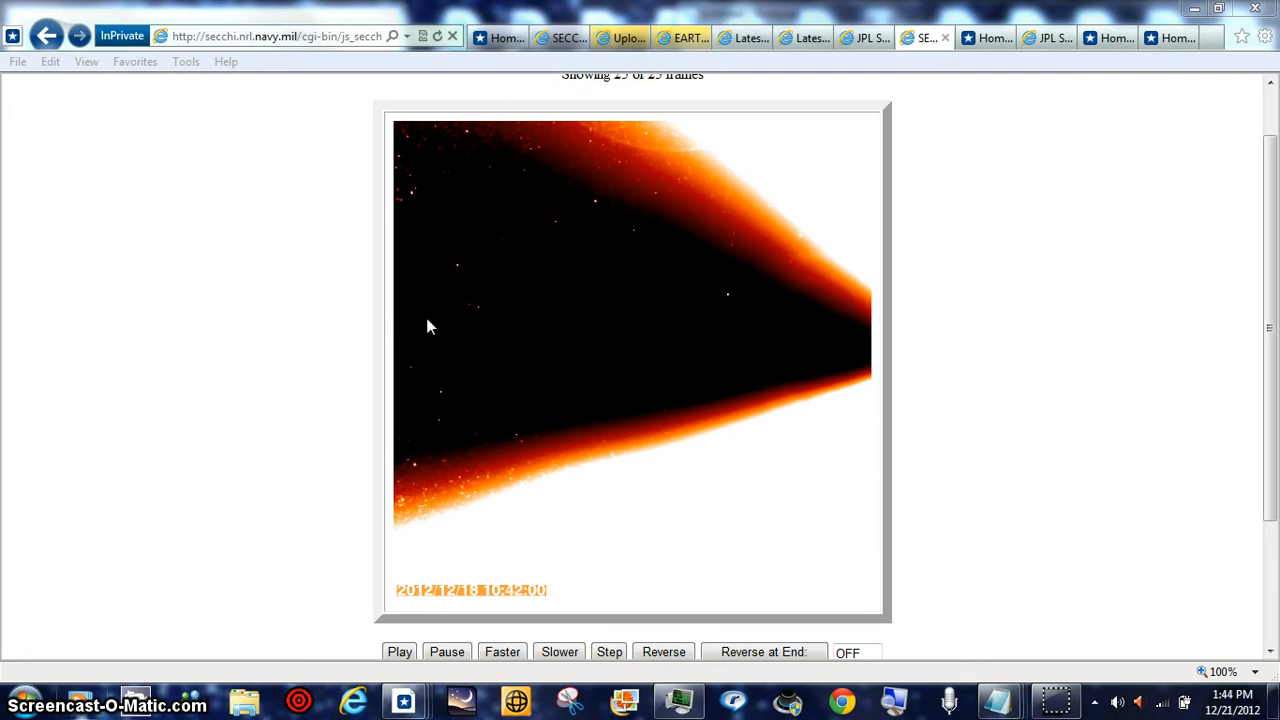
mouse_move(965, 340)
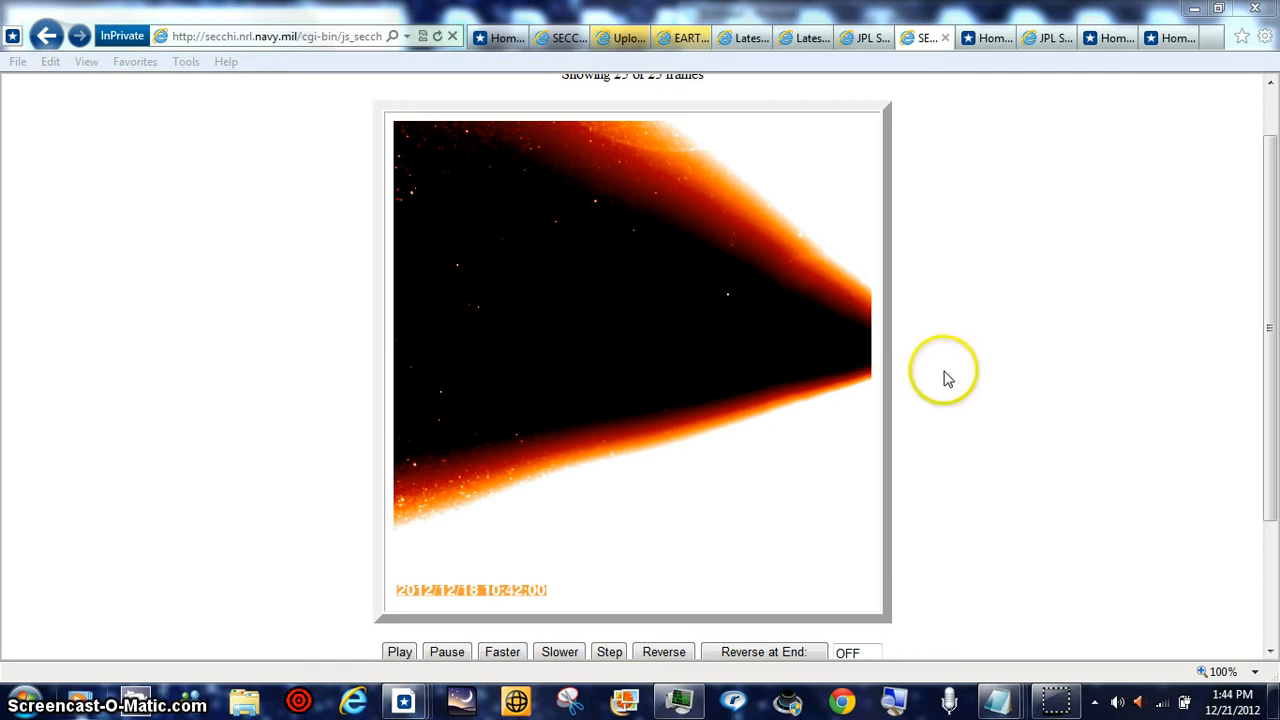
mouse_move(917, 345)
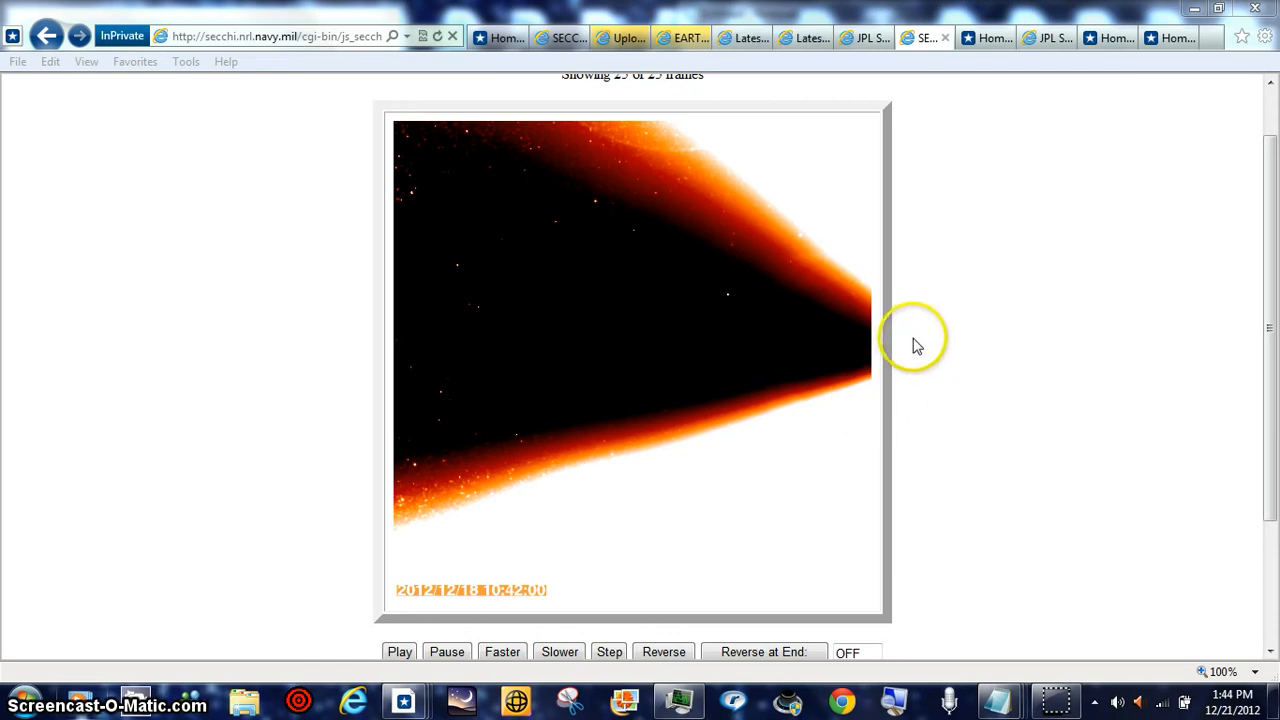
mouse_move(793, 525)
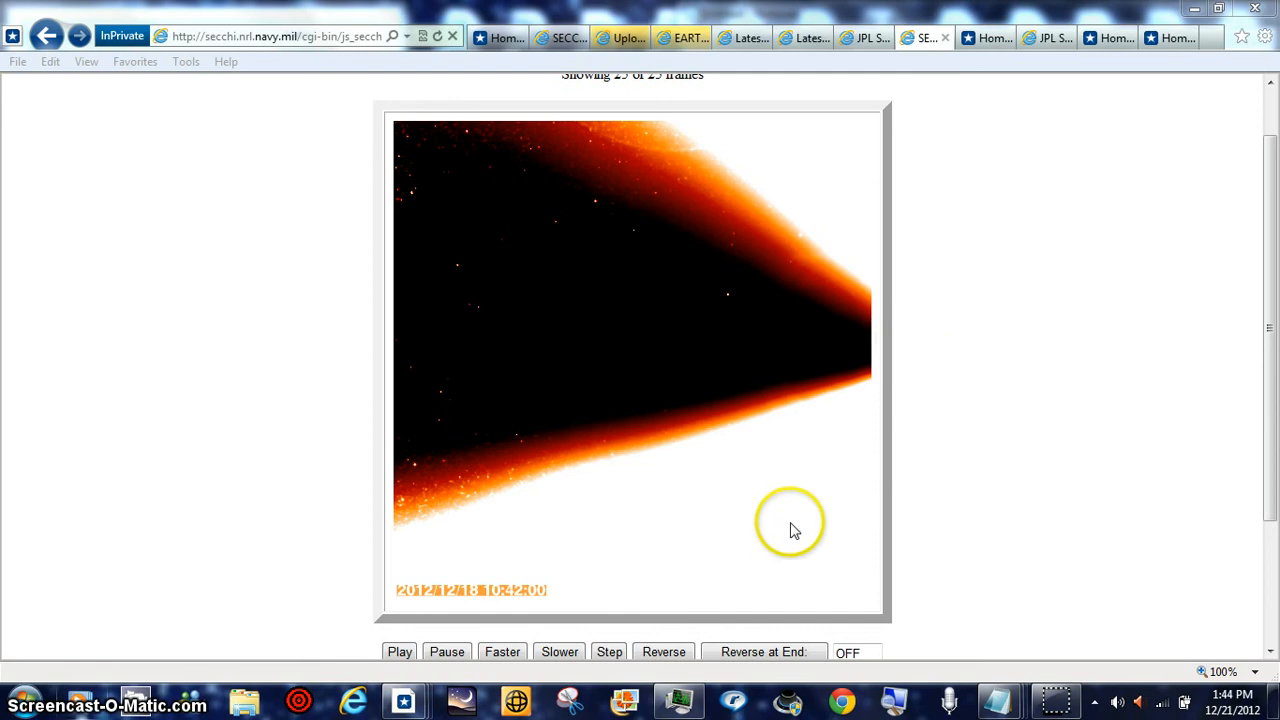
mouse_move(667, 560)
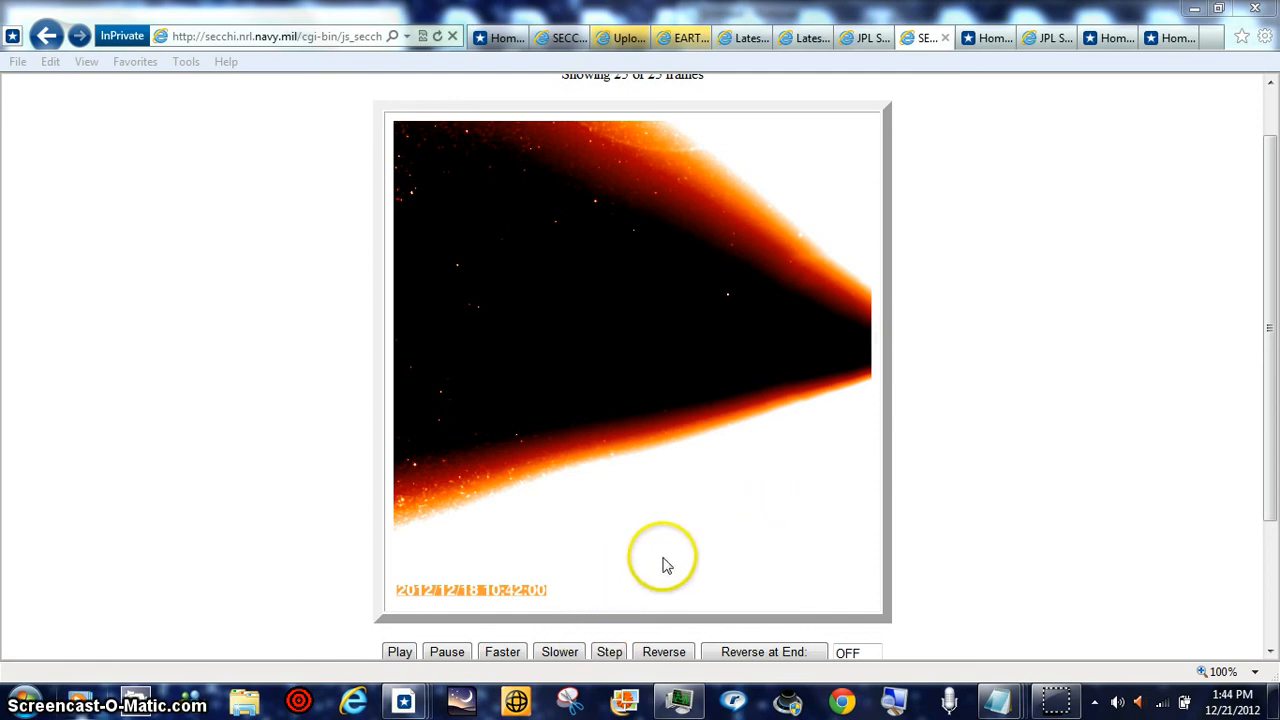
mouse_move(1004, 410)
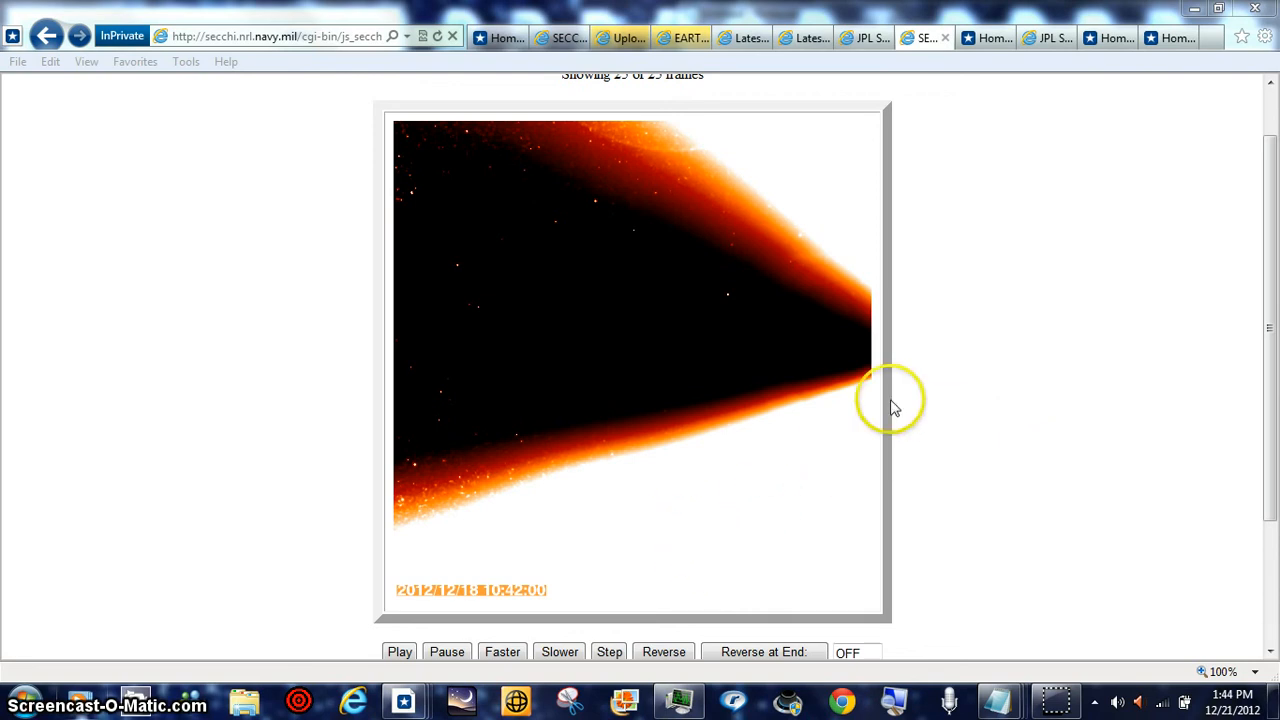
mouse_move(968, 500)
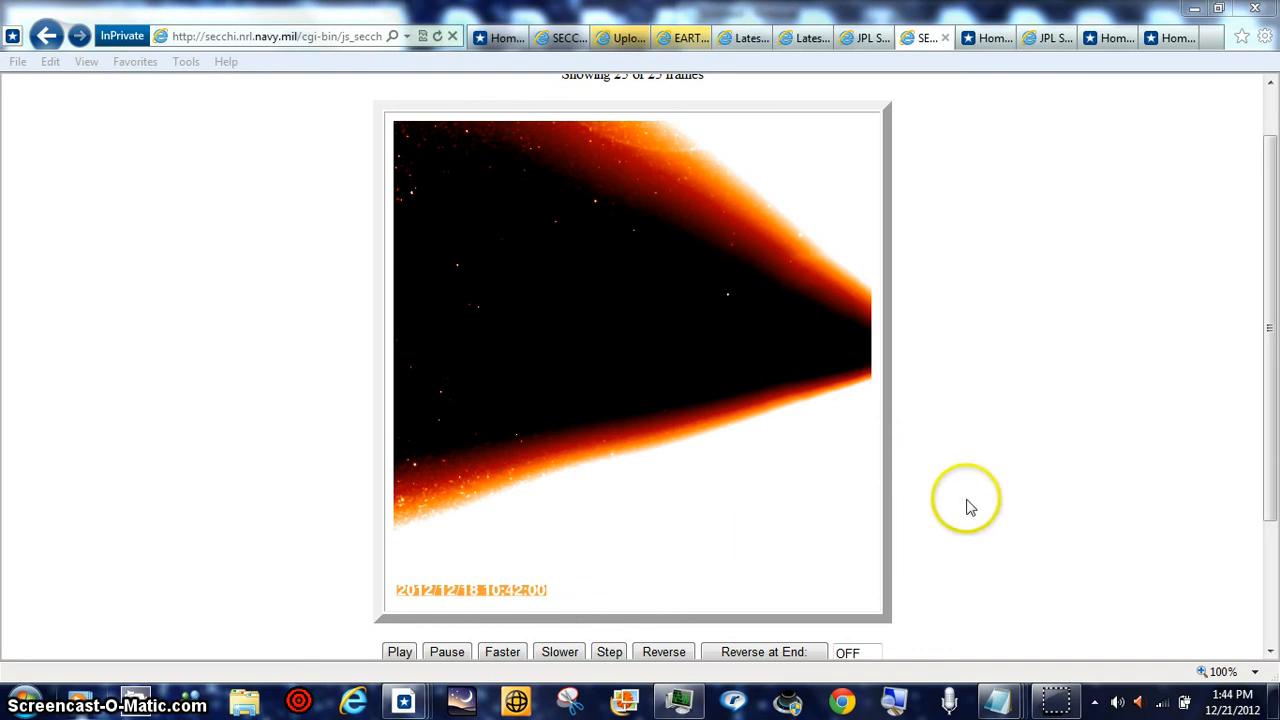
mouse_move(1270, 260)
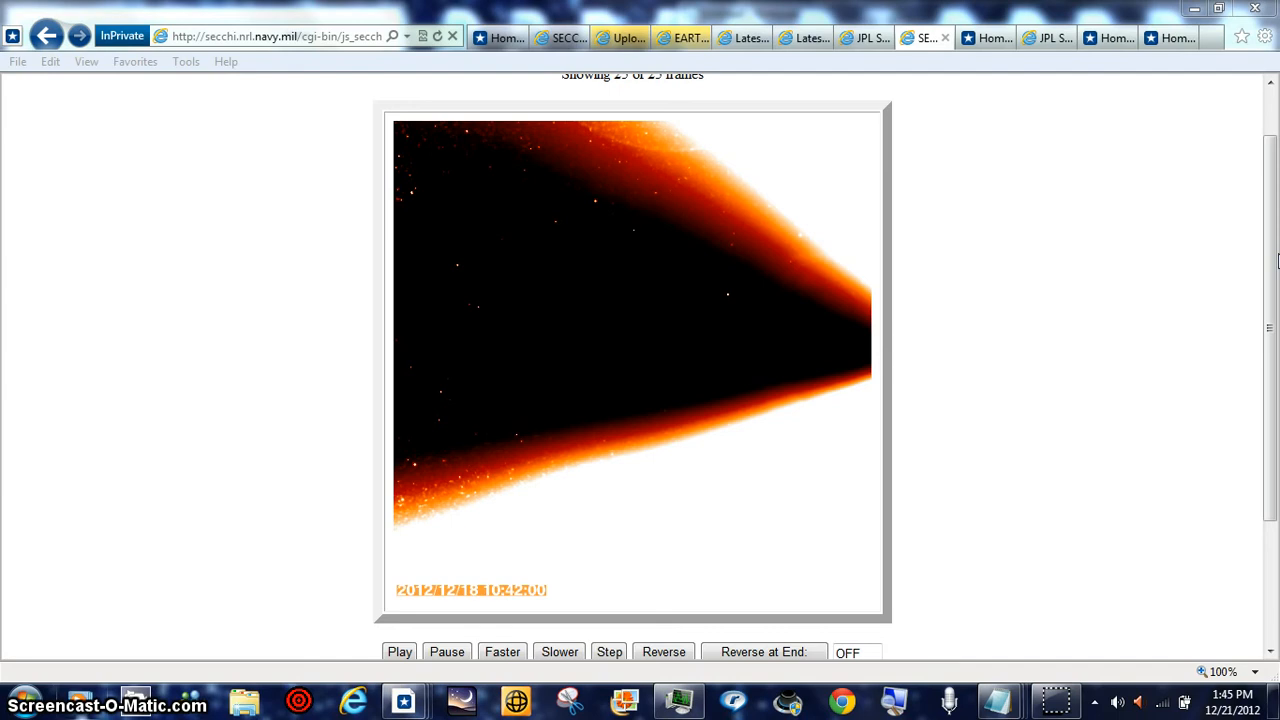
mouse_move(707, 140)
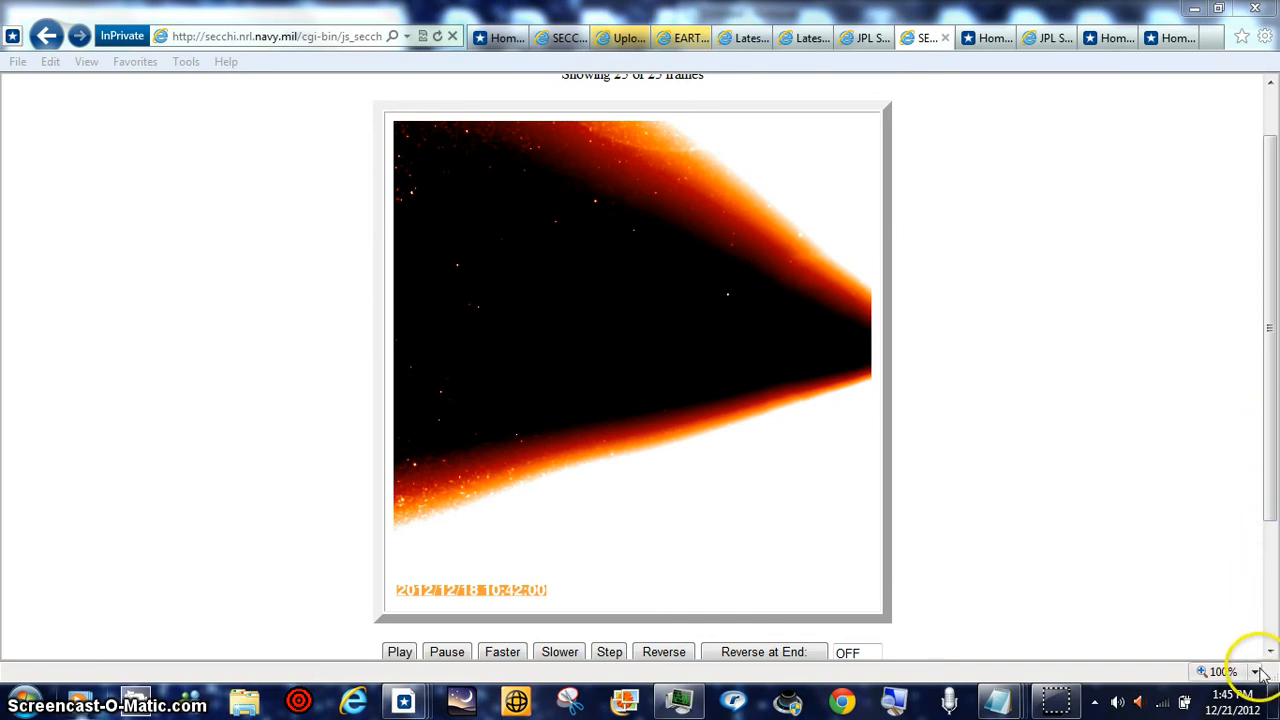
Zoom the page to 400% on the paused SECCHI frame's bright edge and dark region
left_click(1255, 671)
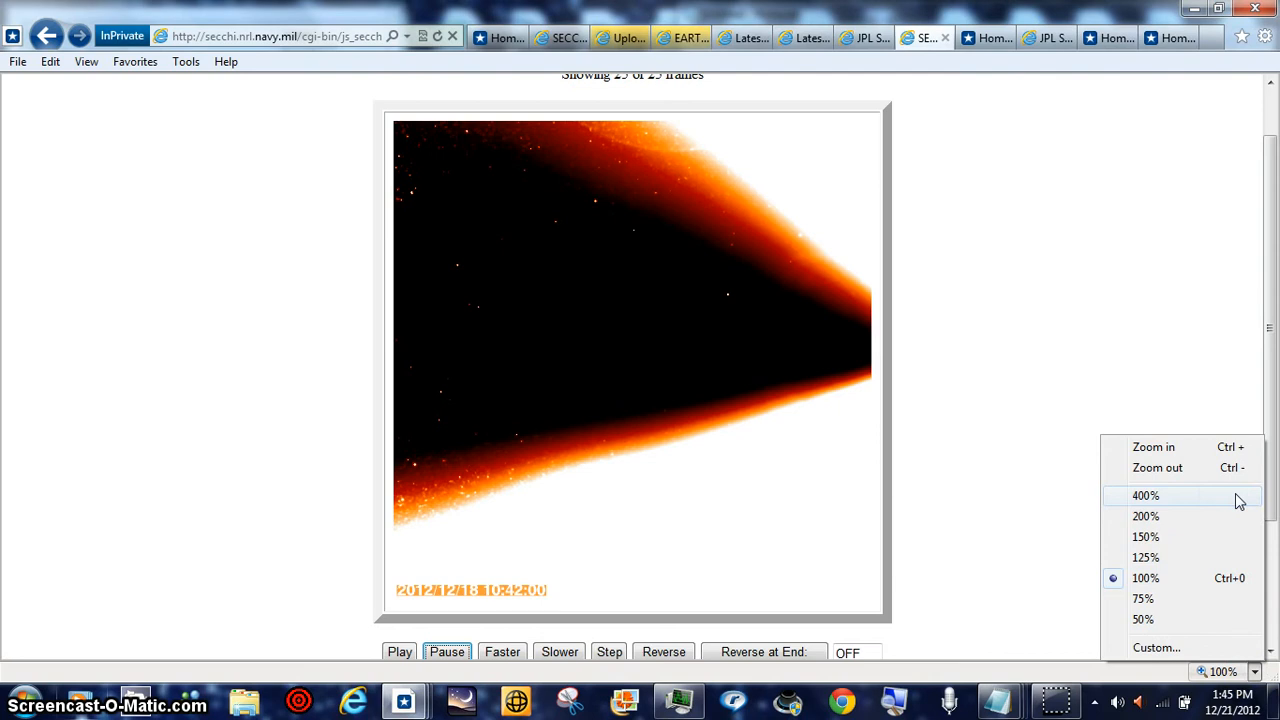
left_click(1145, 495)
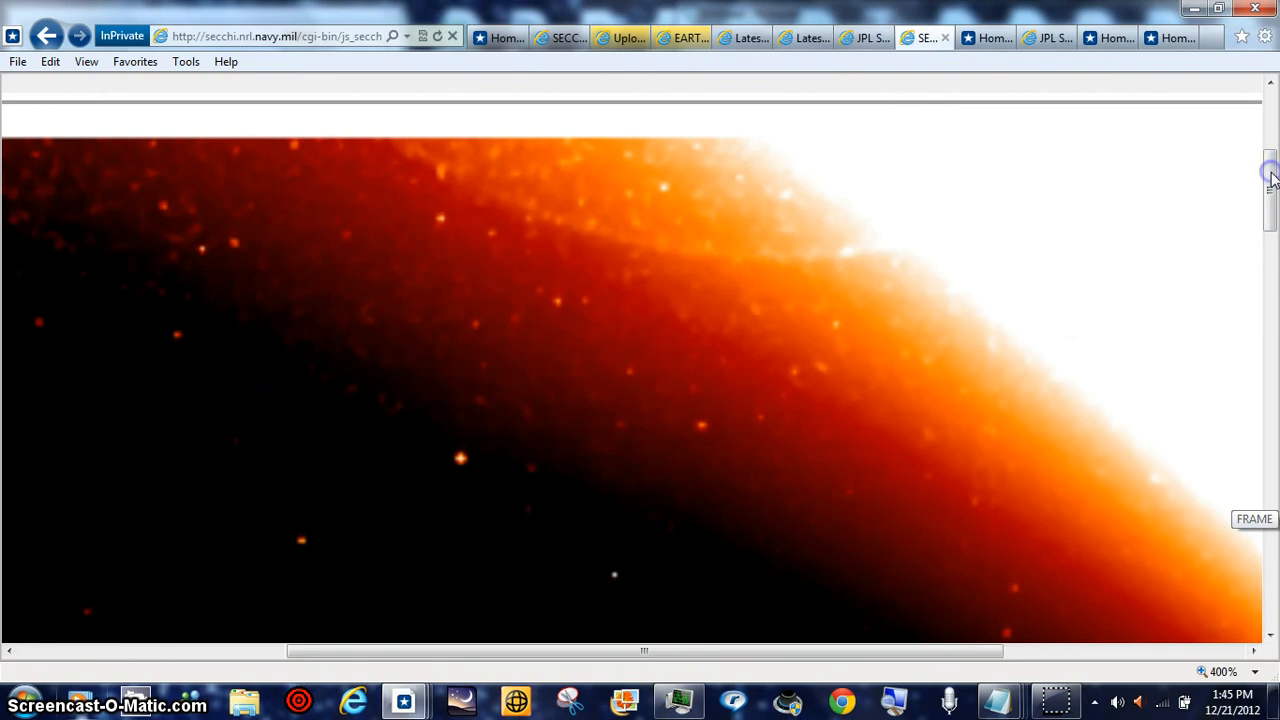
mouse_move(1270, 172)
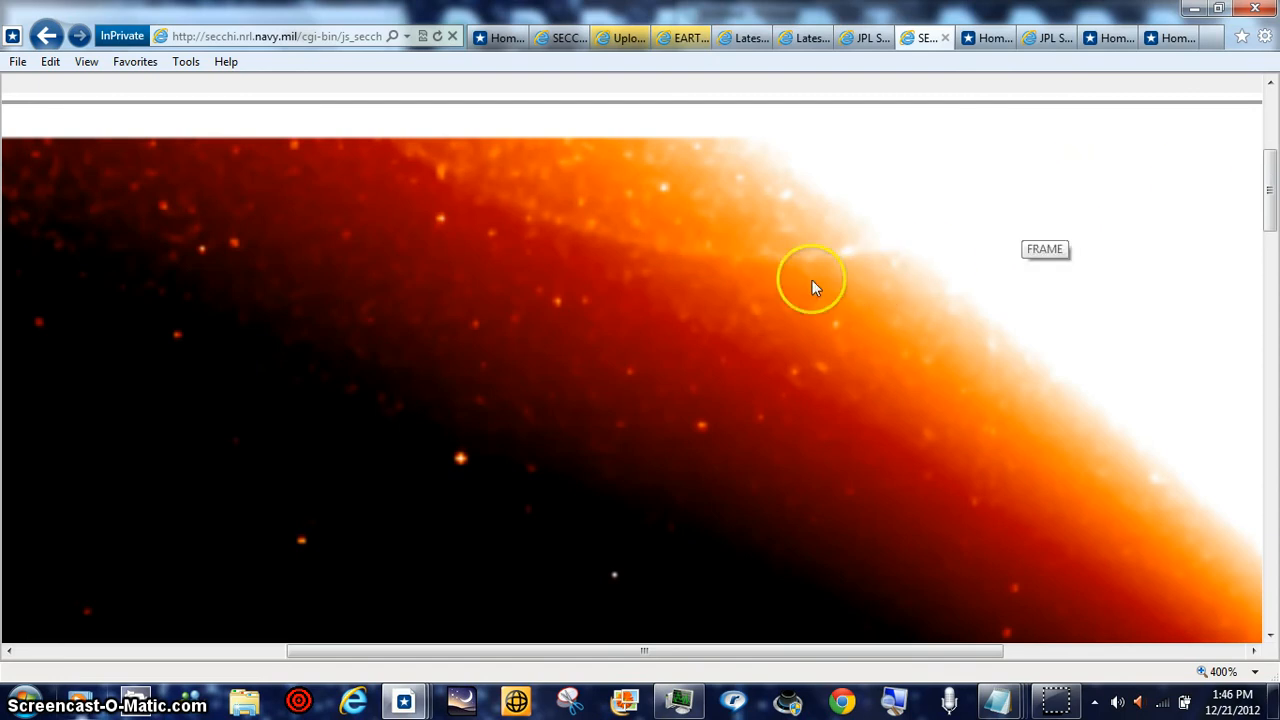
mouse_move(1270, 330)
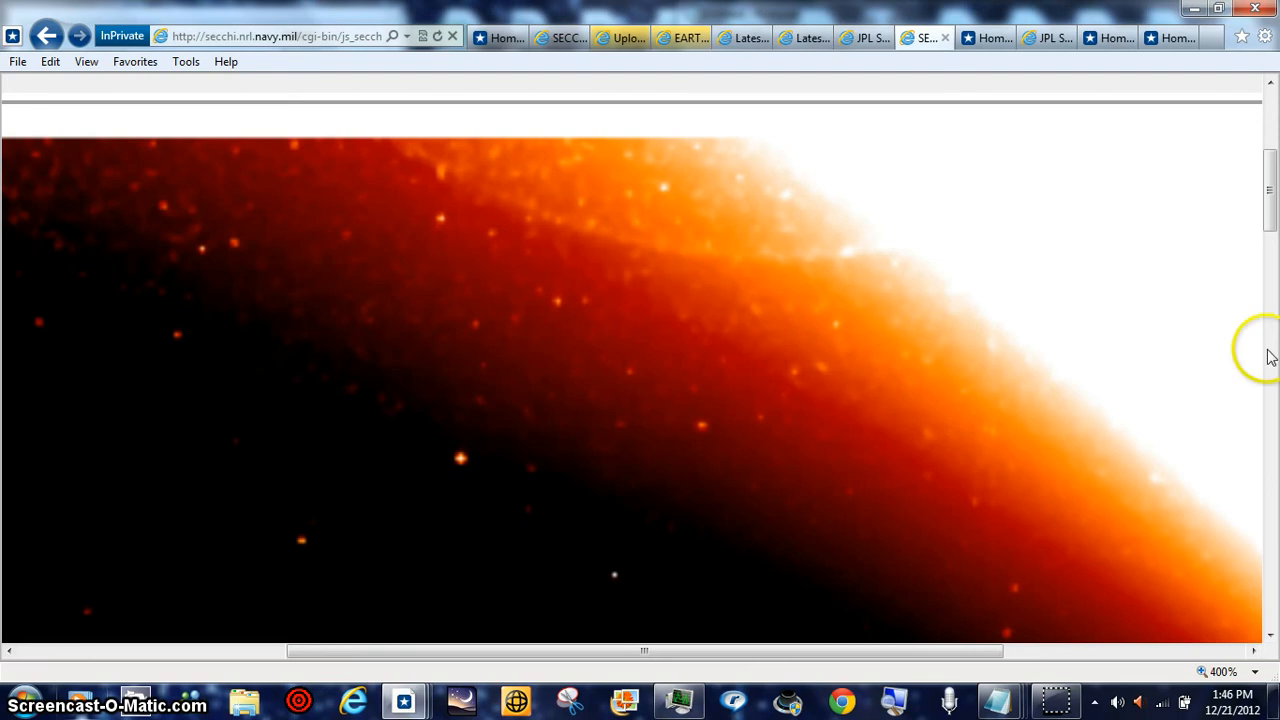
mouse_move(850, 350)
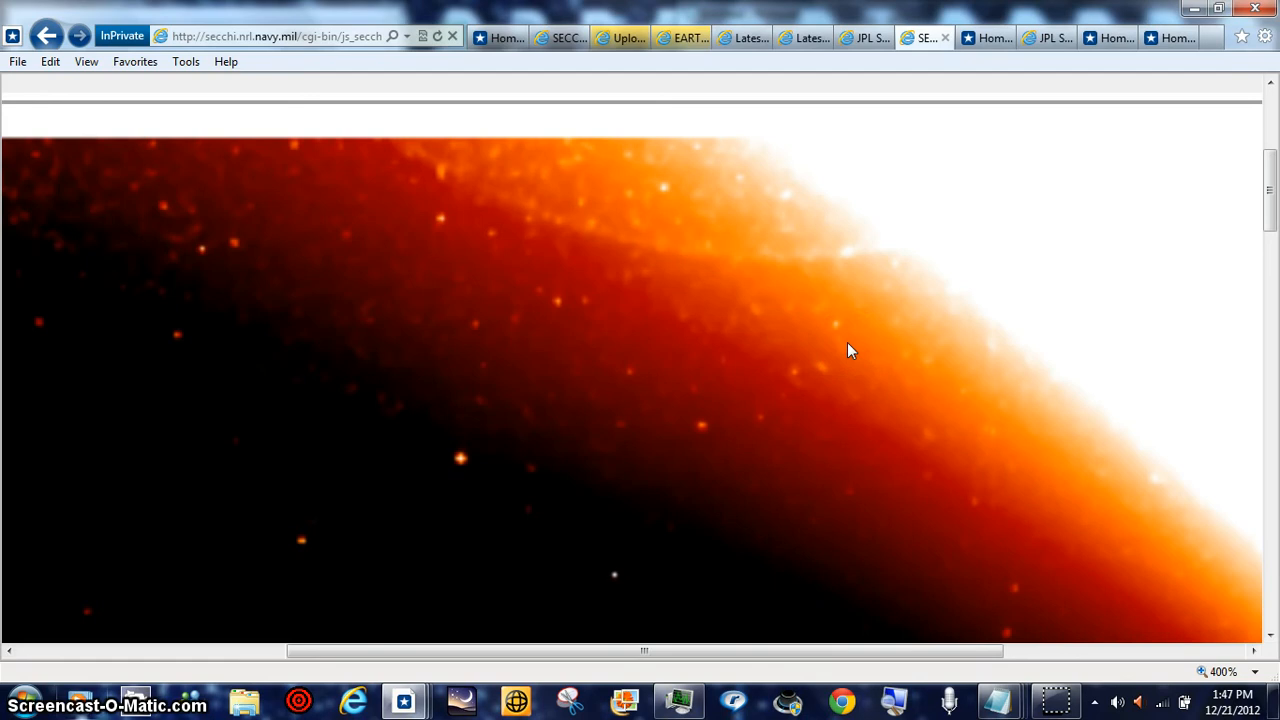
left_click(838, 348)
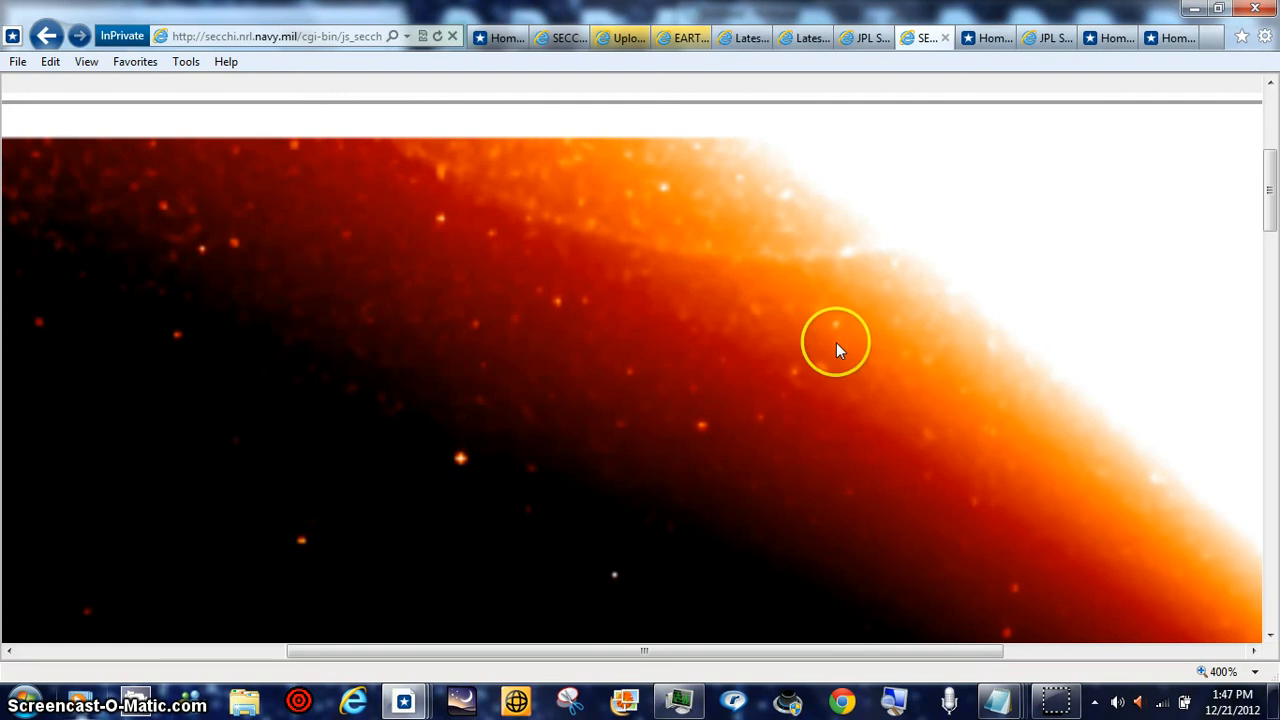
mouse_move(440, 222)
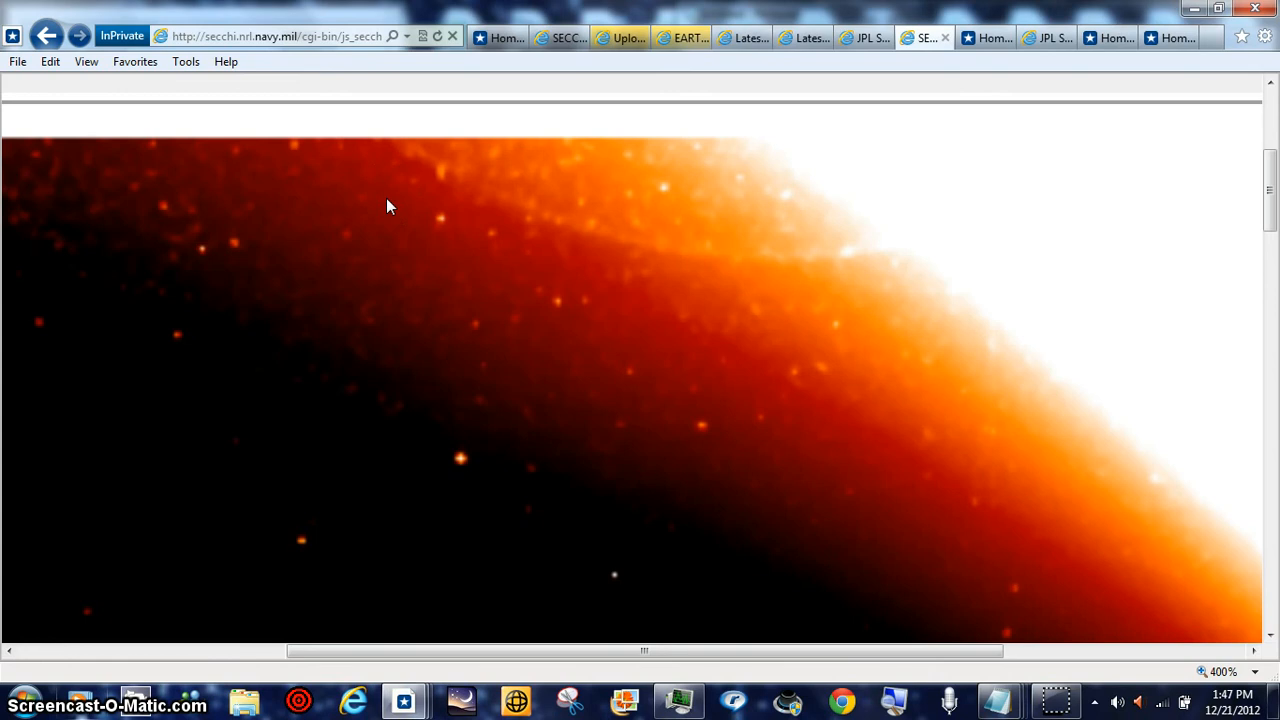
left_click(407, 195)
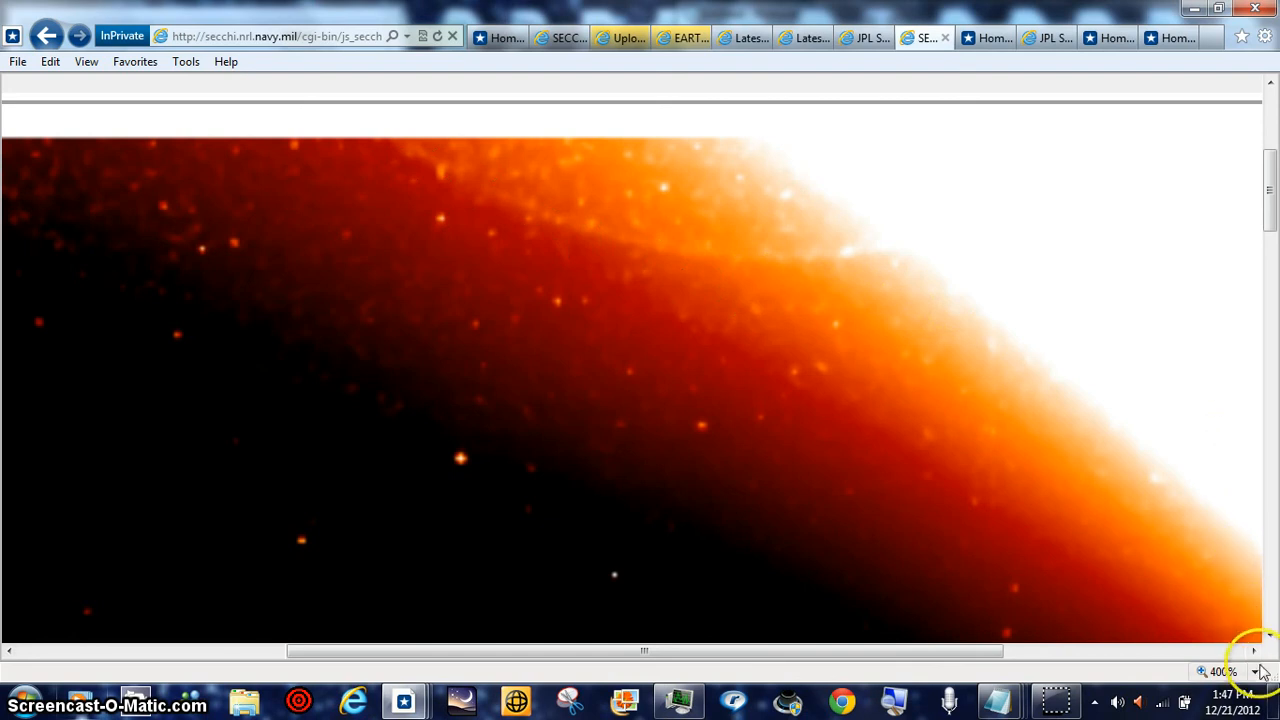
Briefly drop the zoom to 50%, then apply a custom 555% page zoom
left_click(1256, 671)
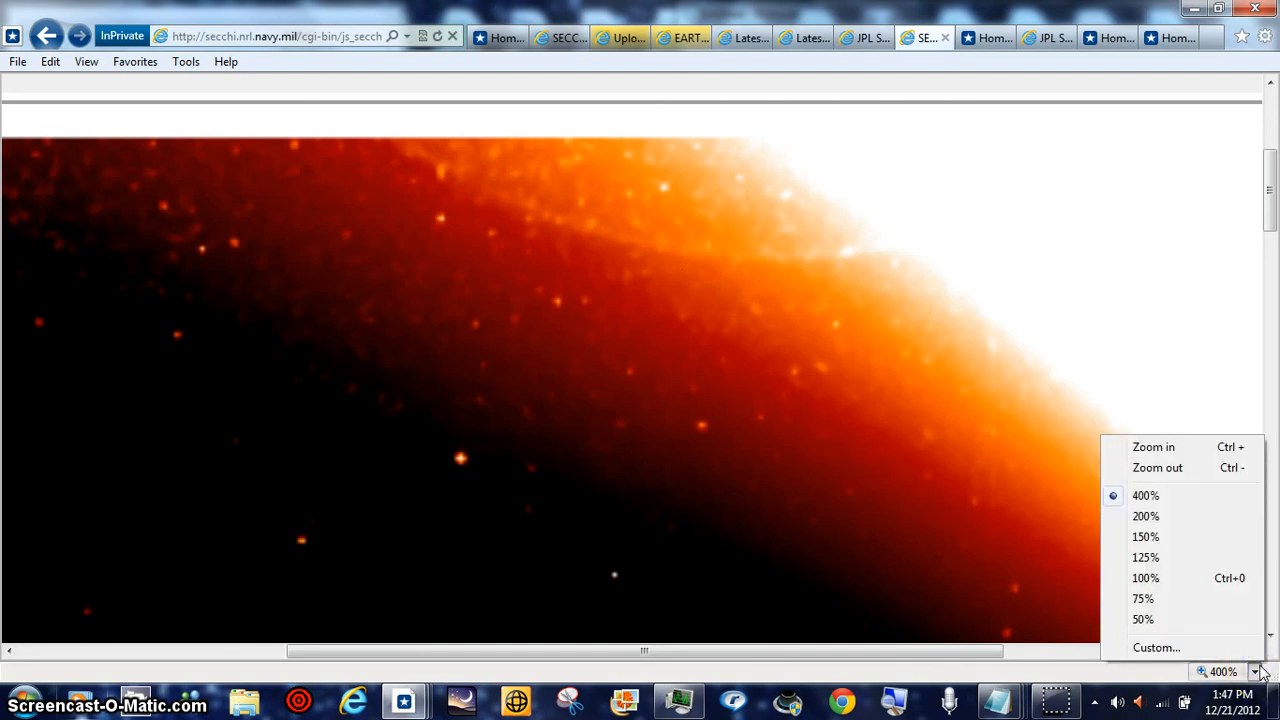
left_click(1142, 619)
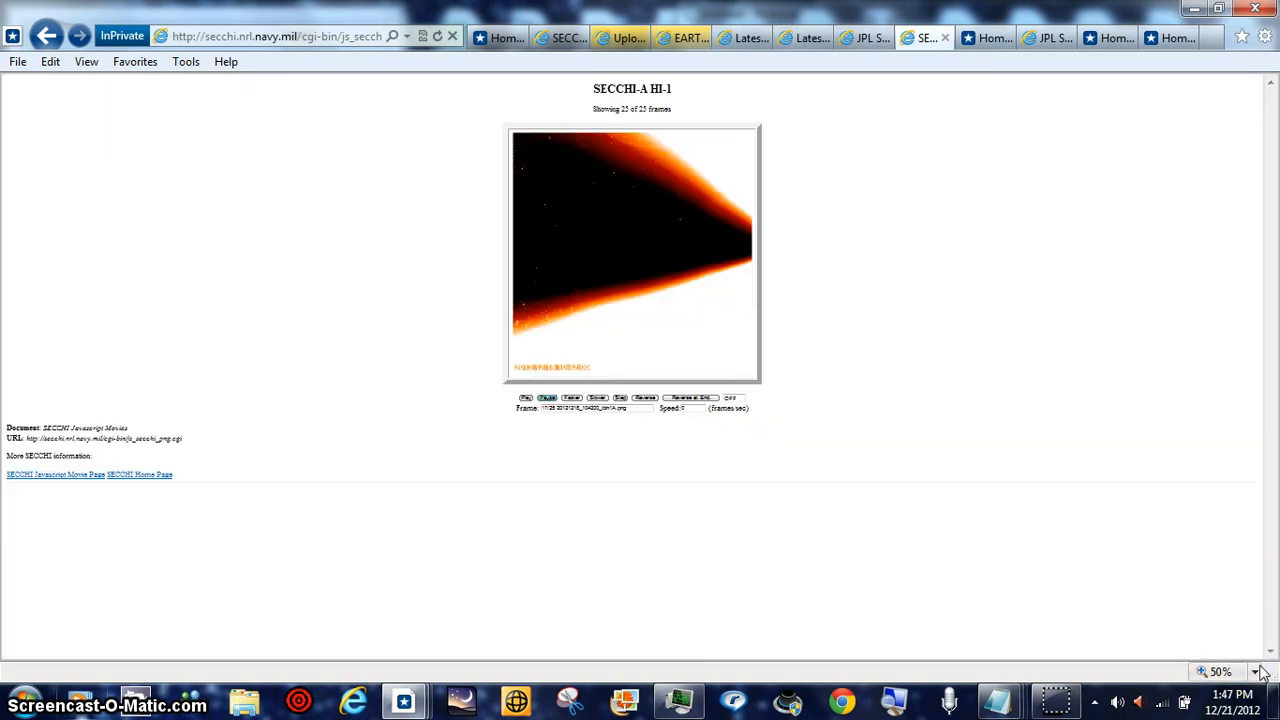
left_click(1256, 672)
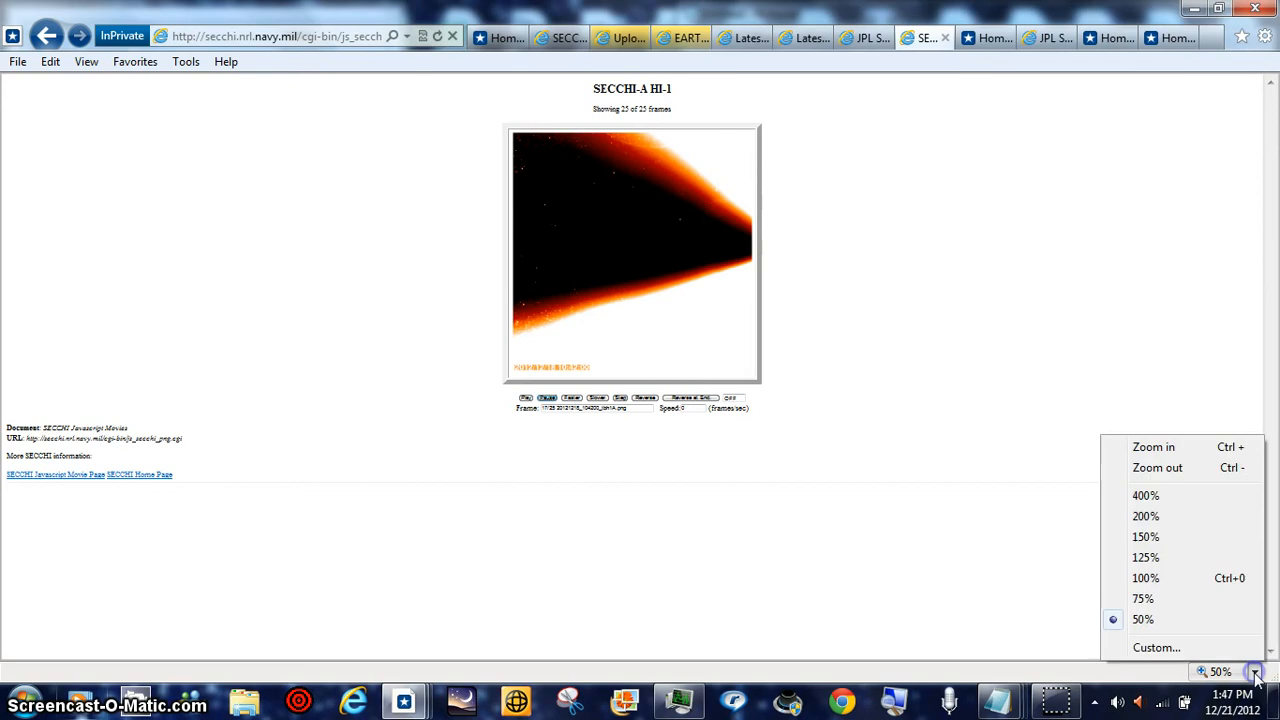
mouse_move(1157, 648)
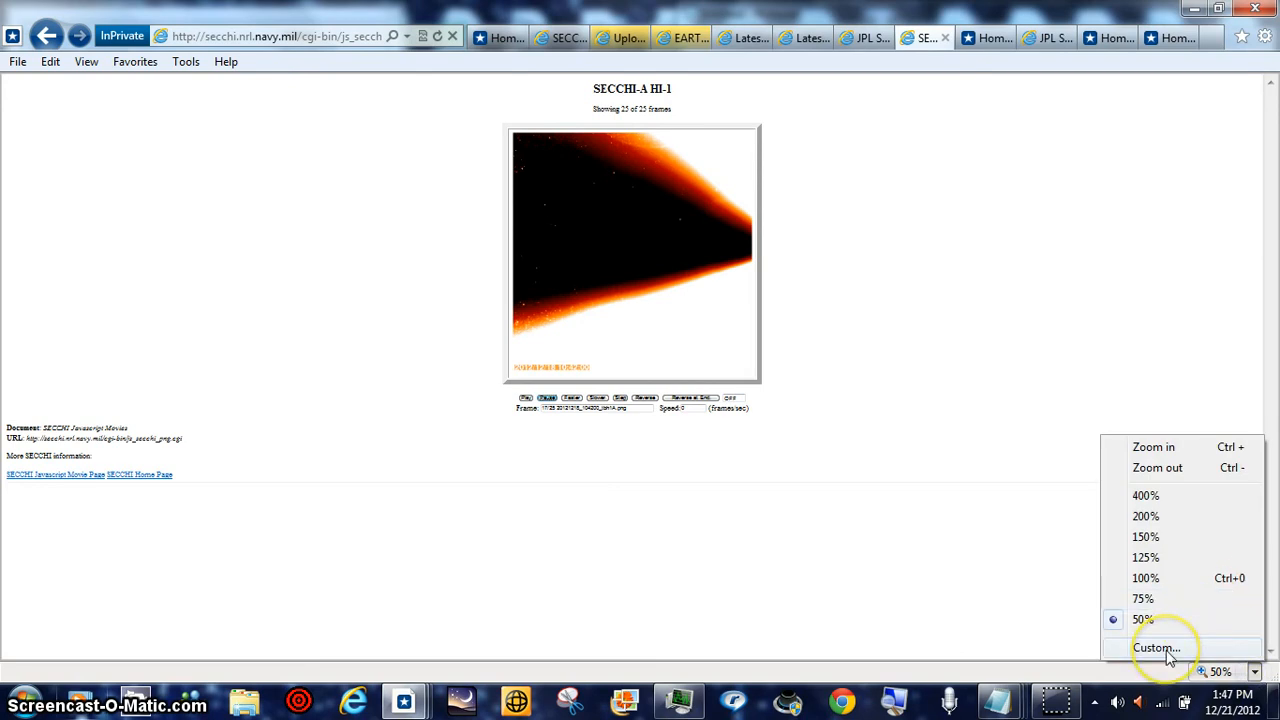
left_click(1157, 648)
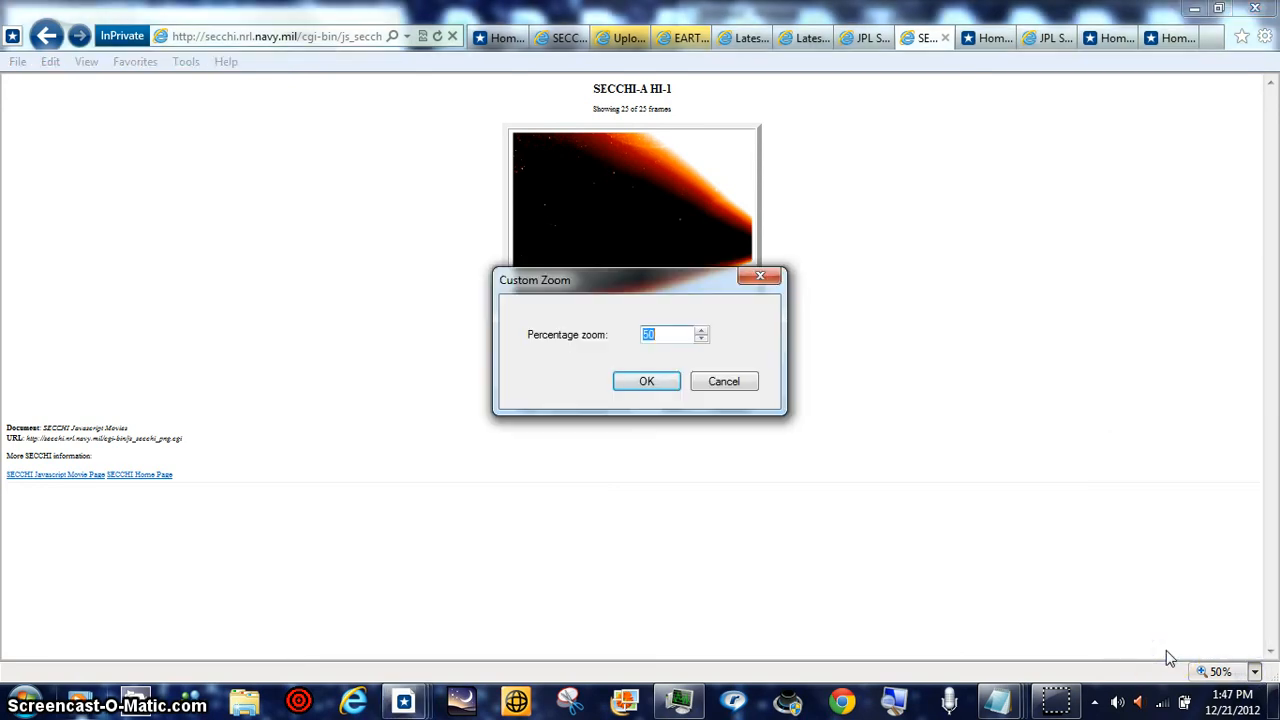
left_click(646, 381)
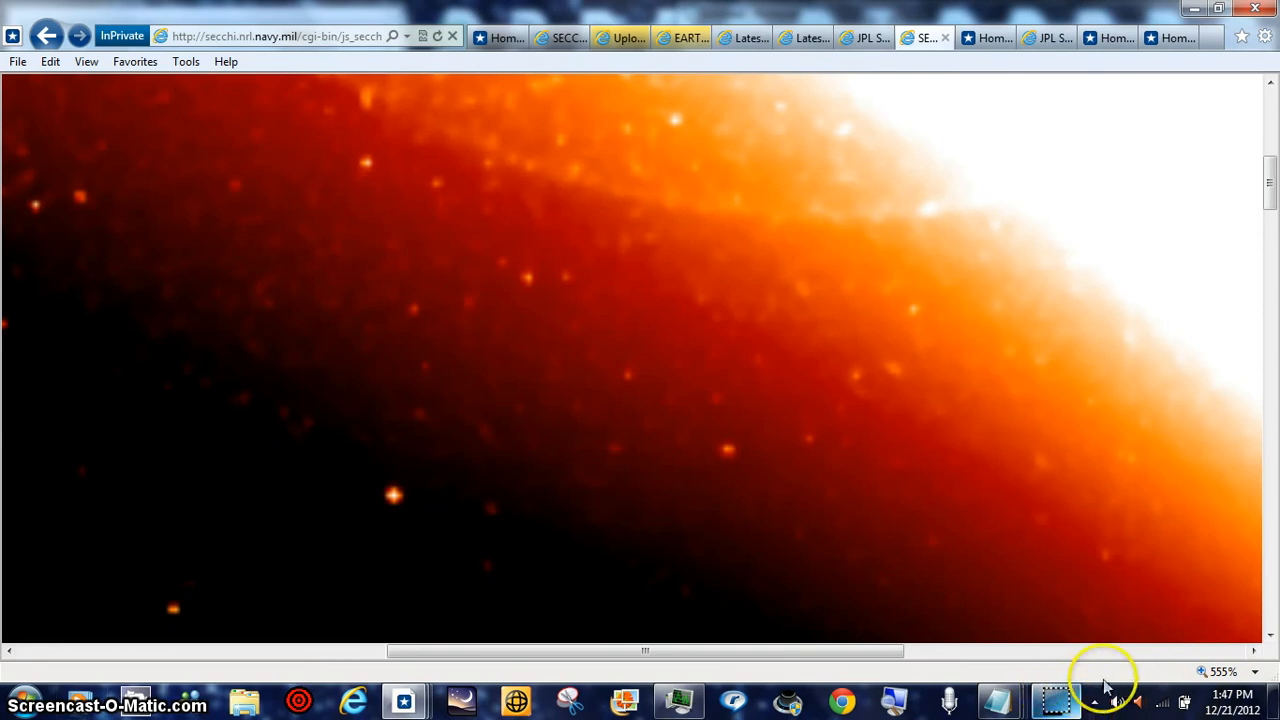
Apply a custom 666% zoom and pan sideways along the glowing plume edge
left_click(1252, 671)
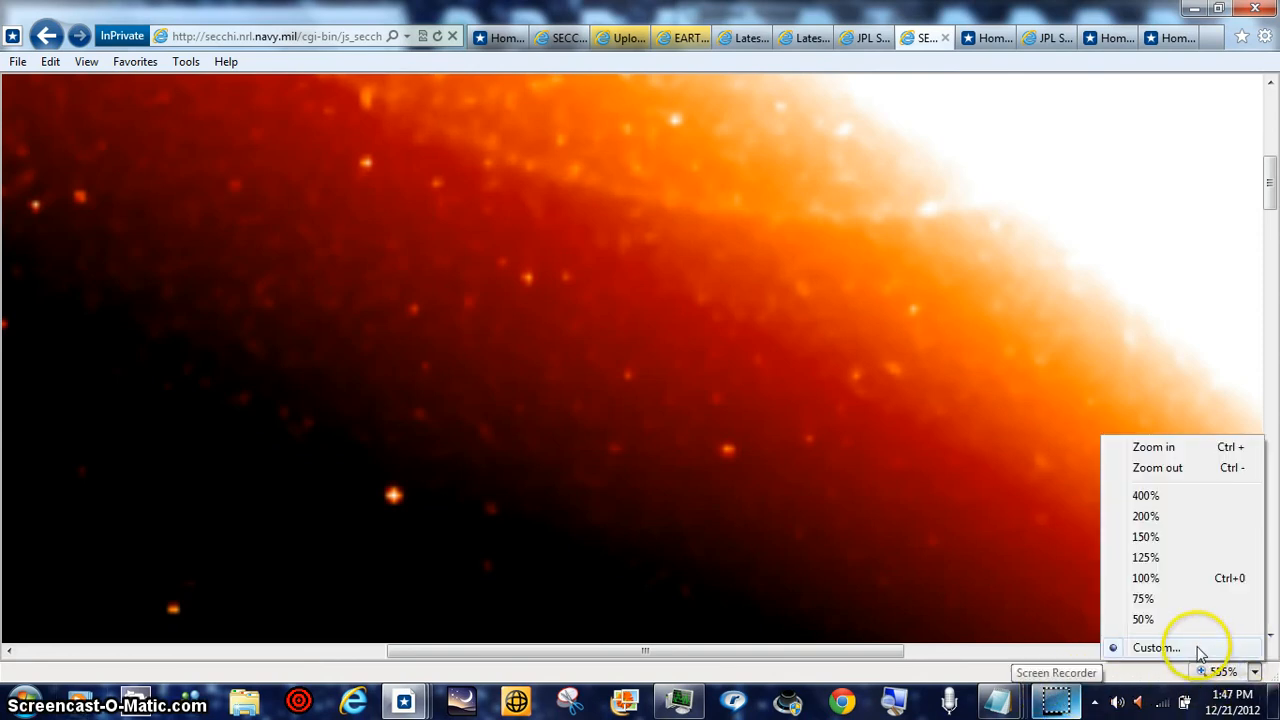
left_click(1157, 647)
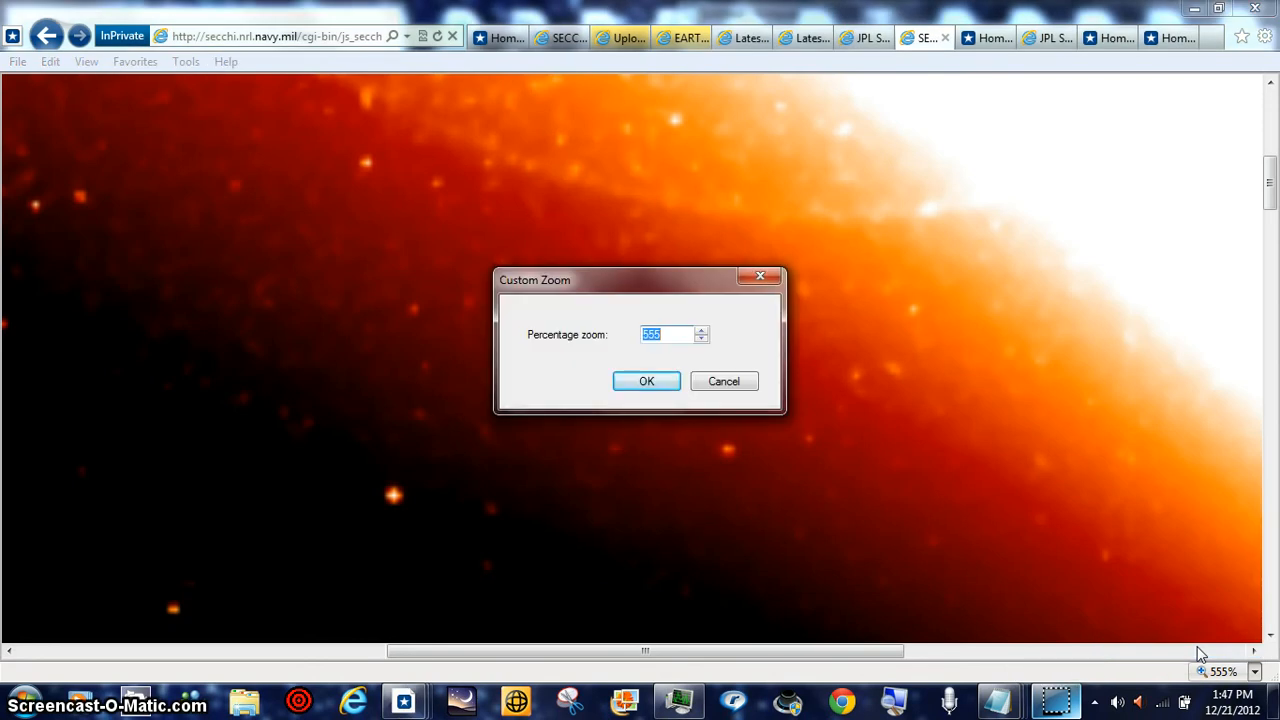
type("666")
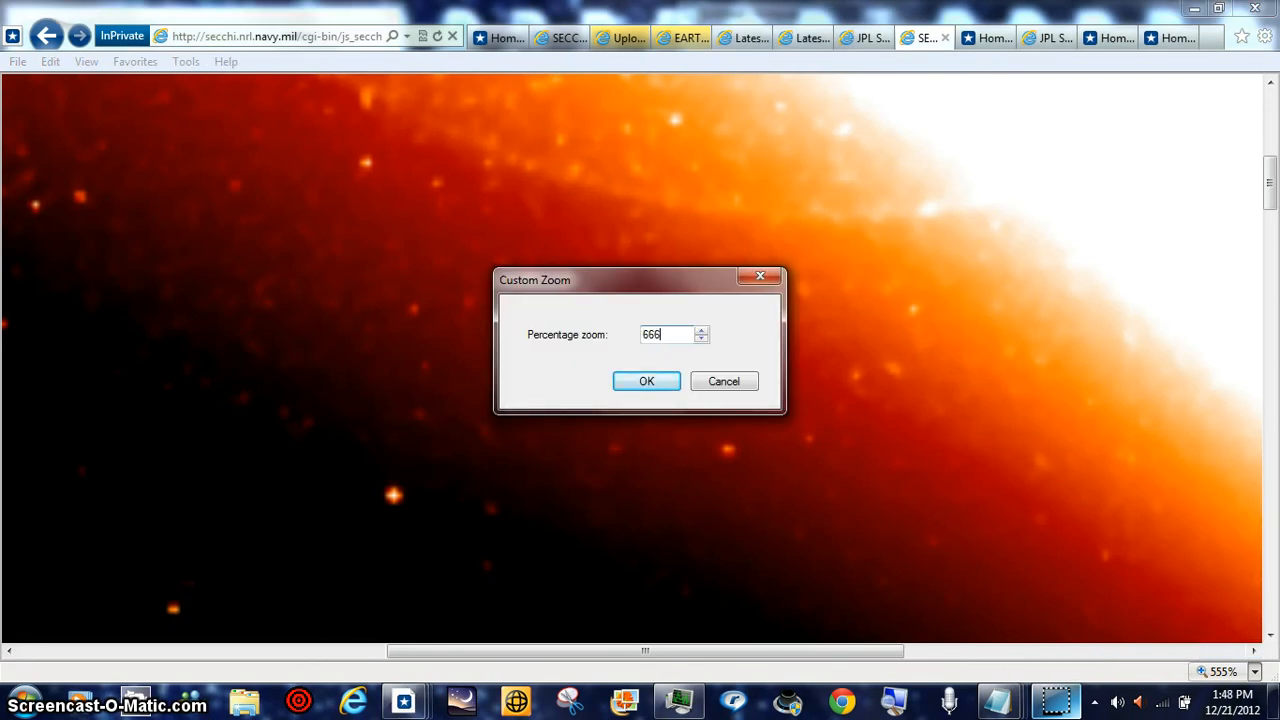
mouse_move(922, 490)
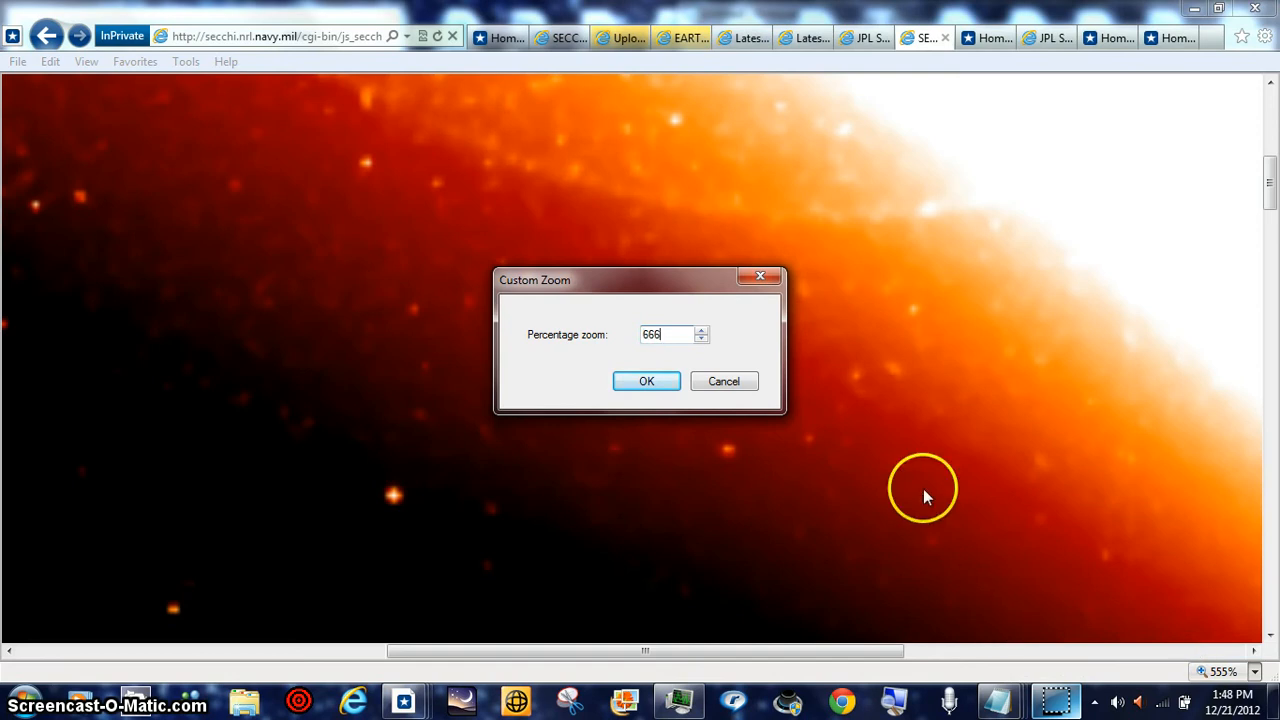
left_click(646, 381)
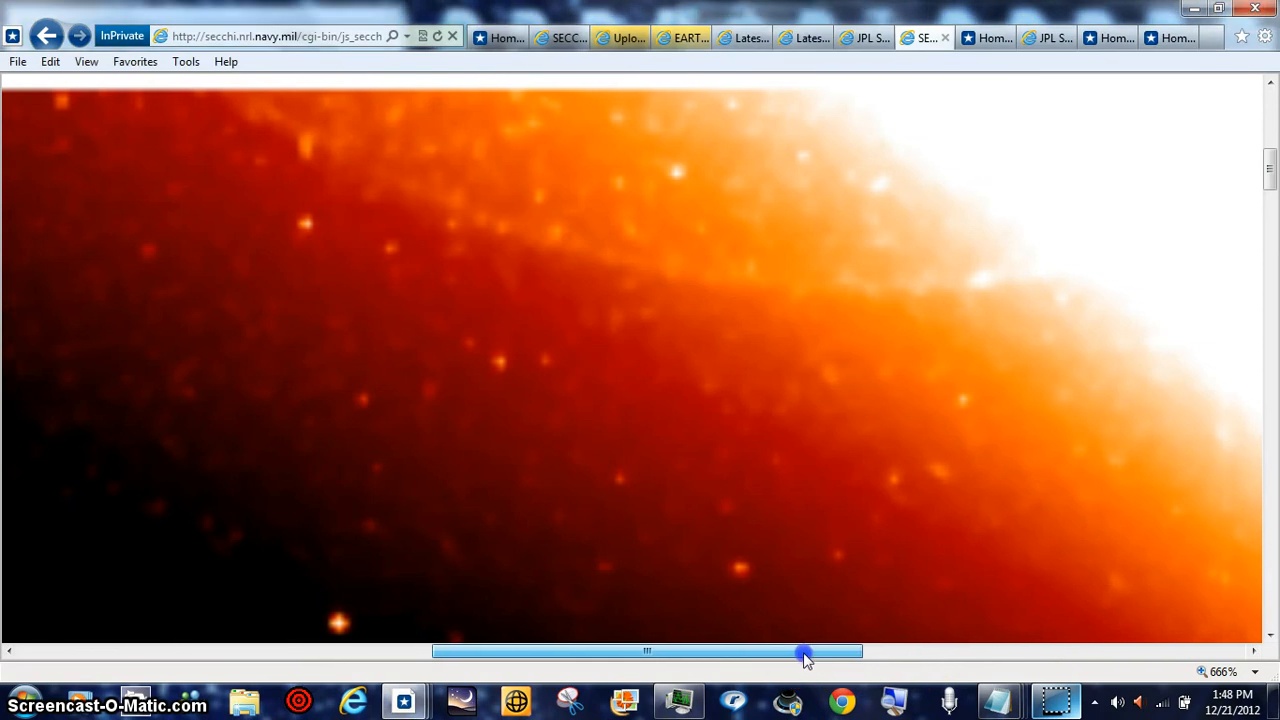
left_click_drag(805, 651, 858, 651)
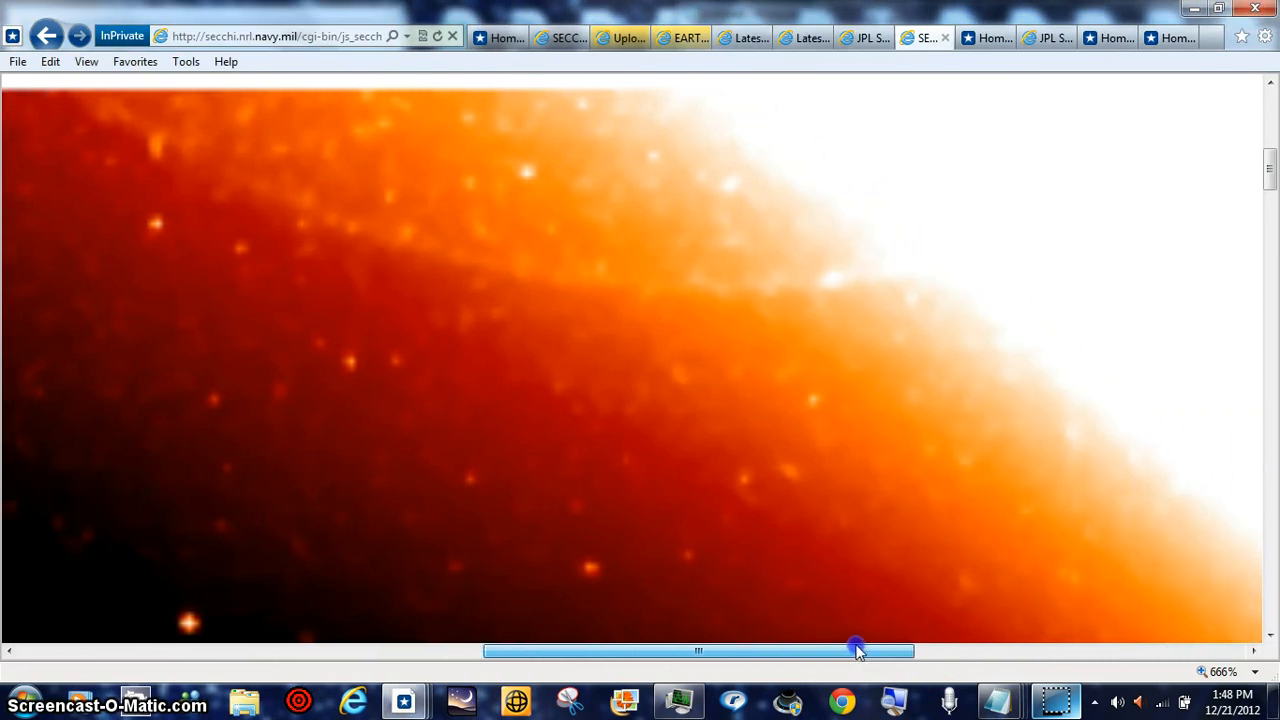
left_click_drag(858, 651, 845, 651)
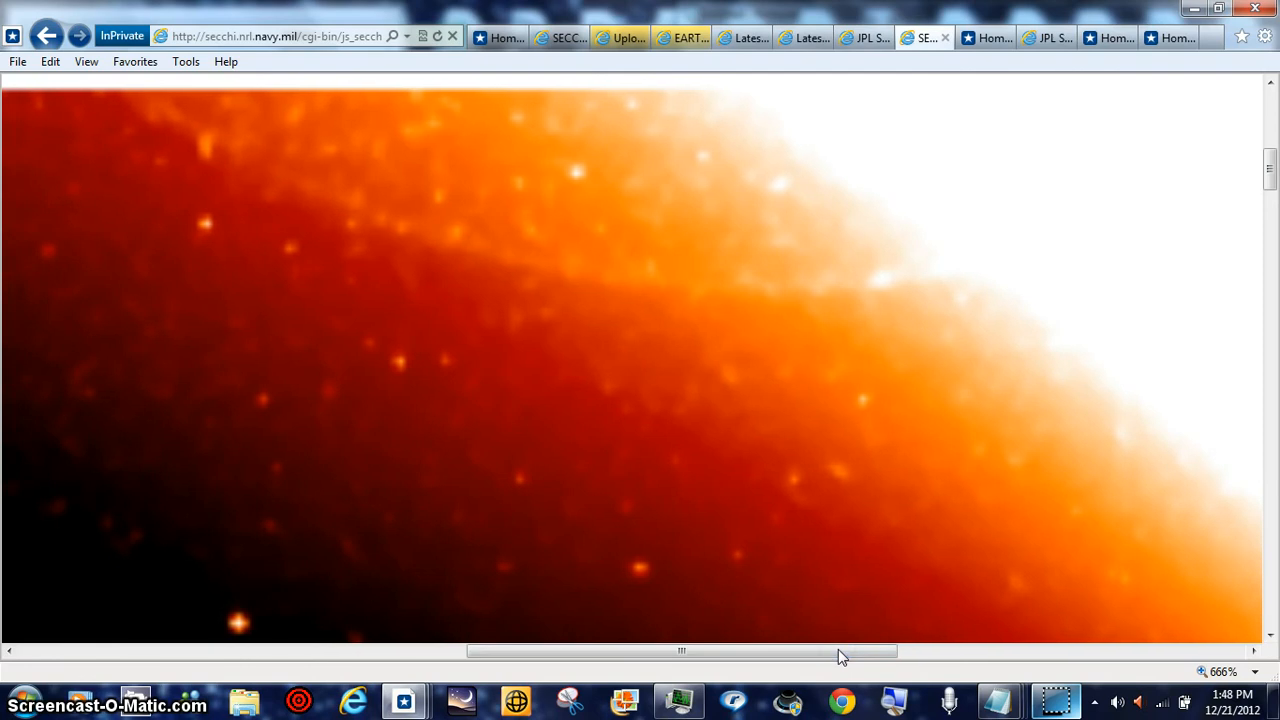
mouse_move(1115, 705)
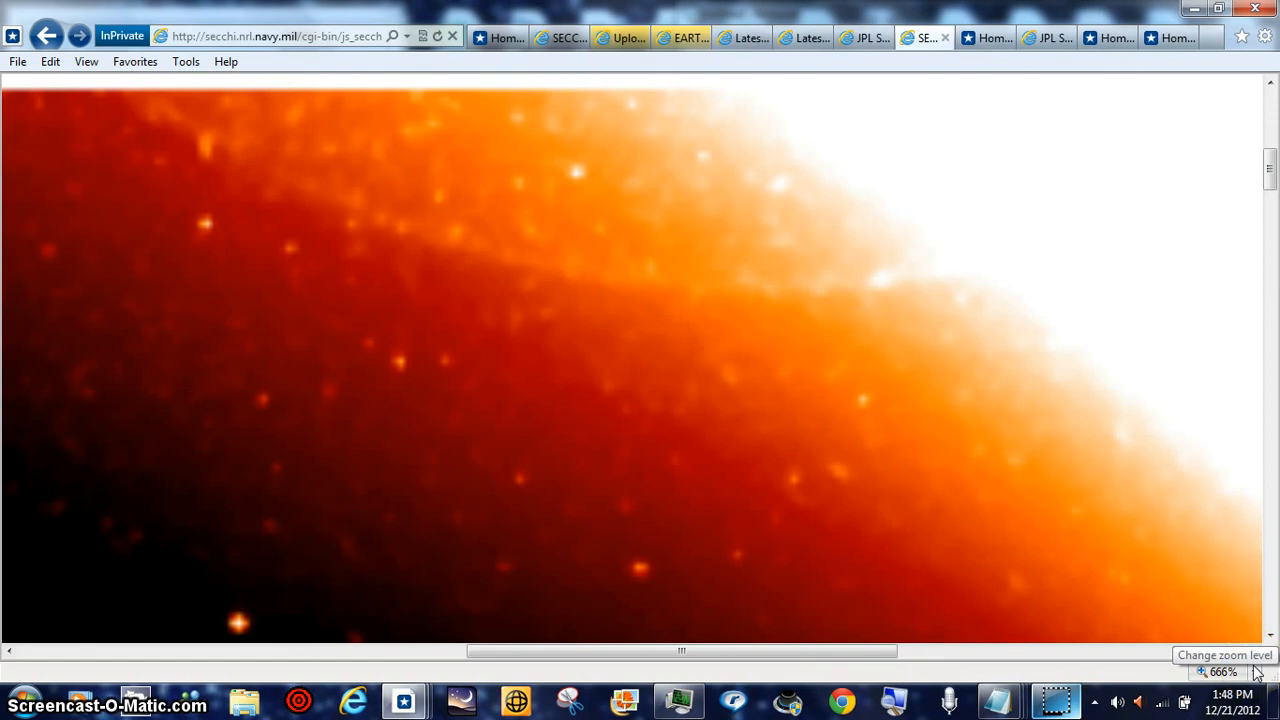
Apply a custom 888% zoom and pan across the orange band
left_click(1254, 671)
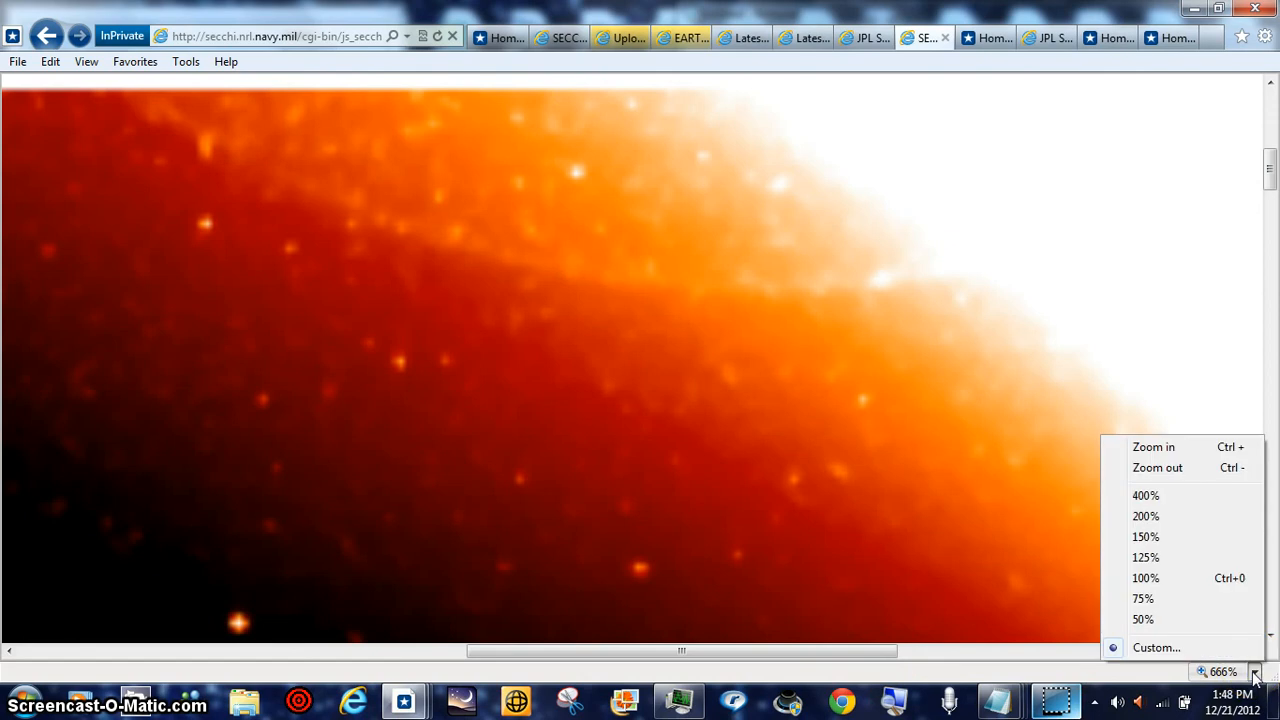
left_click(1156, 647)
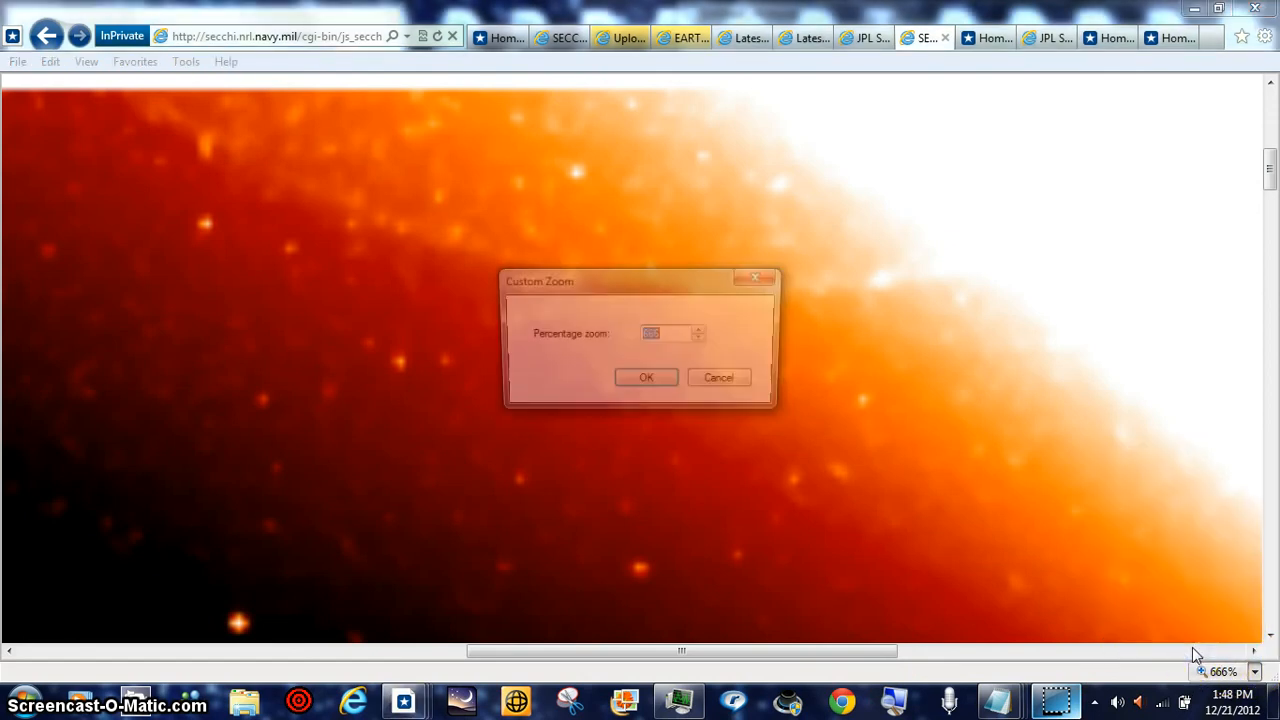
type("888")
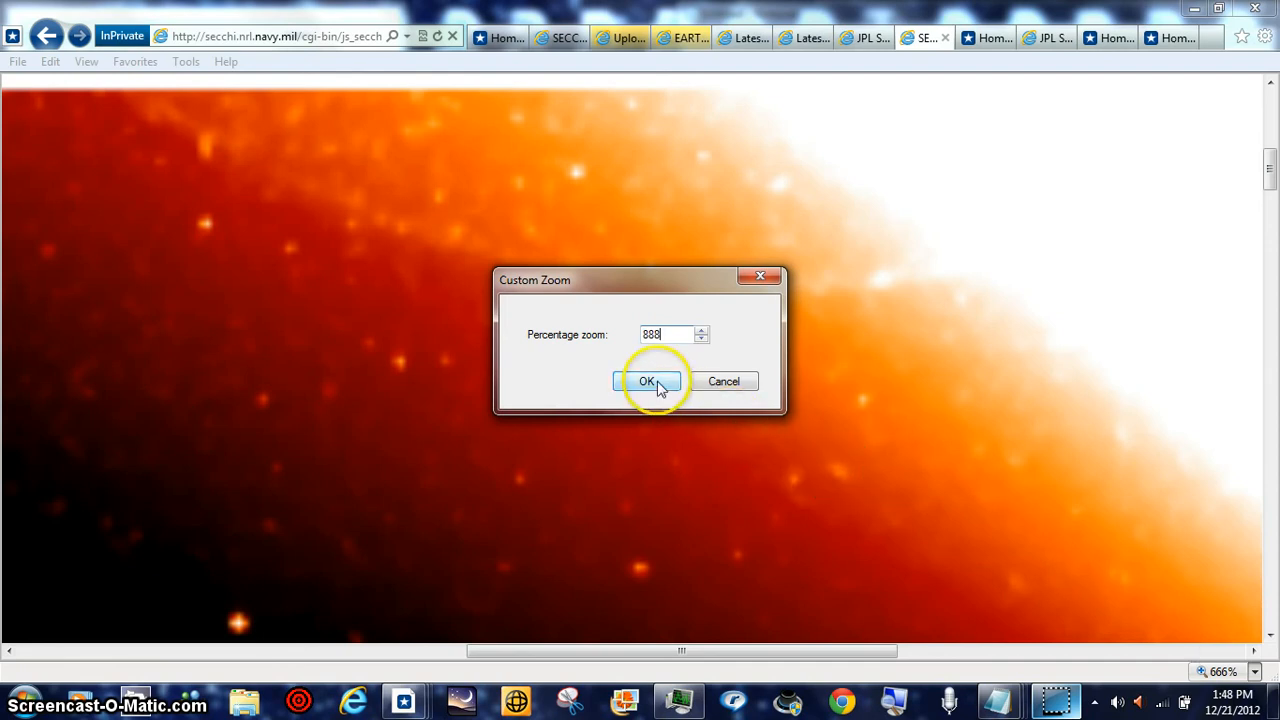
left_click(647, 381)
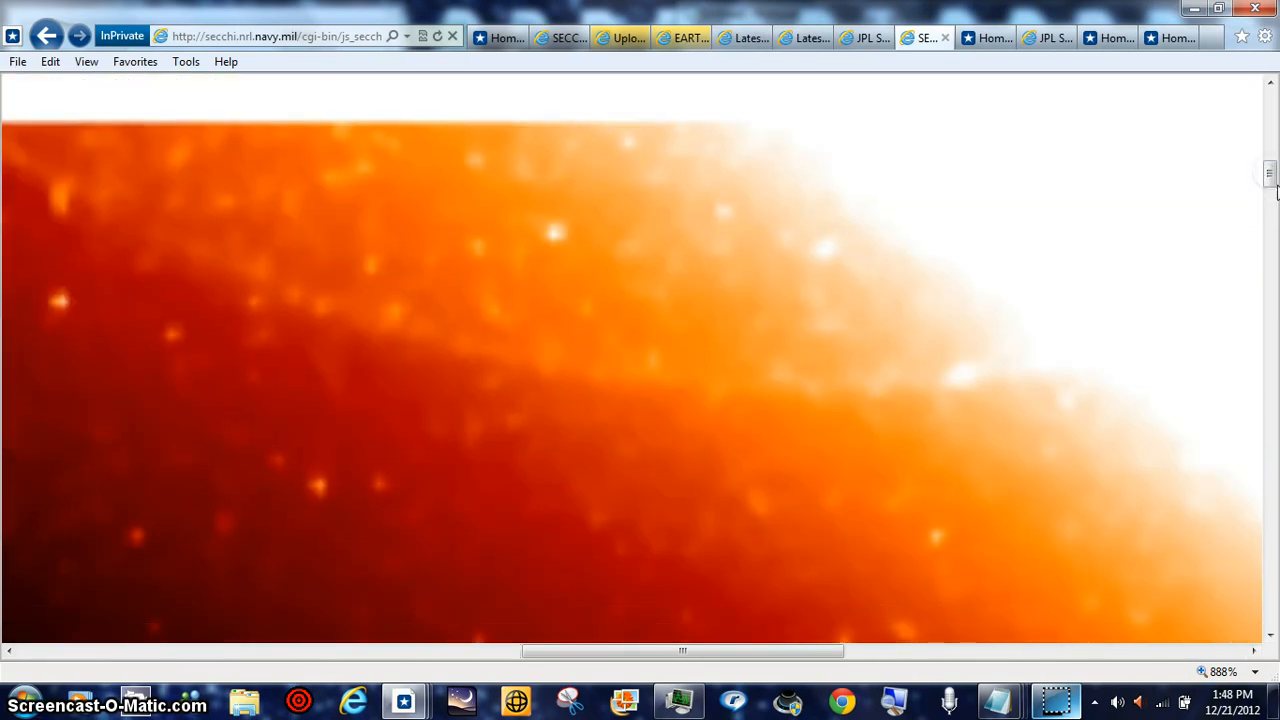
left_click_drag(680, 651, 770, 651)
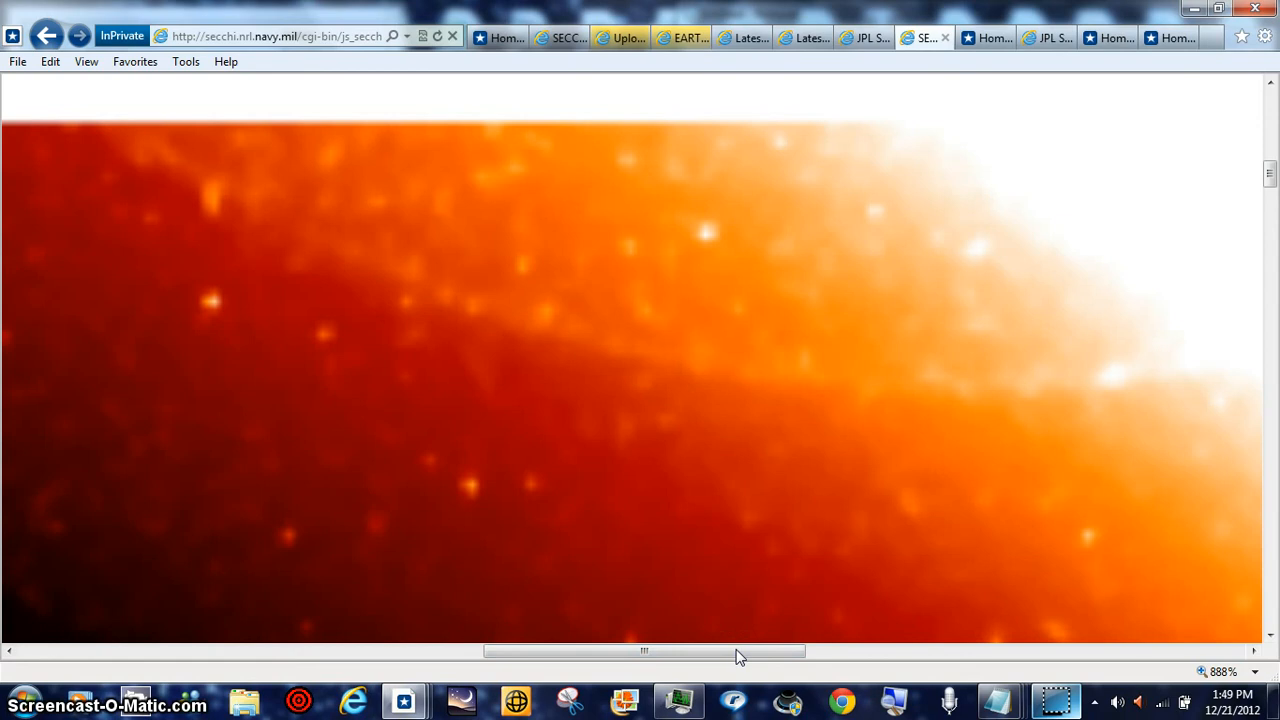
mouse_move(805, 290)
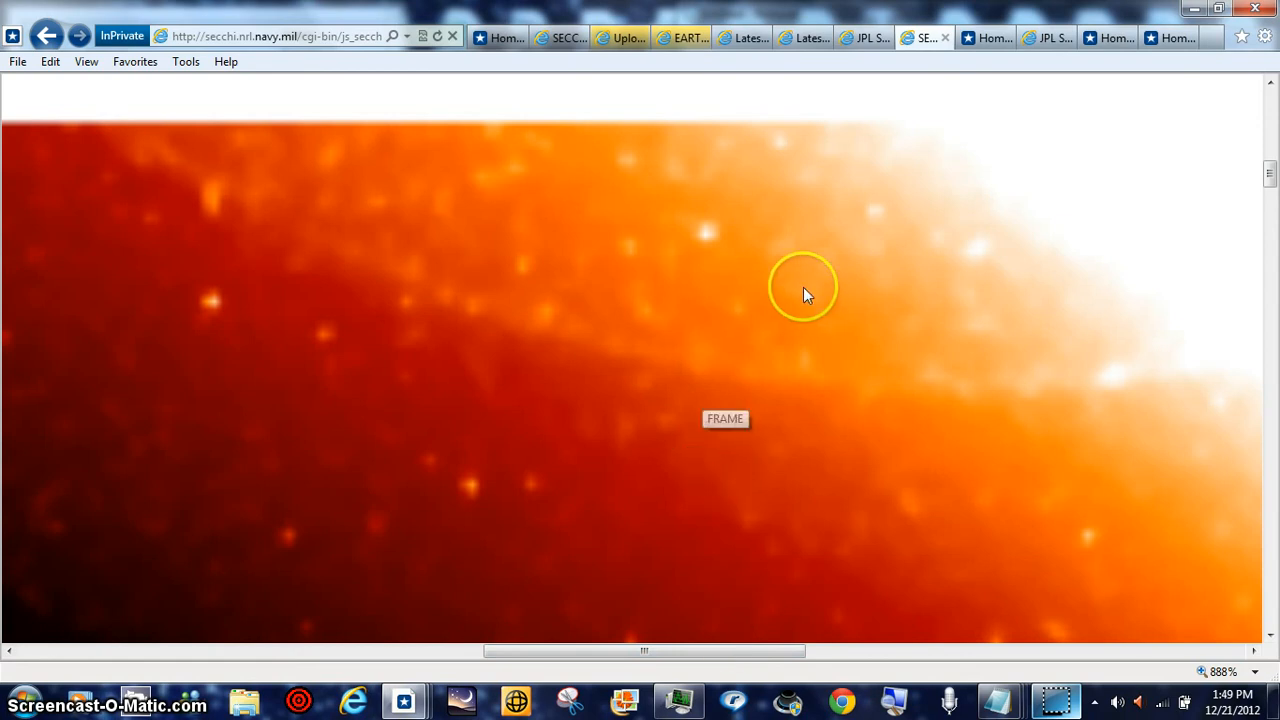
mouse_move(797, 360)
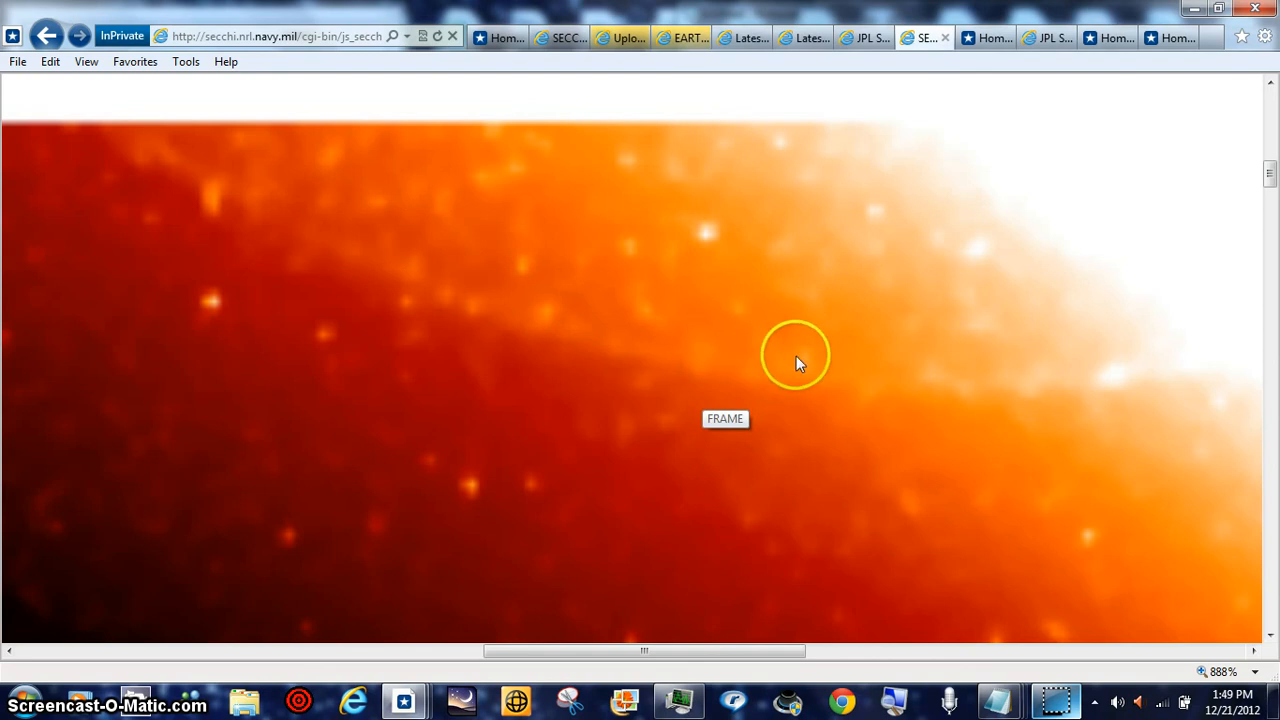
mouse_move(890, 365)
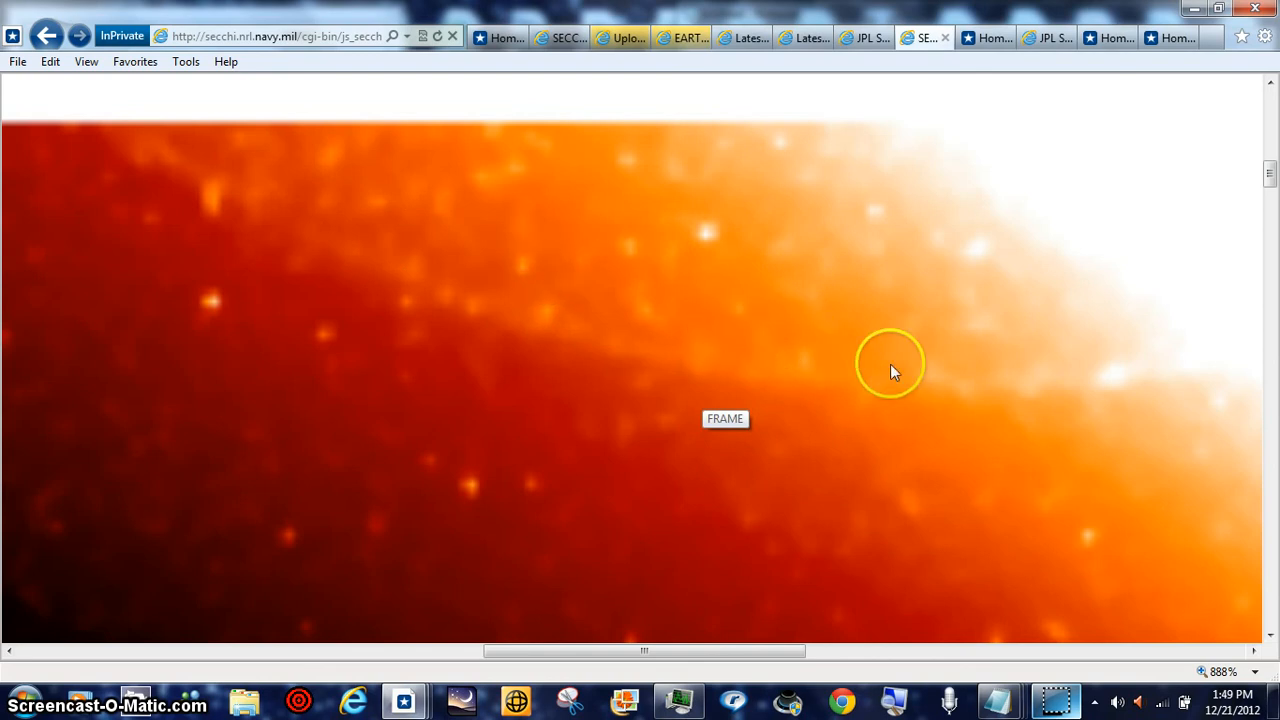
mouse_move(985, 420)
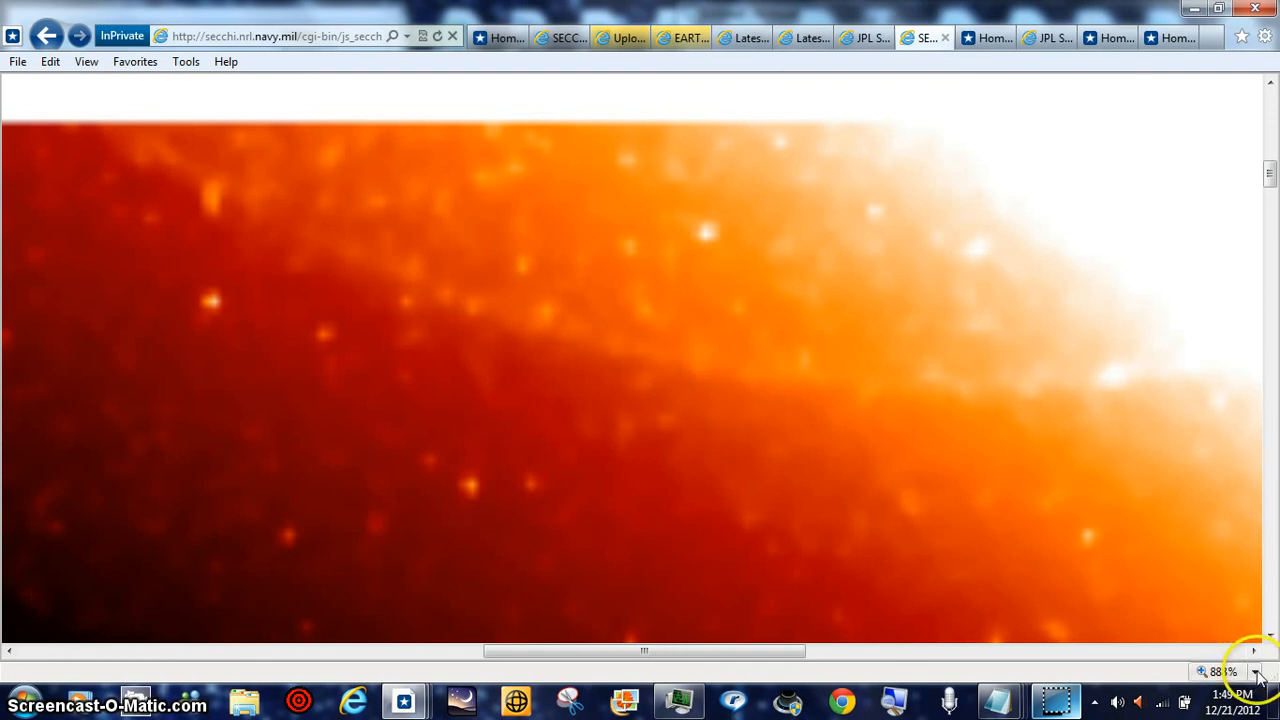
left_click(1254, 671)
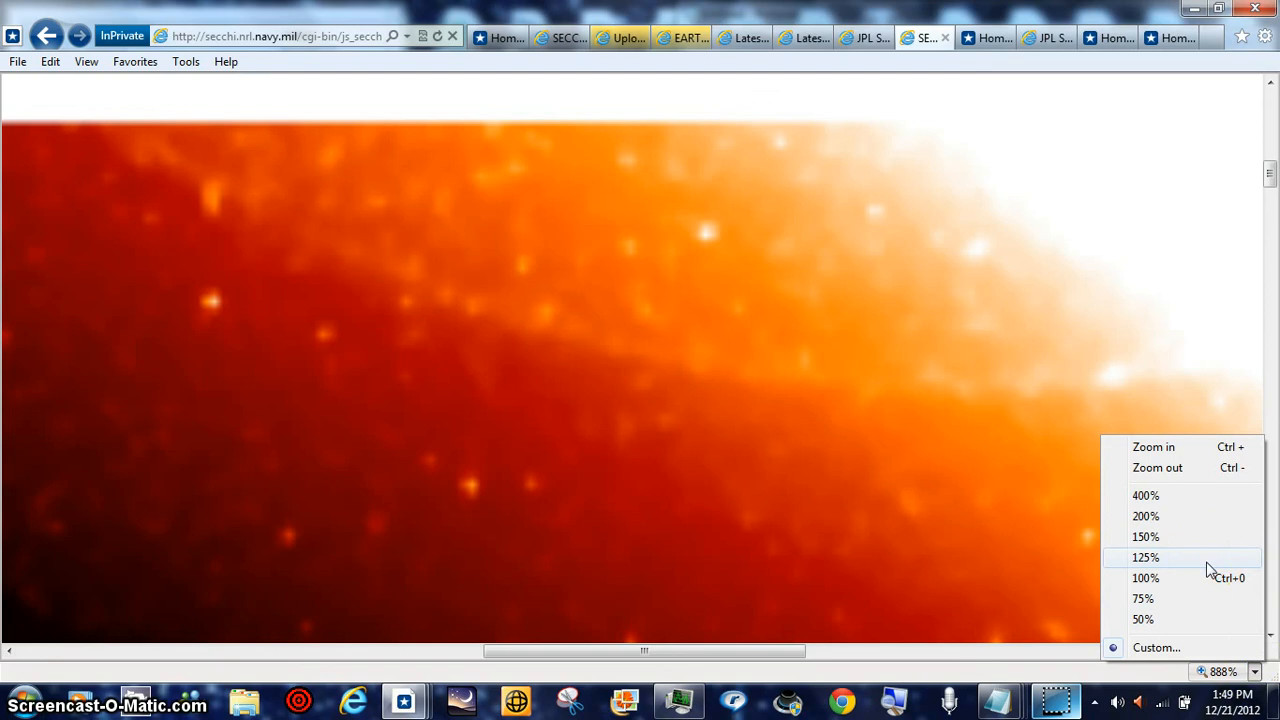
Set the zoom to 125% and scroll down to the Play, Pause and Step buttons
left_click(1145, 557)
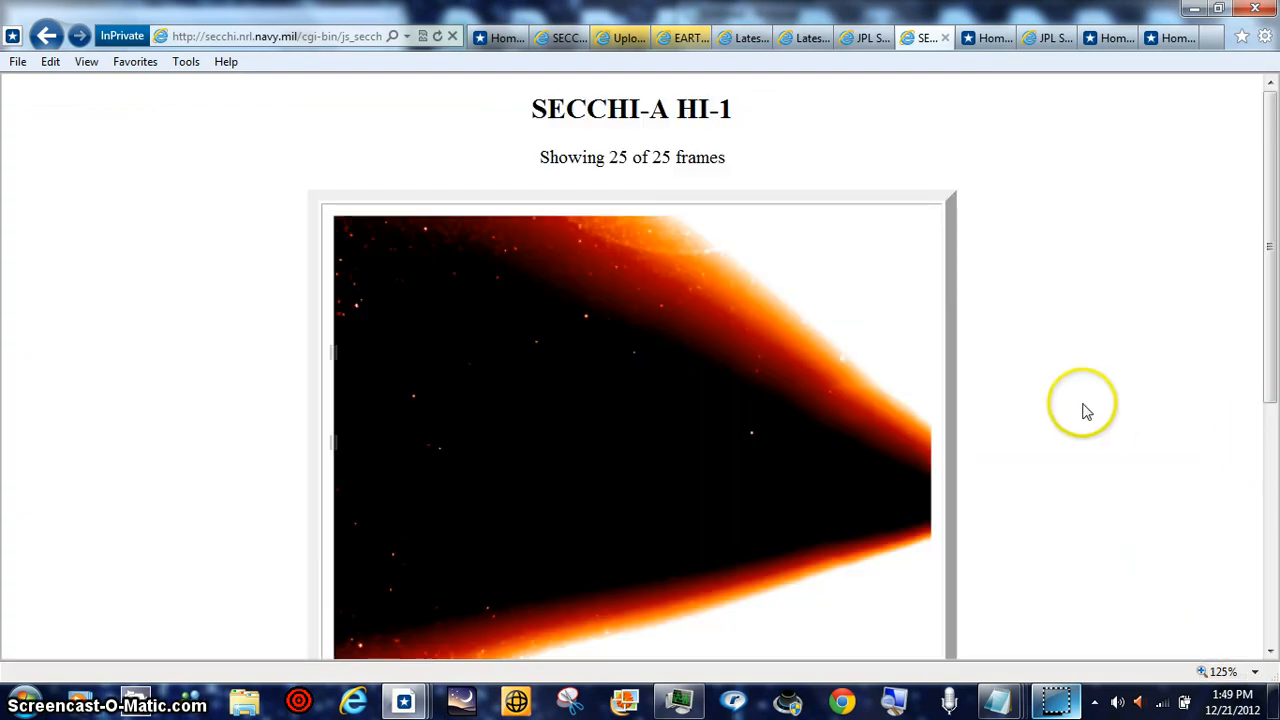
mouse_move(1153, 262)
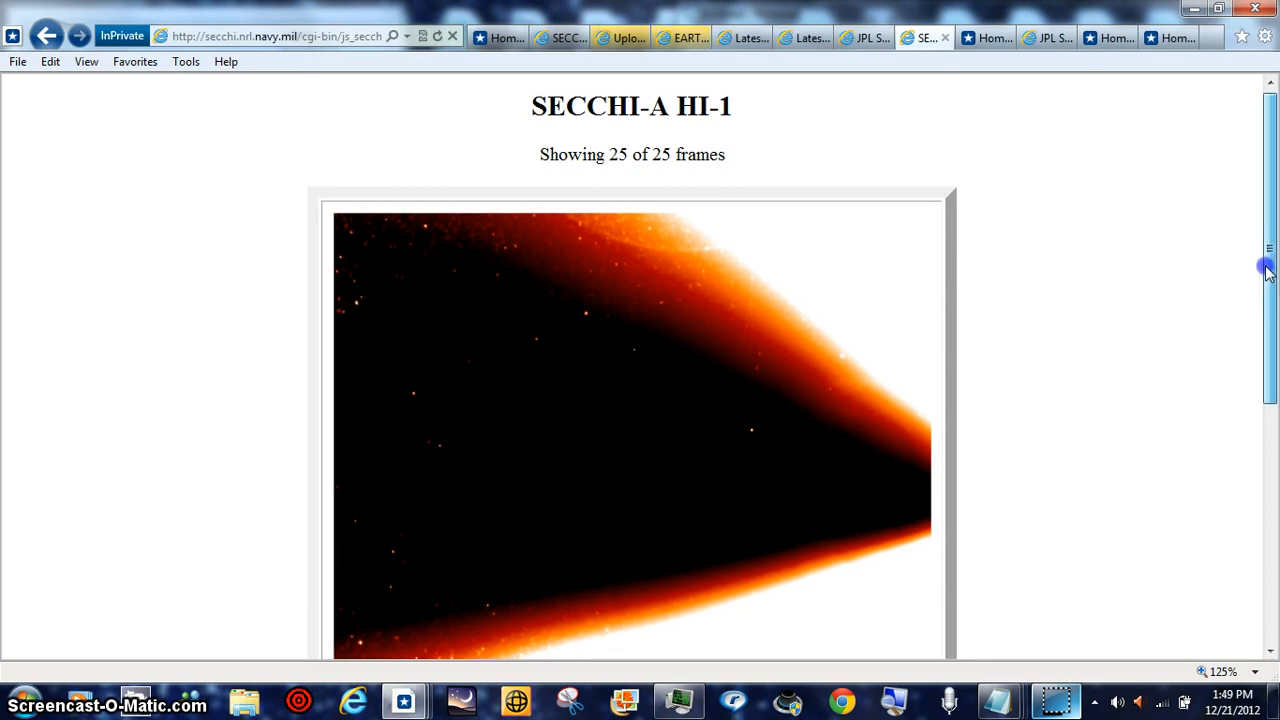
scroll("down", 3)
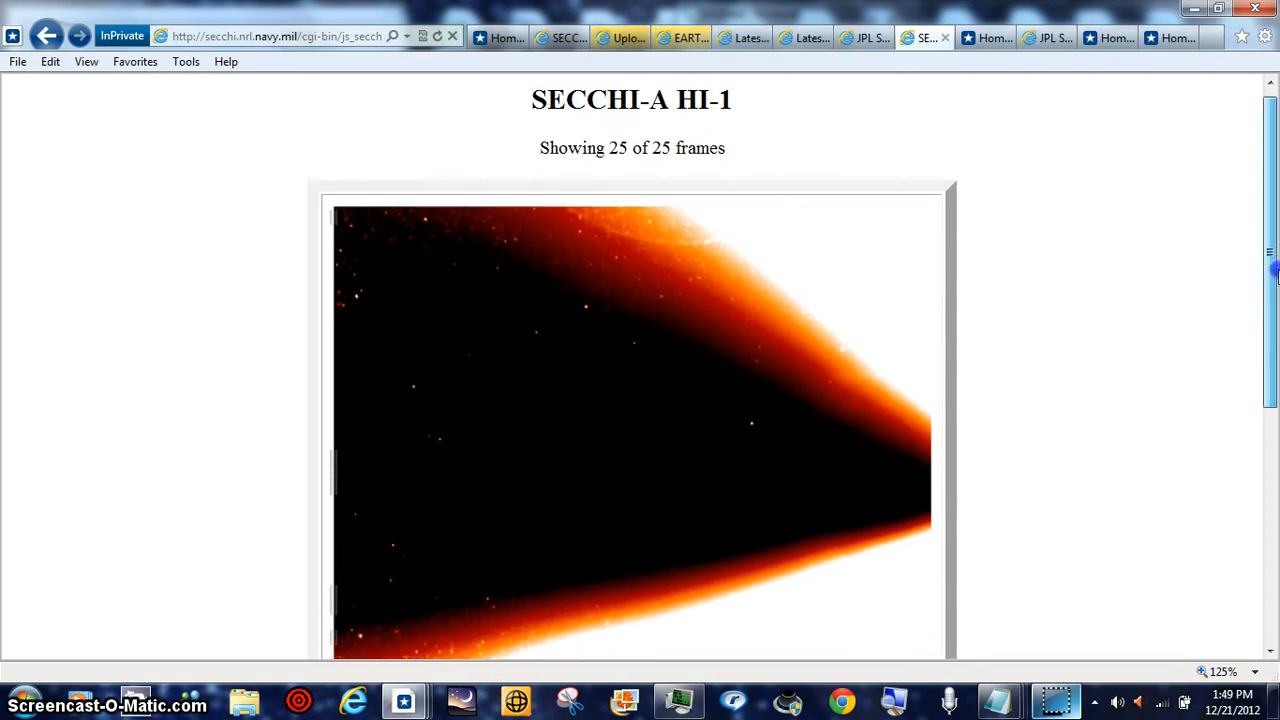
scroll("down", 3)
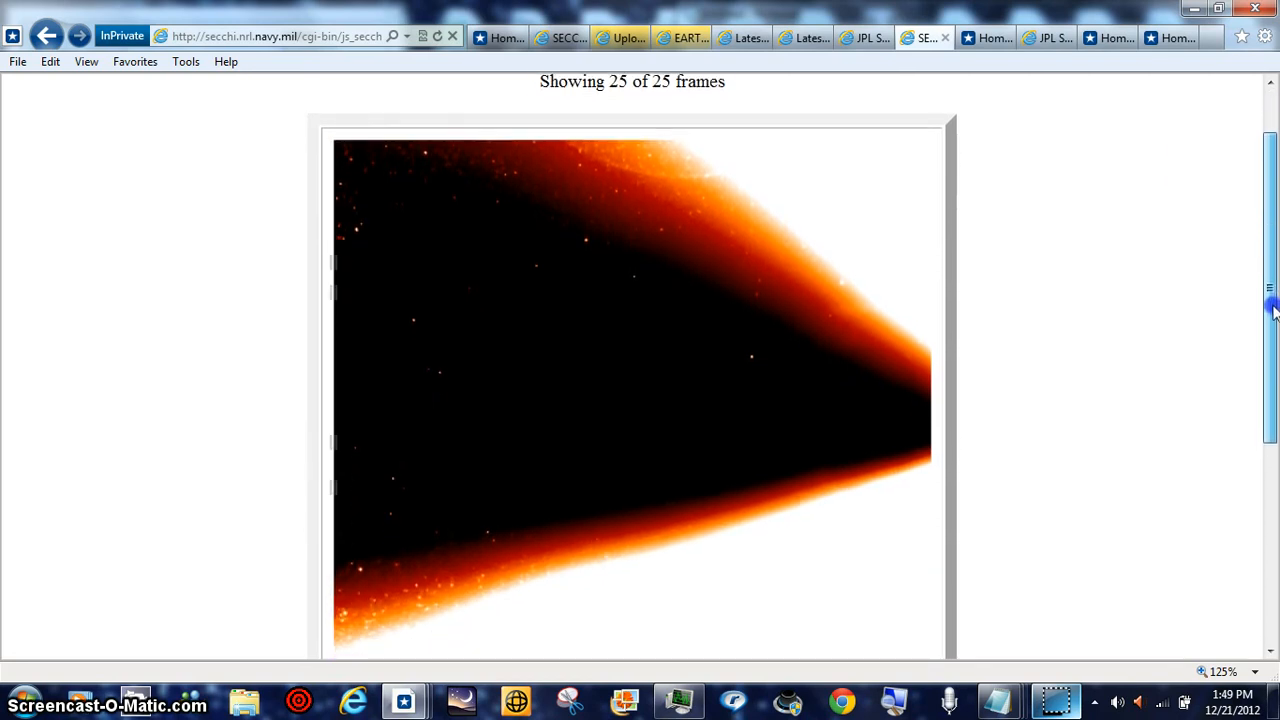
scroll("down", 3)
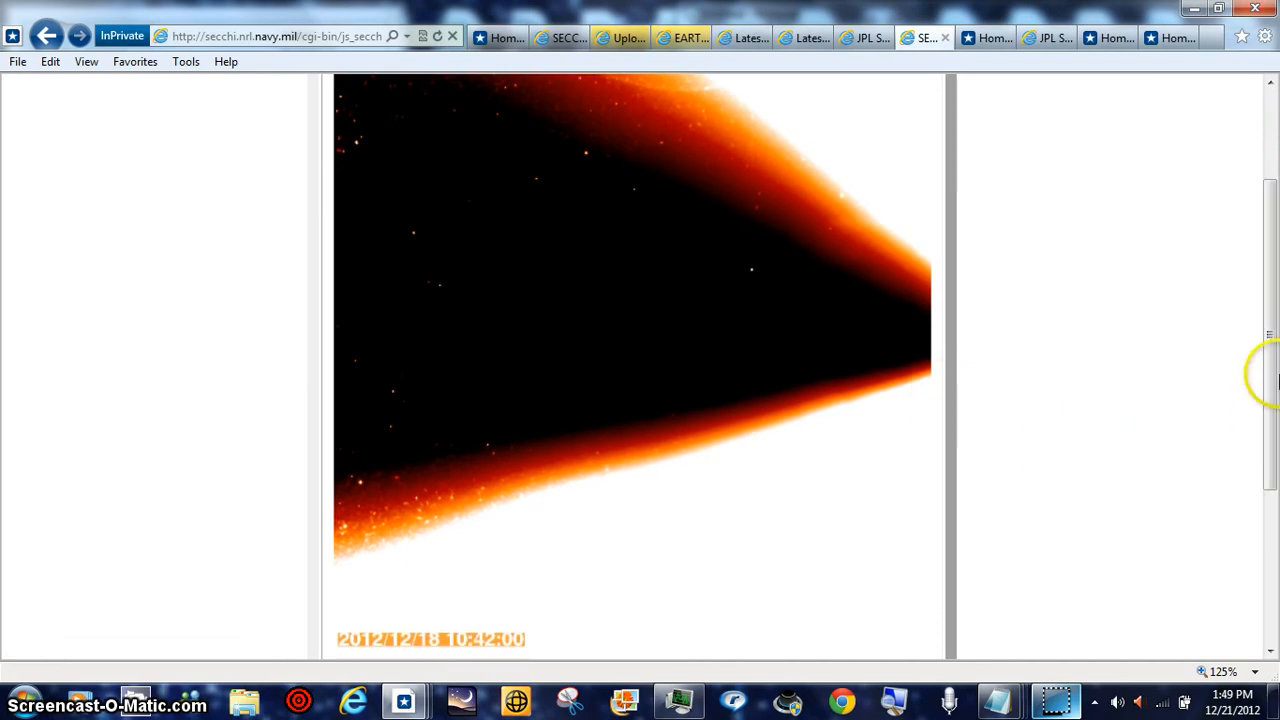
scroll("down", 3)
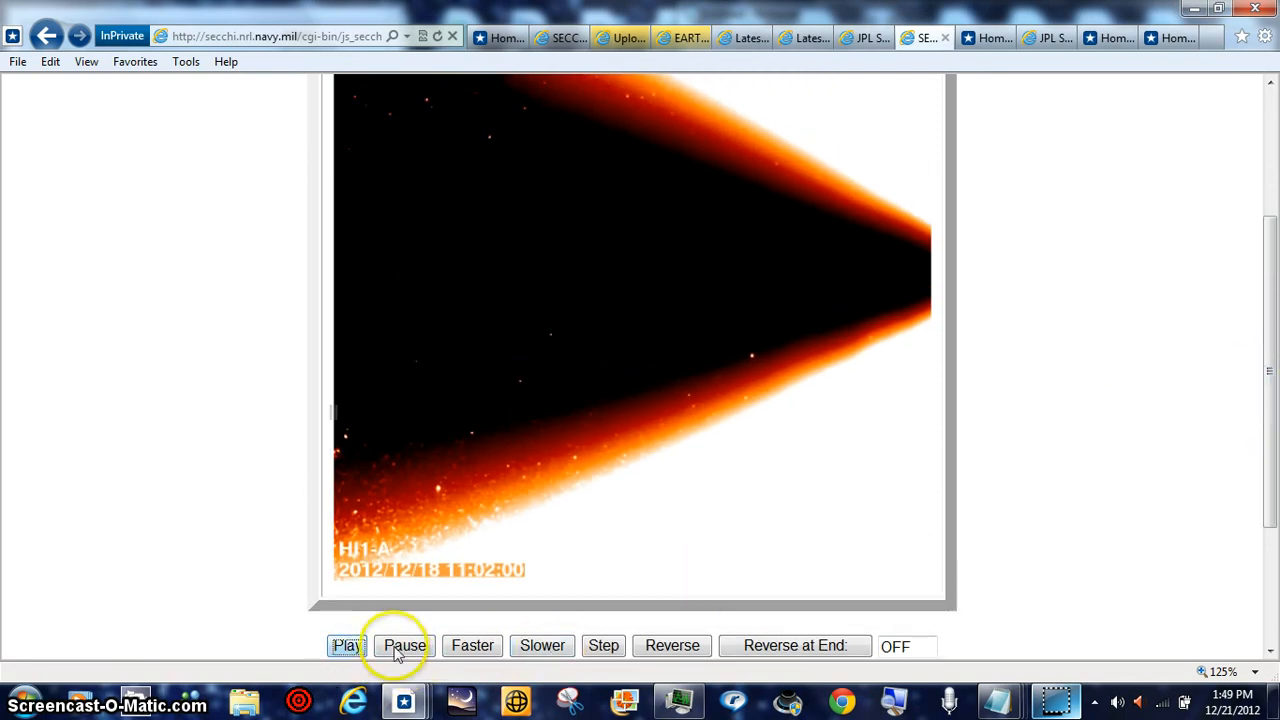
Start the HI-1 animation and let it run to the dark wedge-shaped frame
left_click(603, 645)
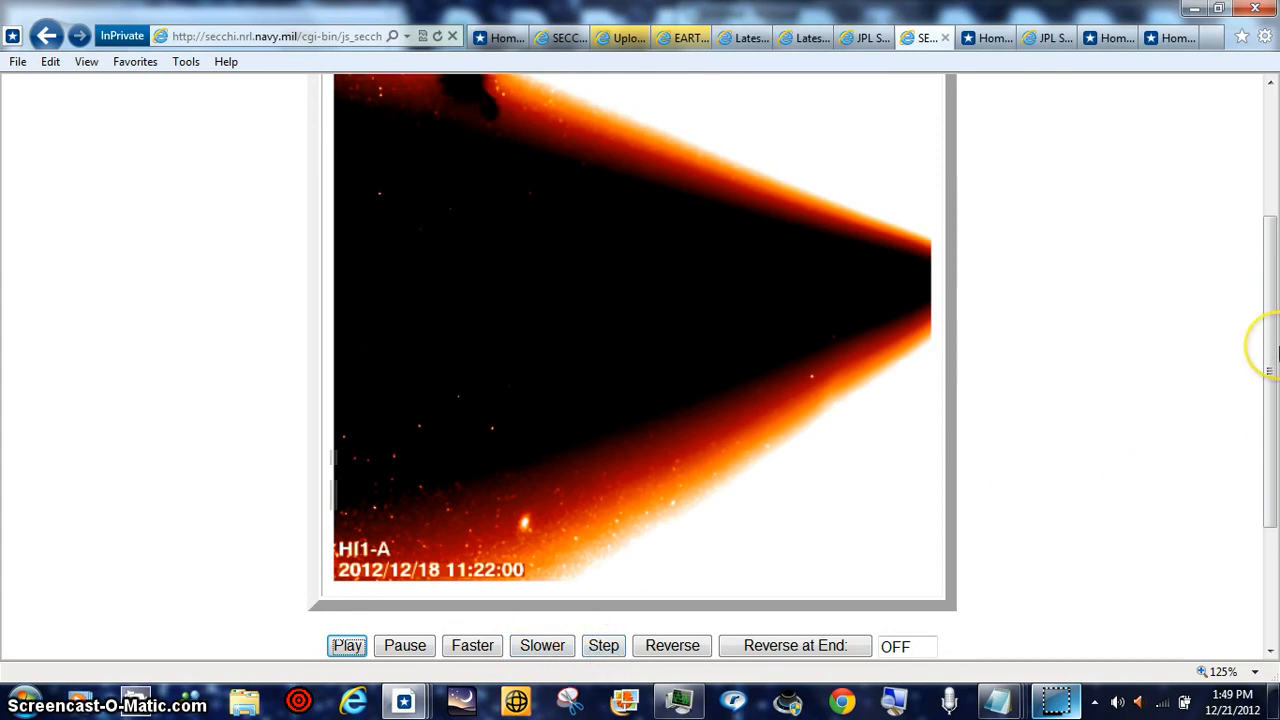
mouse_move(531, 538)
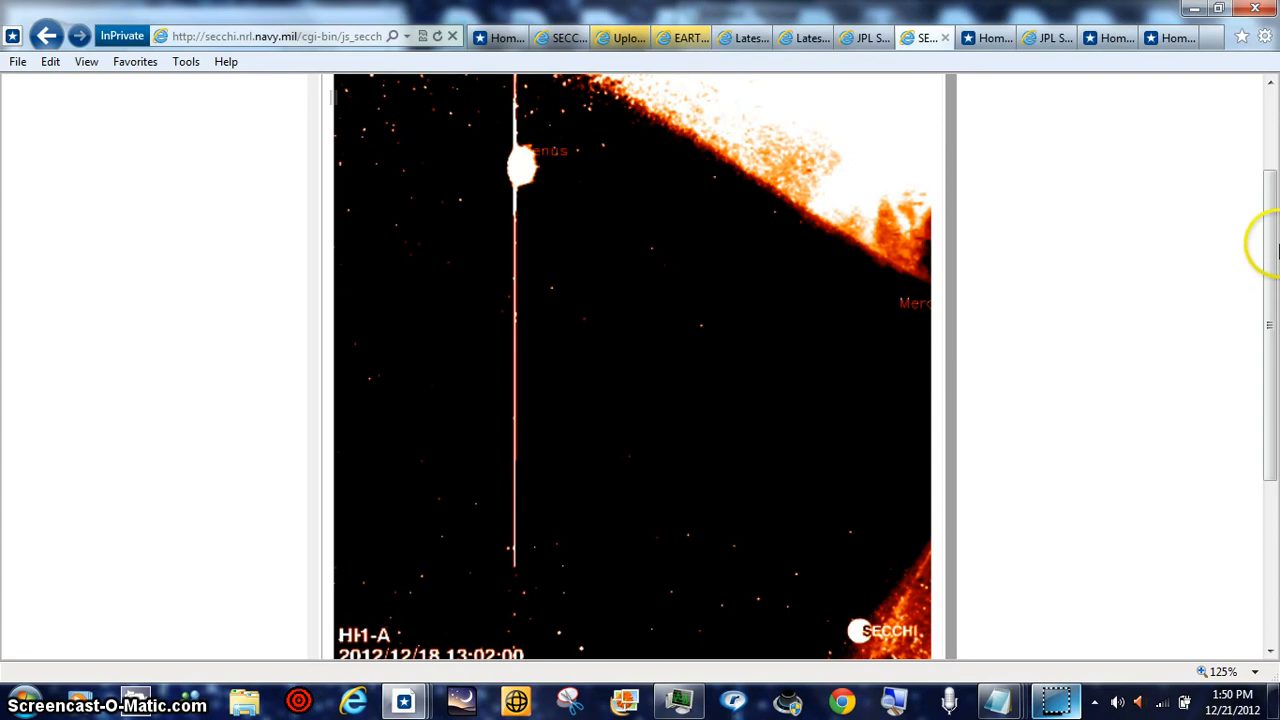
mouse_move(590, 180)
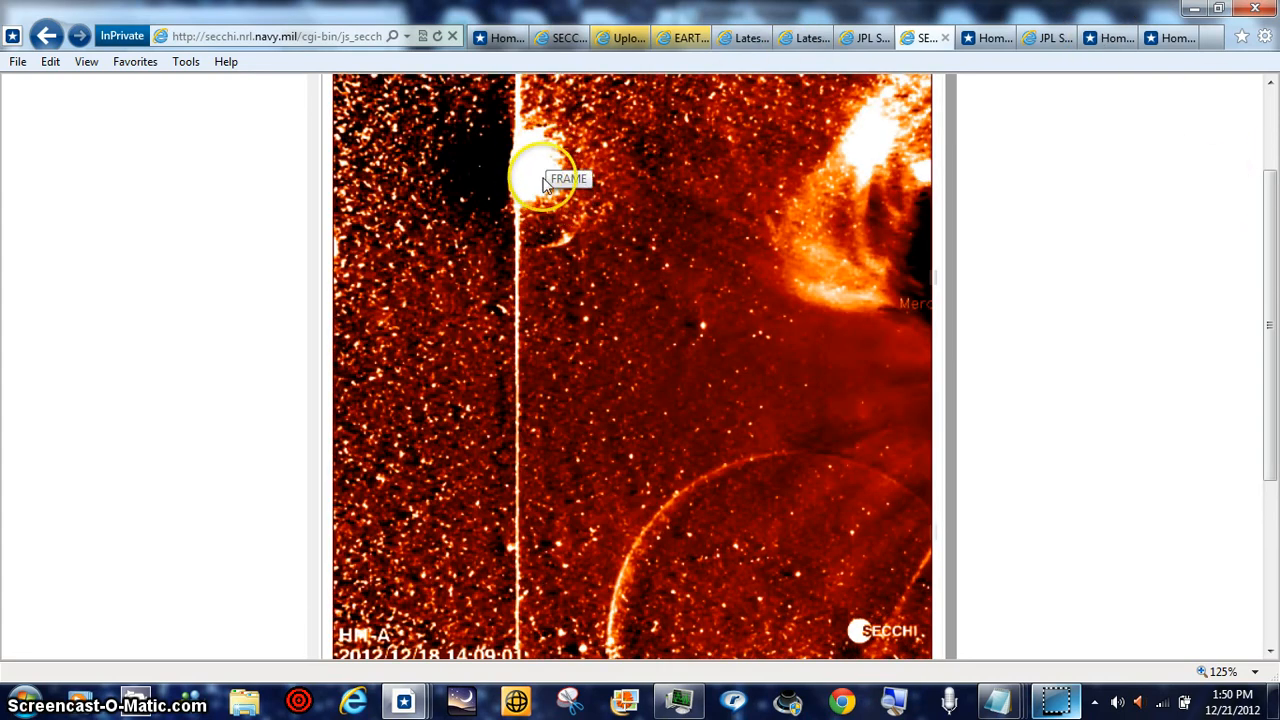
mouse_move(1260, 340)
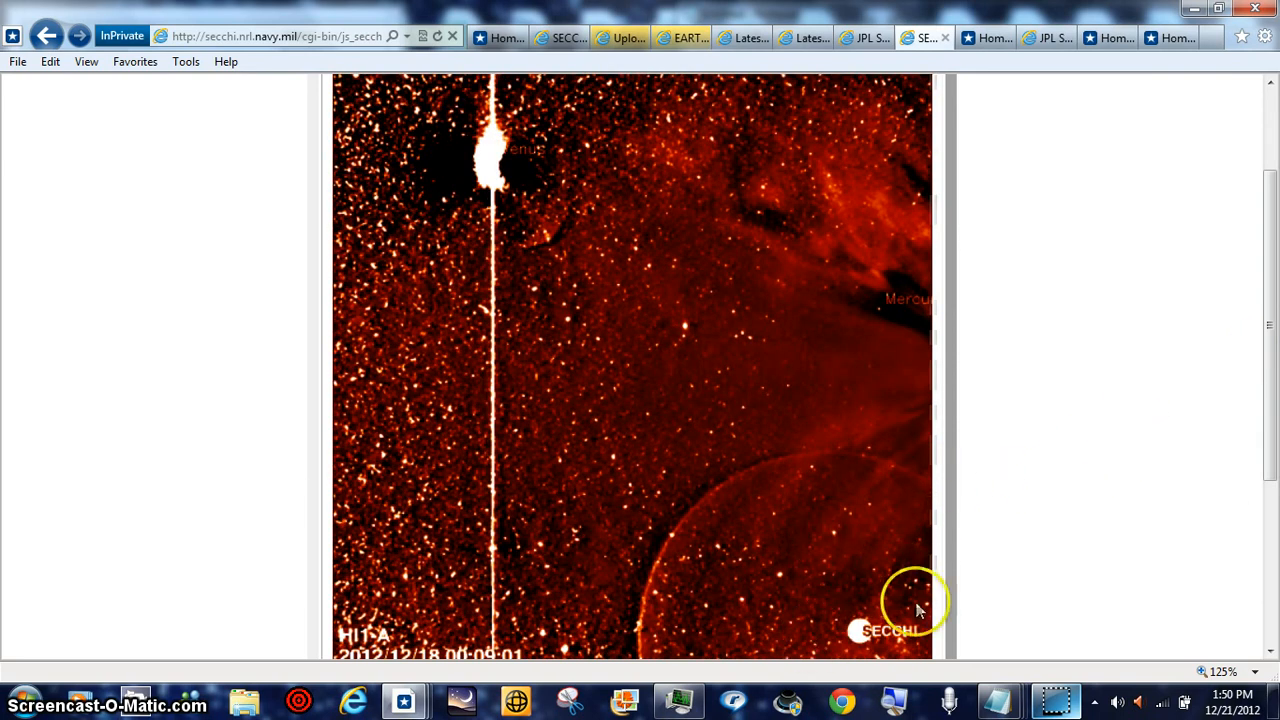
mouse_move(975, 418)
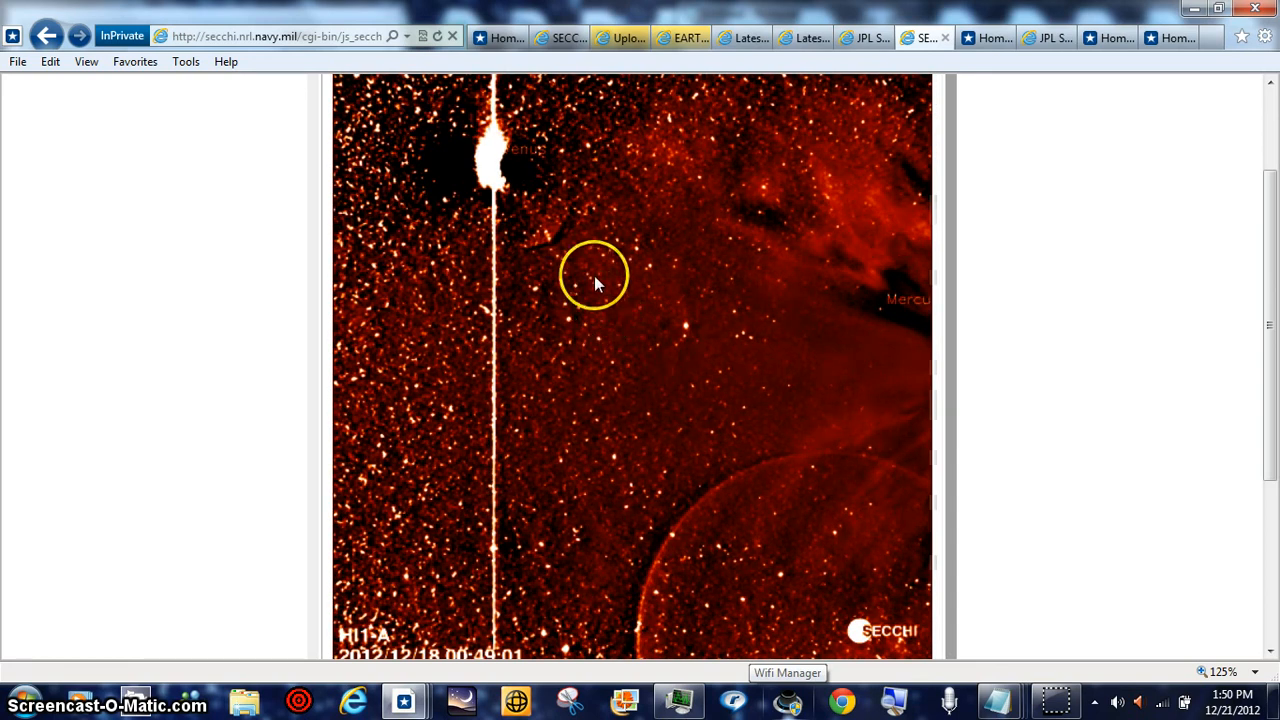
mouse_move(550, 255)
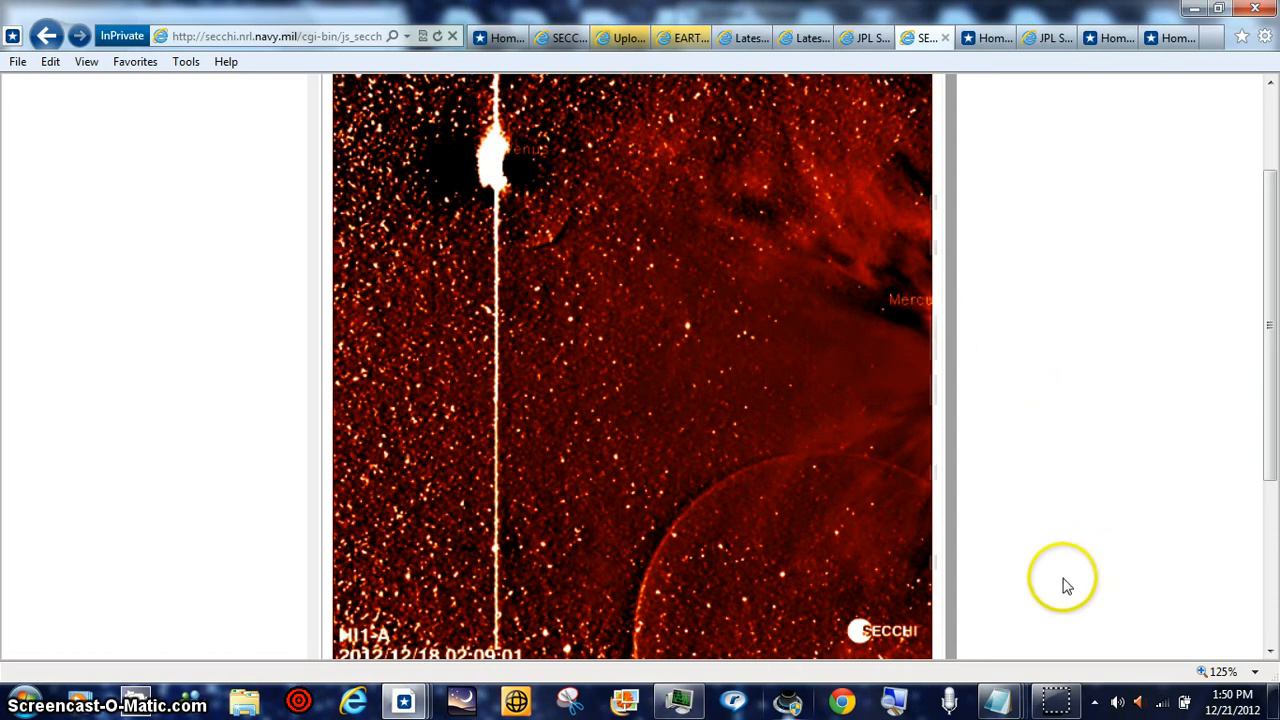
mouse_move(1065, 600)
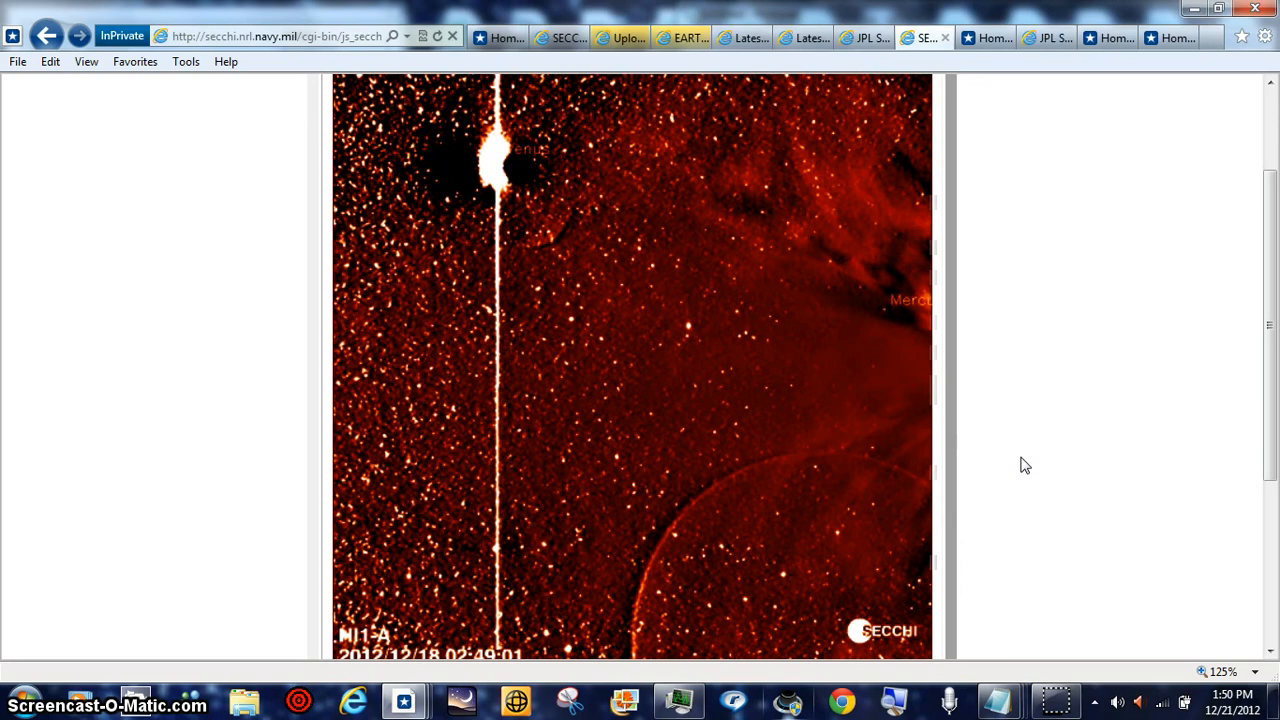
mouse_move(1013, 355)
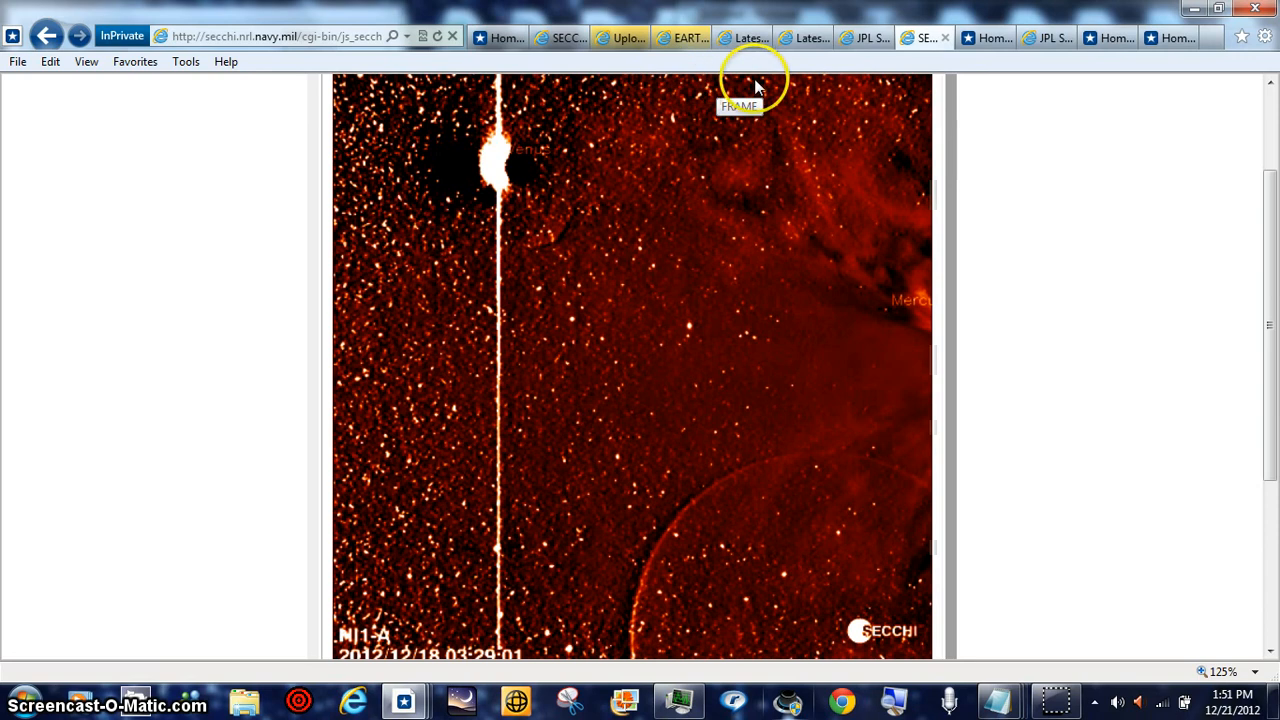
mouse_move(563, 240)
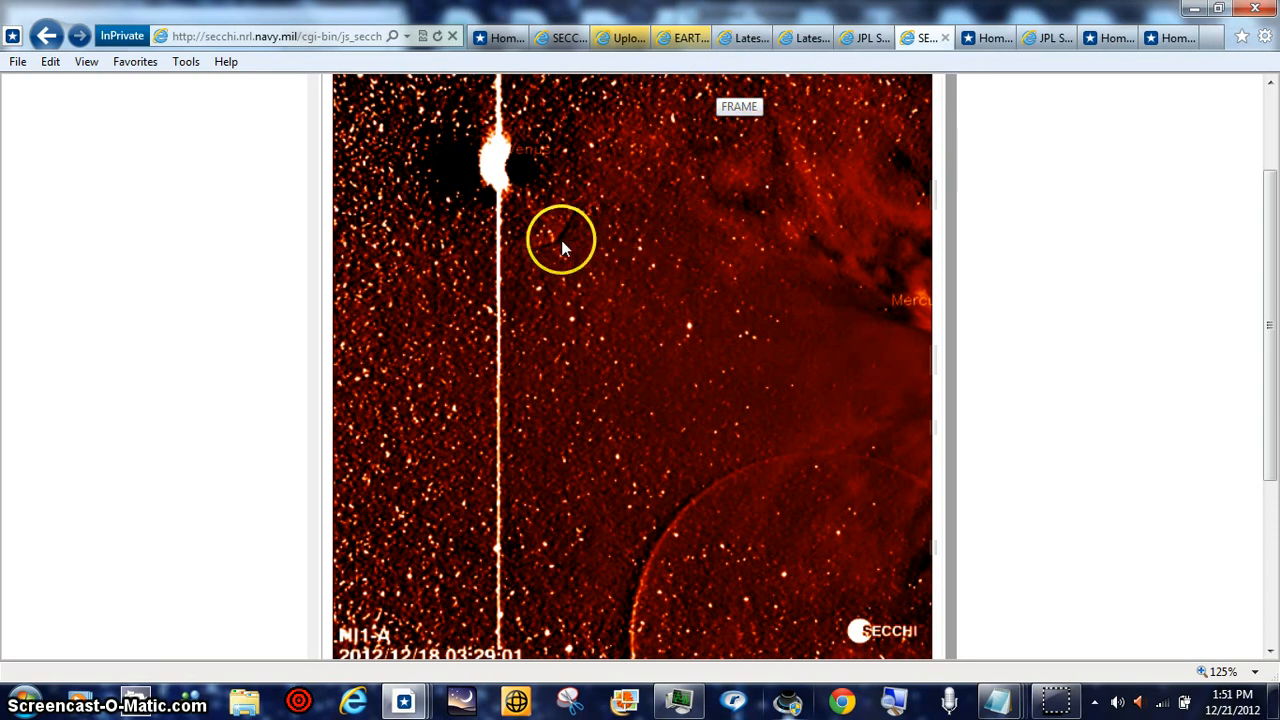
mouse_move(1215, 318)
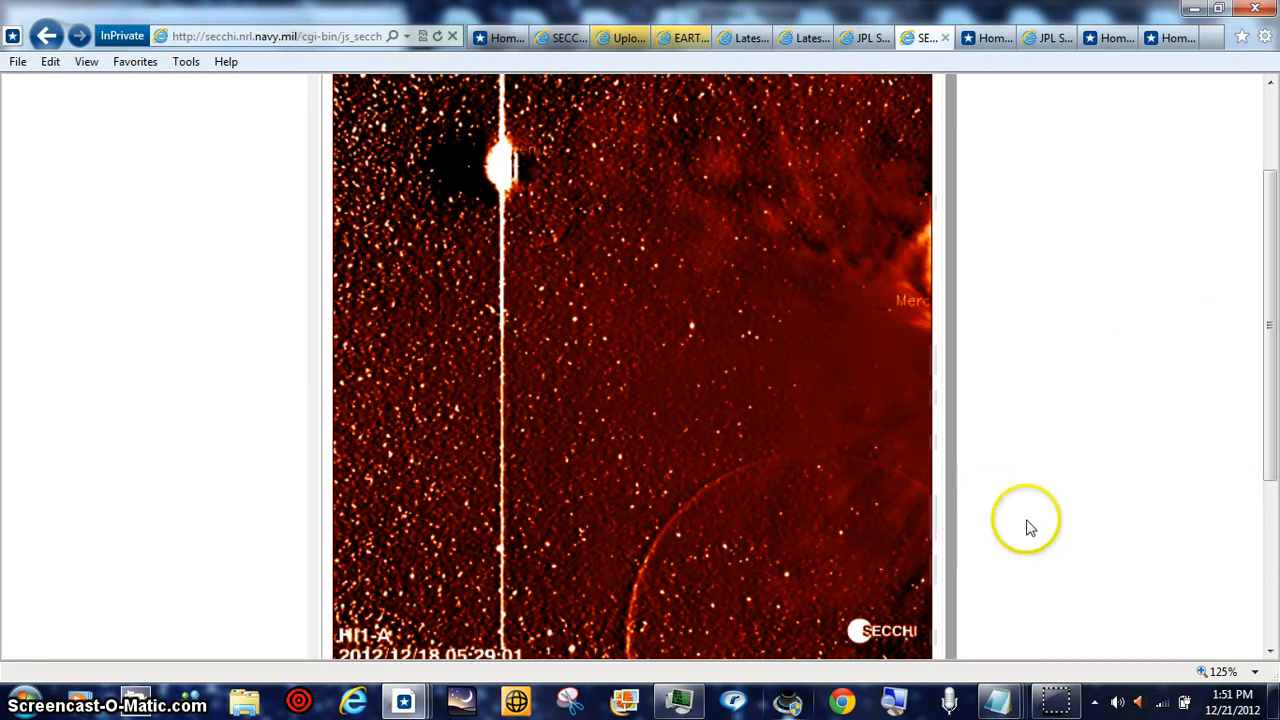
mouse_move(728, 605)
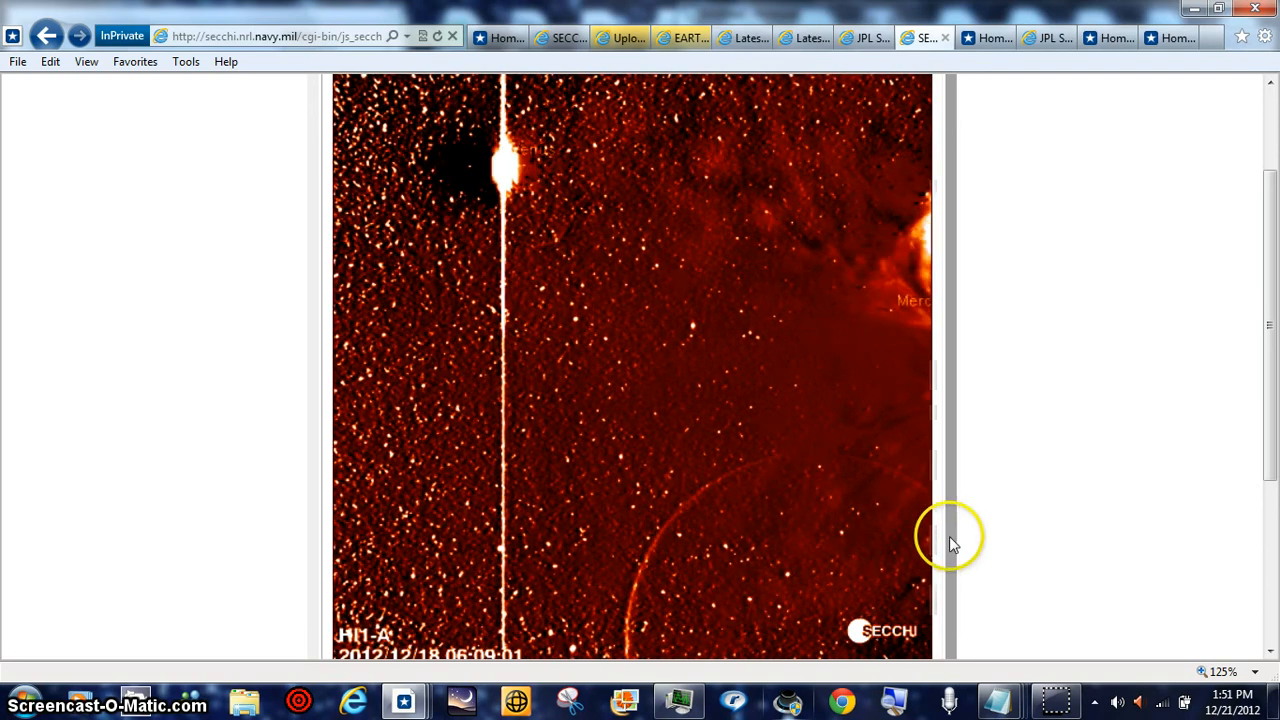
mouse_move(740, 450)
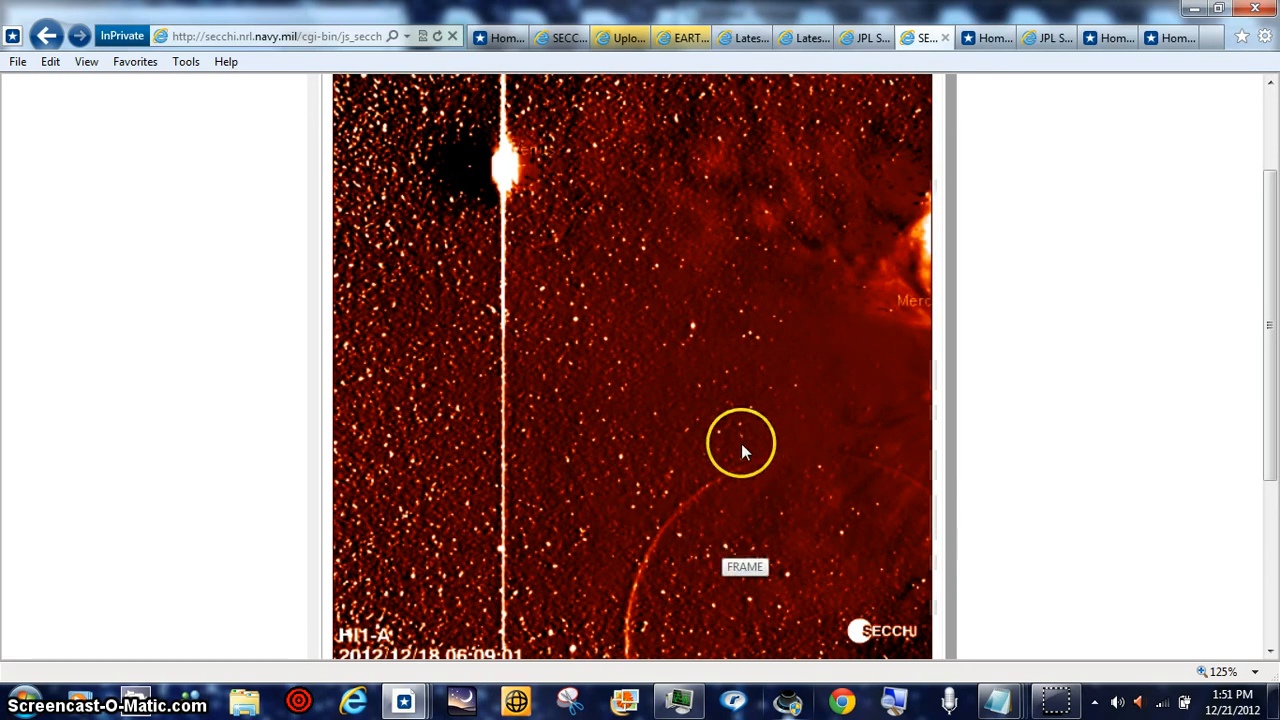
mouse_move(925, 585)
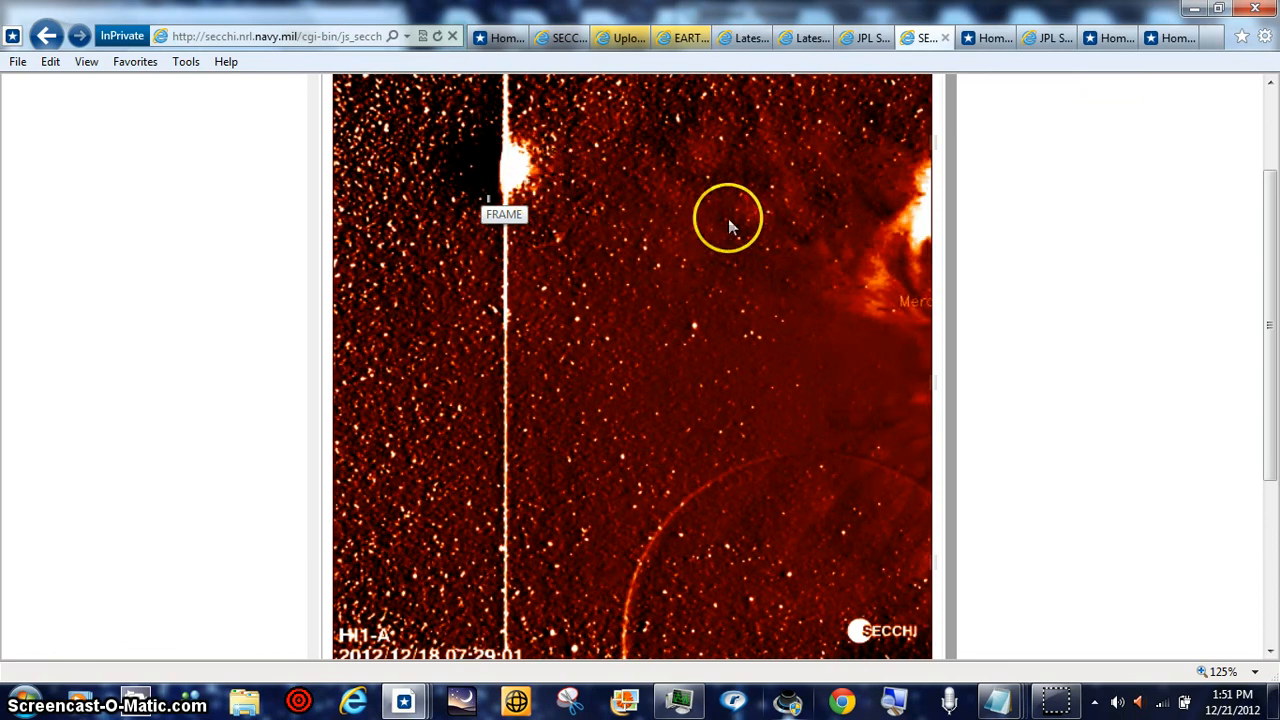
mouse_move(910, 275)
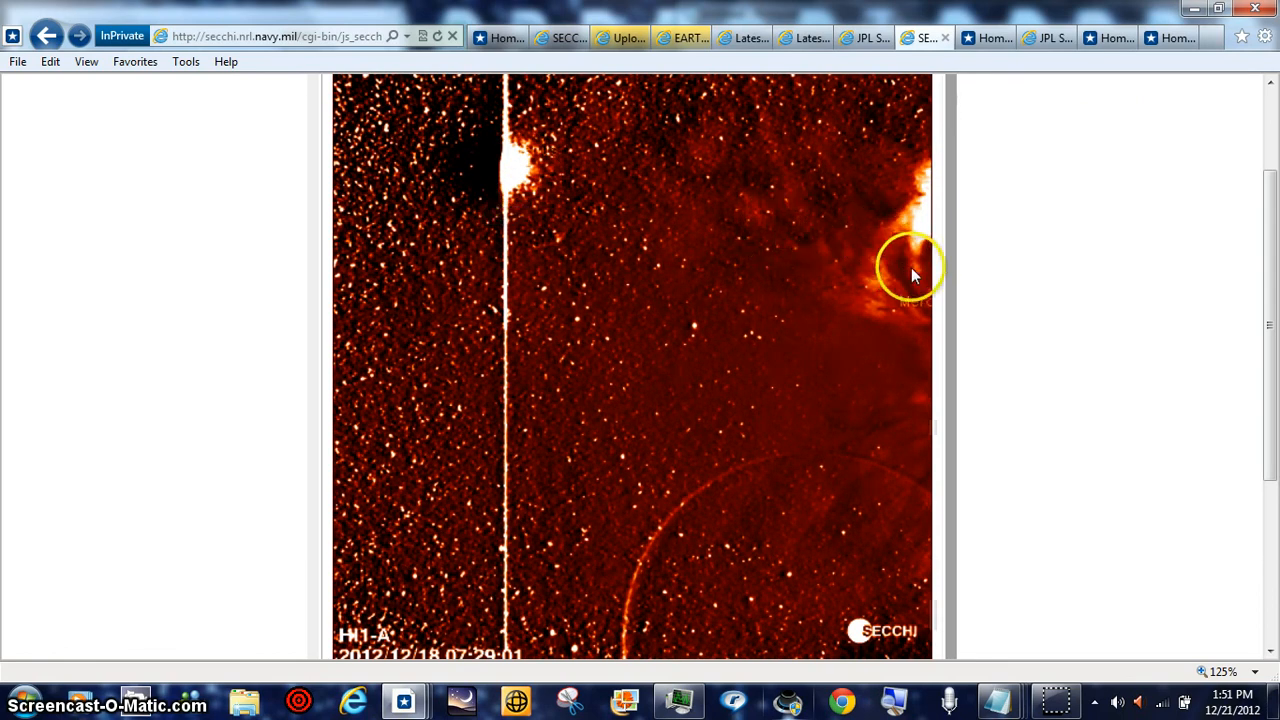
mouse_move(707, 260)
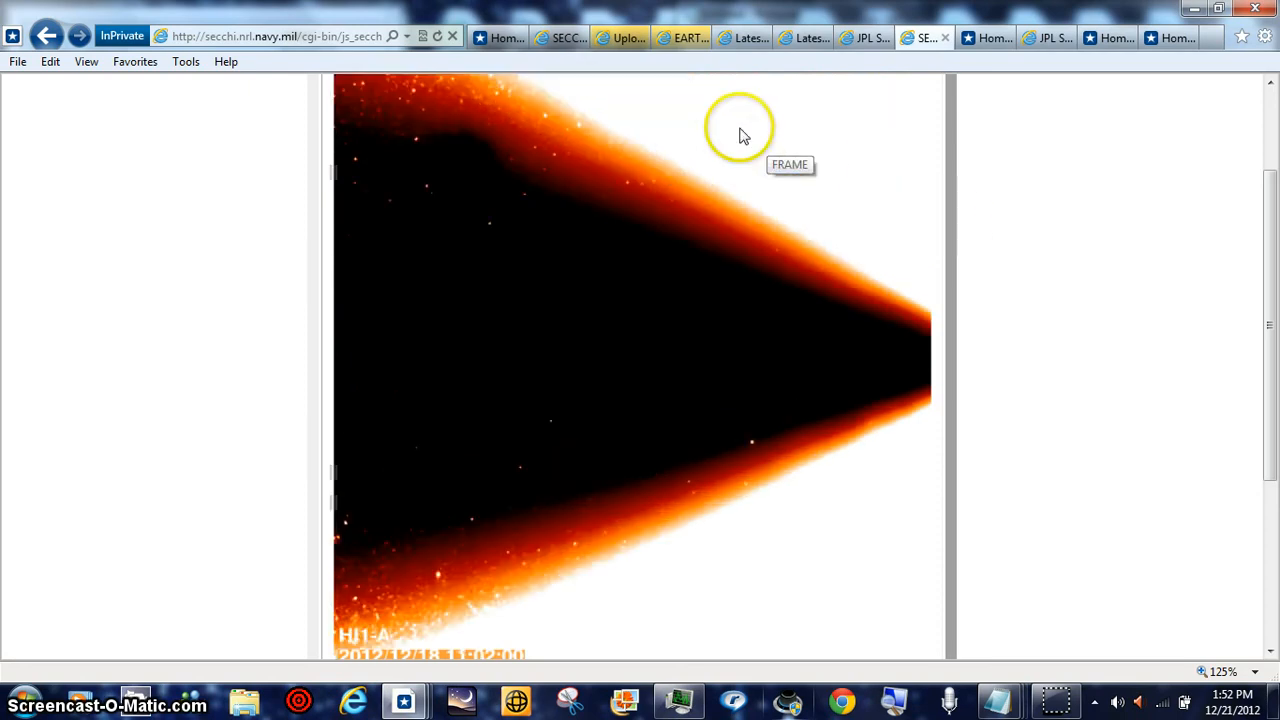
mouse_move(1054, 168)
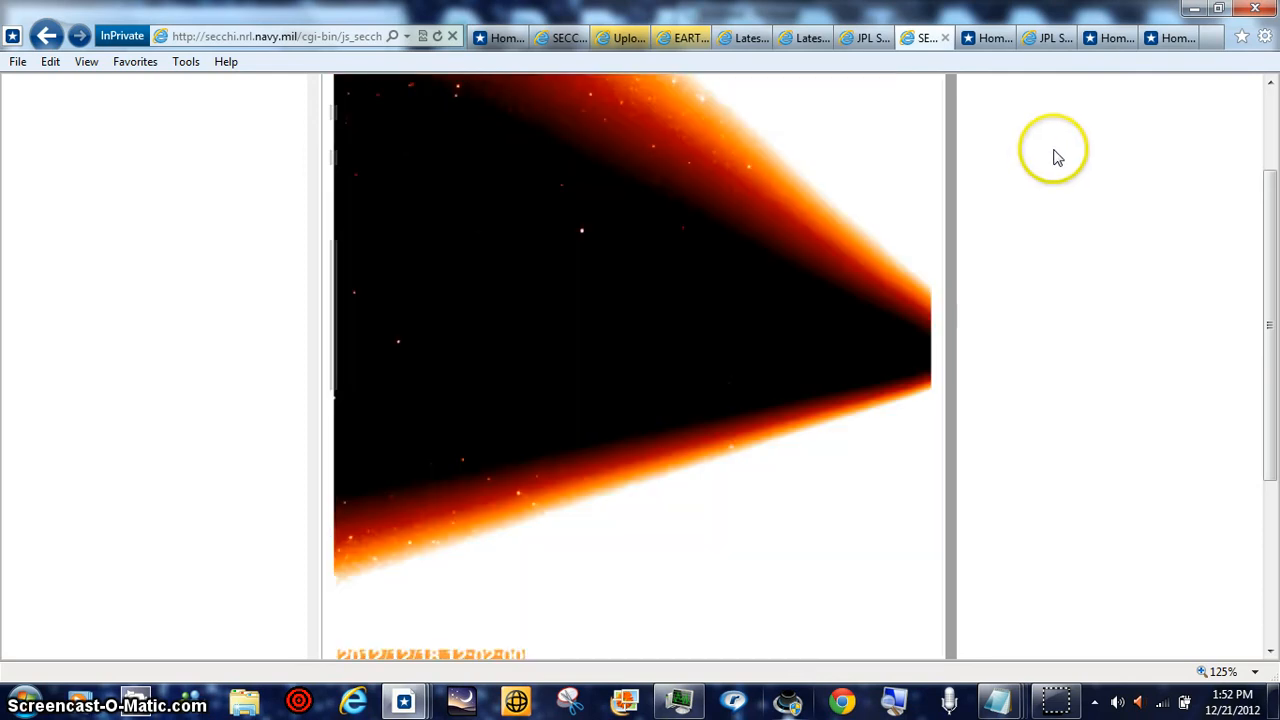
mouse_move(1090, 143)
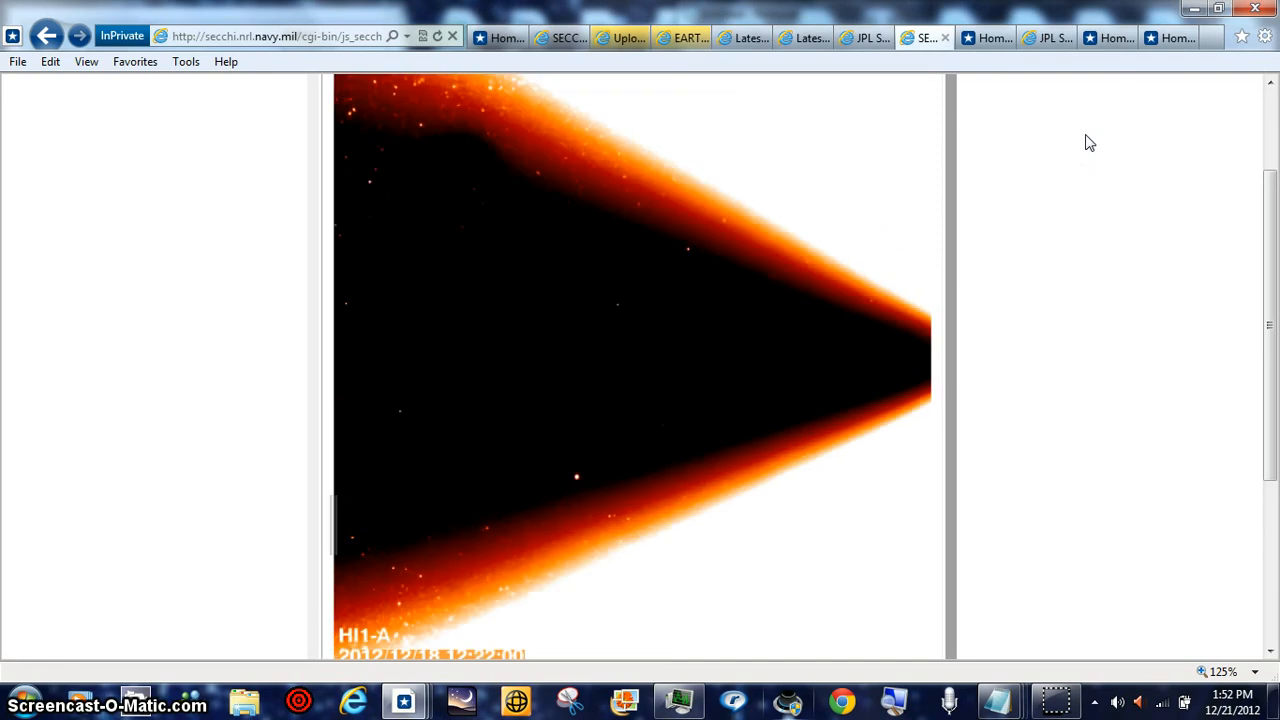
mouse_move(600, 480)
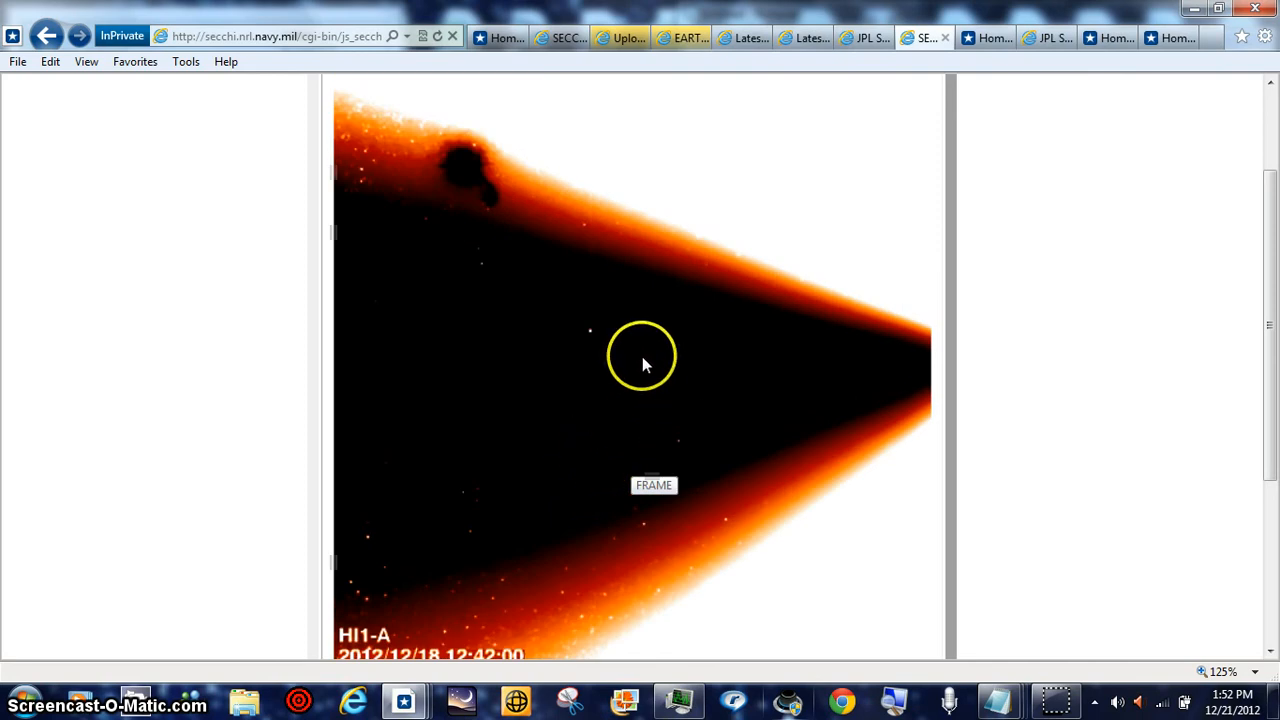
mouse_move(510, 450)
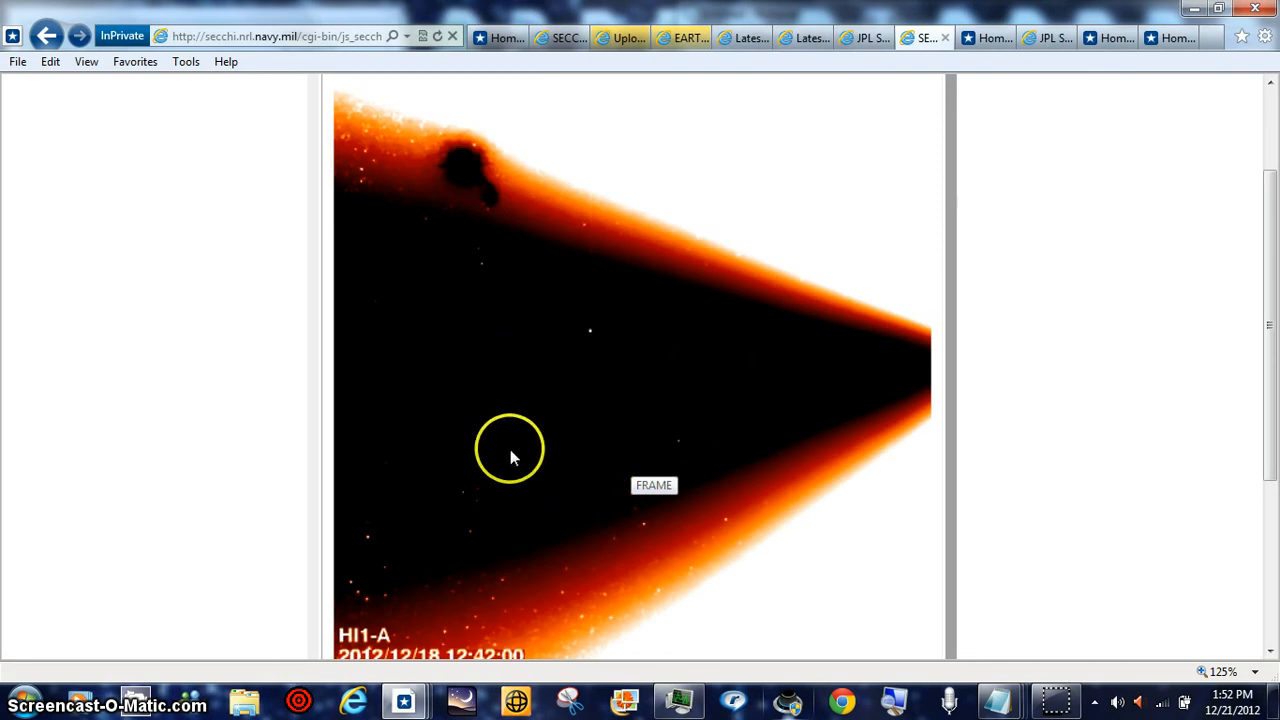
mouse_move(640, 390)
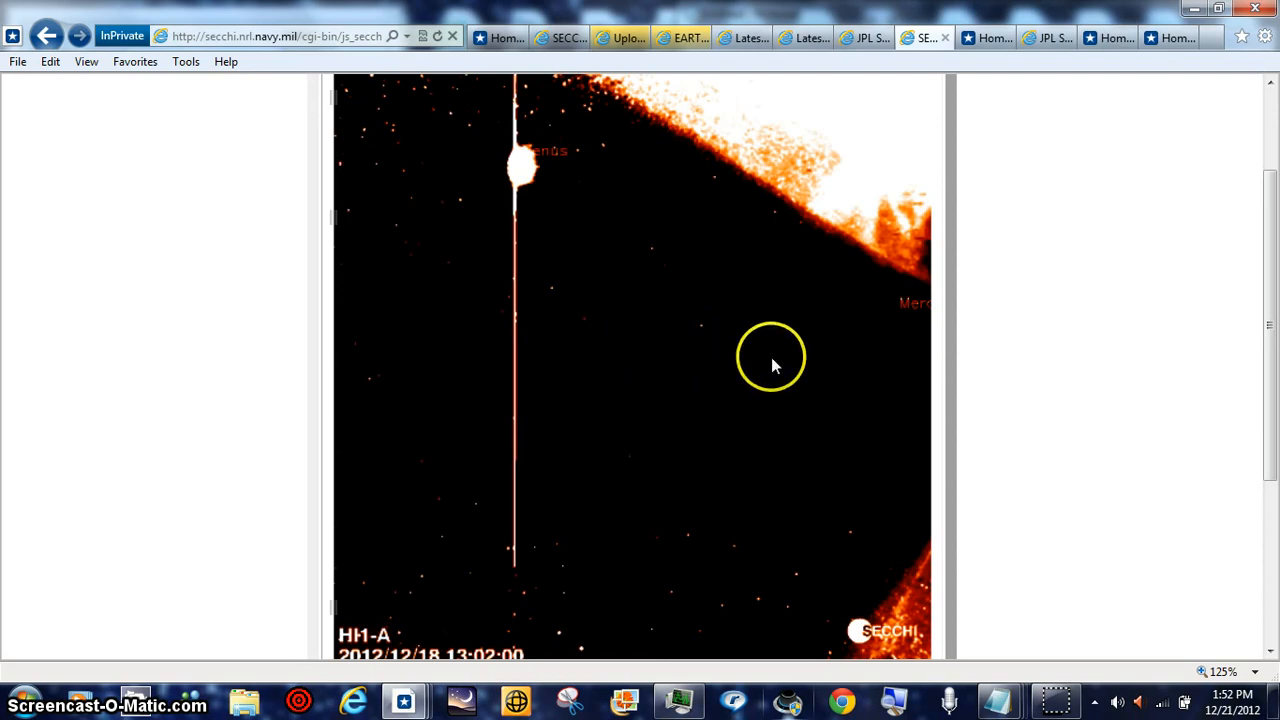
mouse_move(852, 358)
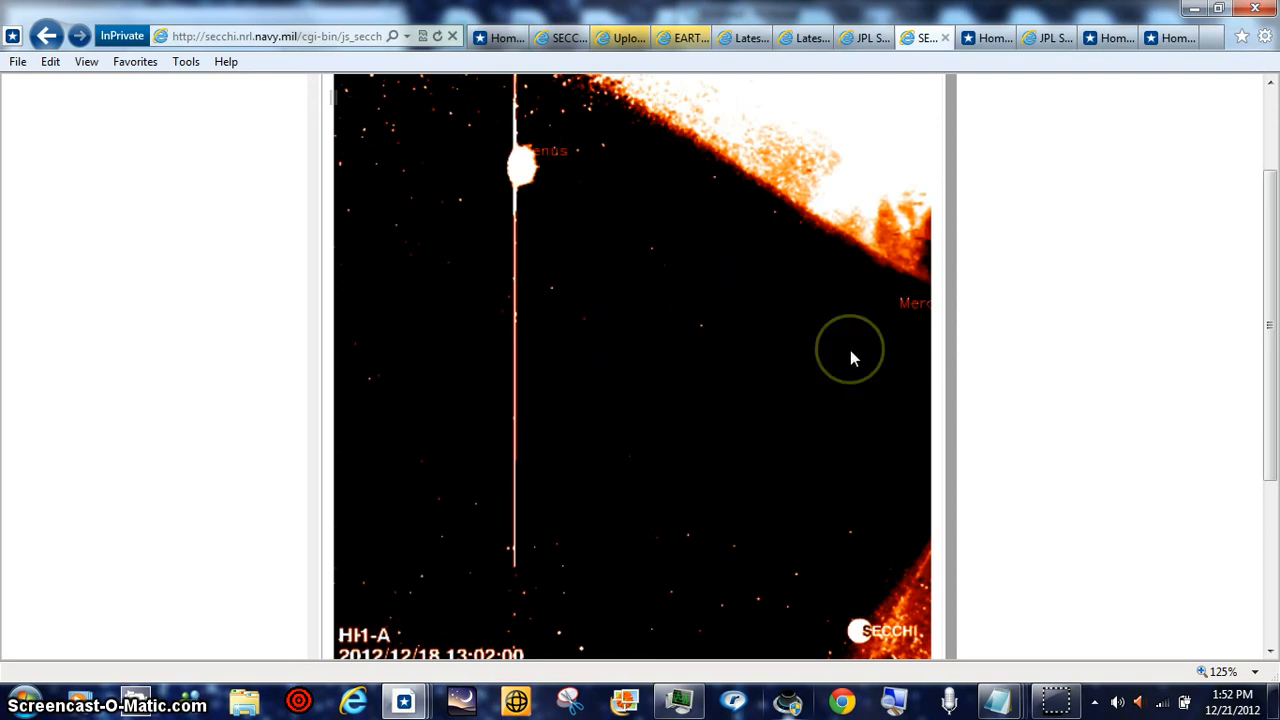
mouse_move(851, 358)
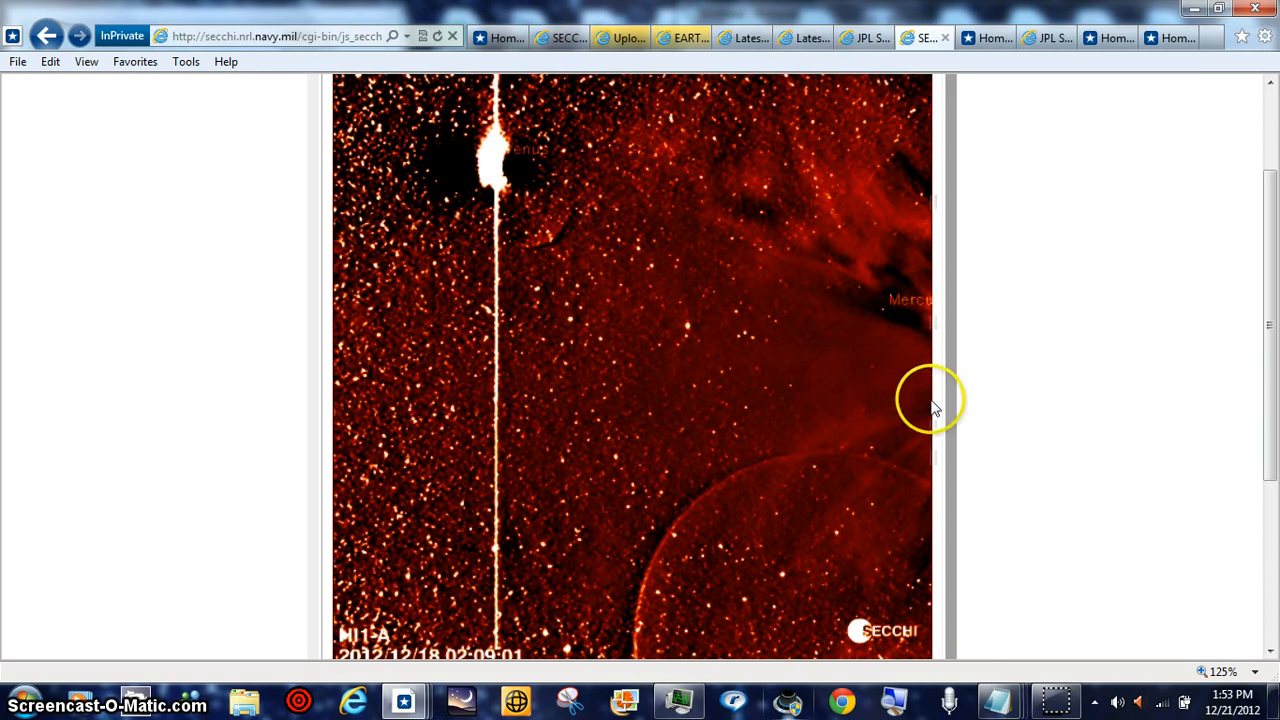
mouse_move(828, 537)
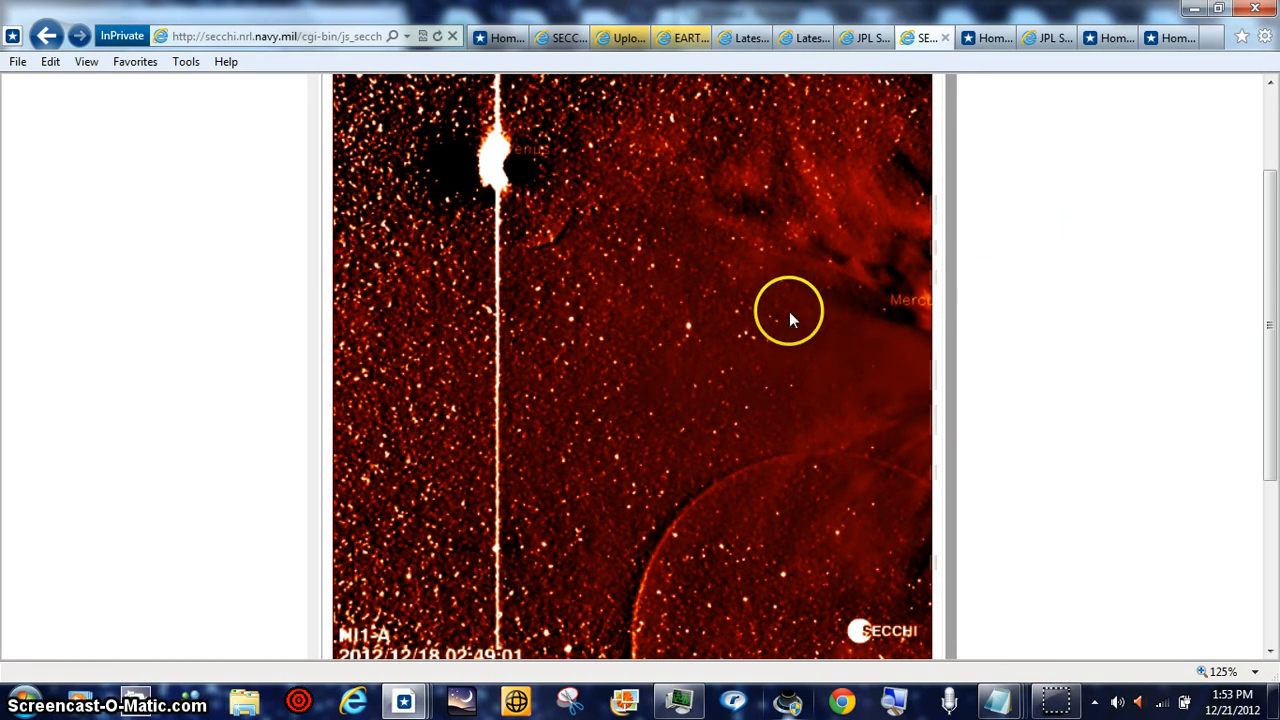
mouse_move(505, 300)
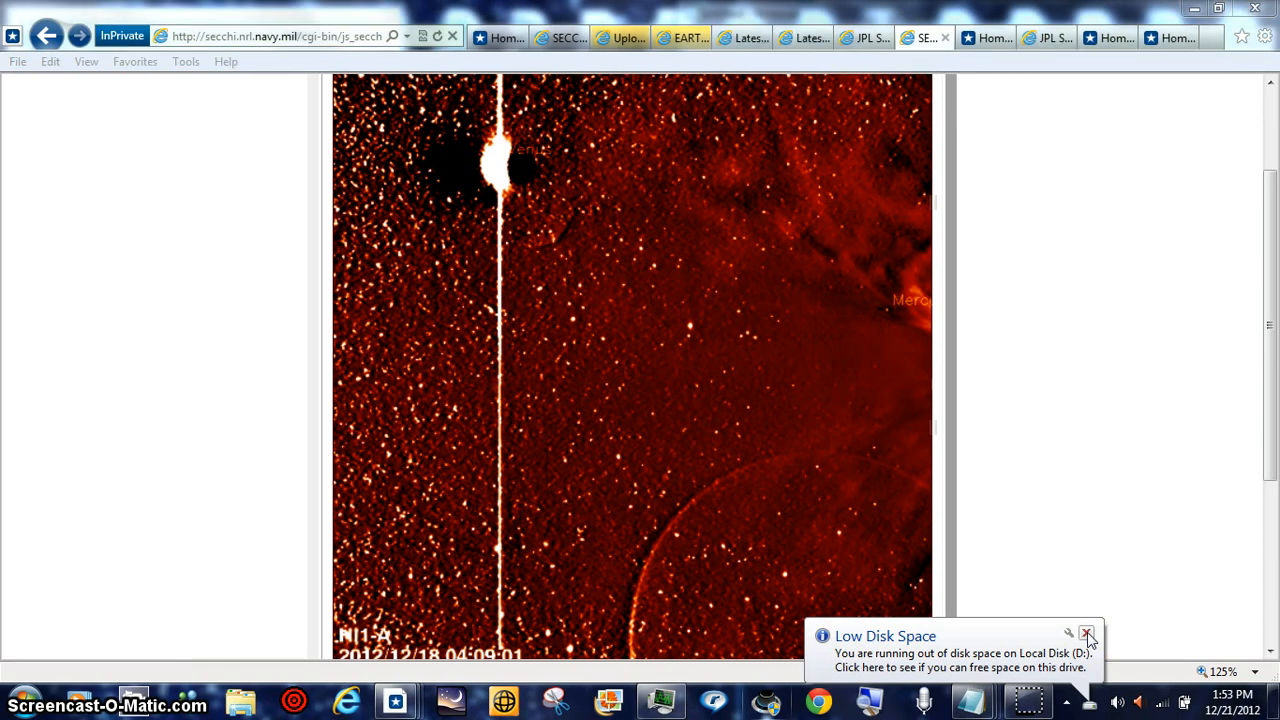
Close the Low Disk Space balloon and show the page zoom level list
left_click(1087, 634)
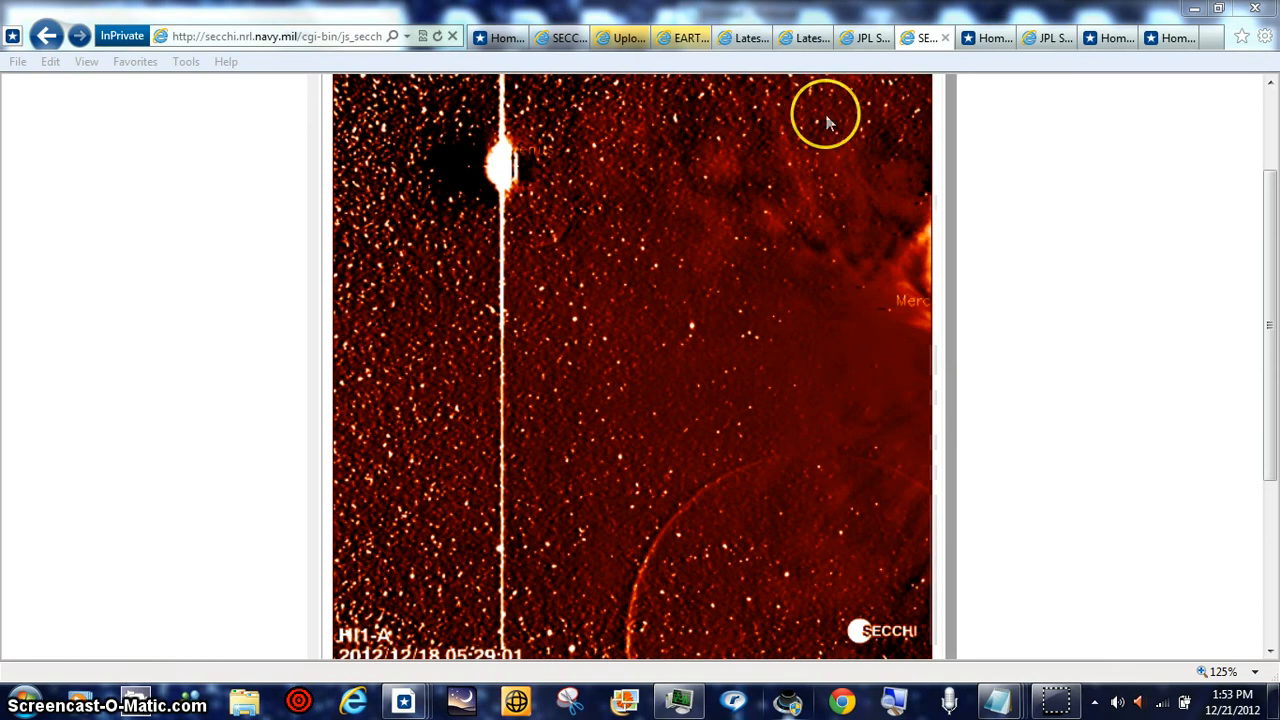
mouse_move(593, 472)
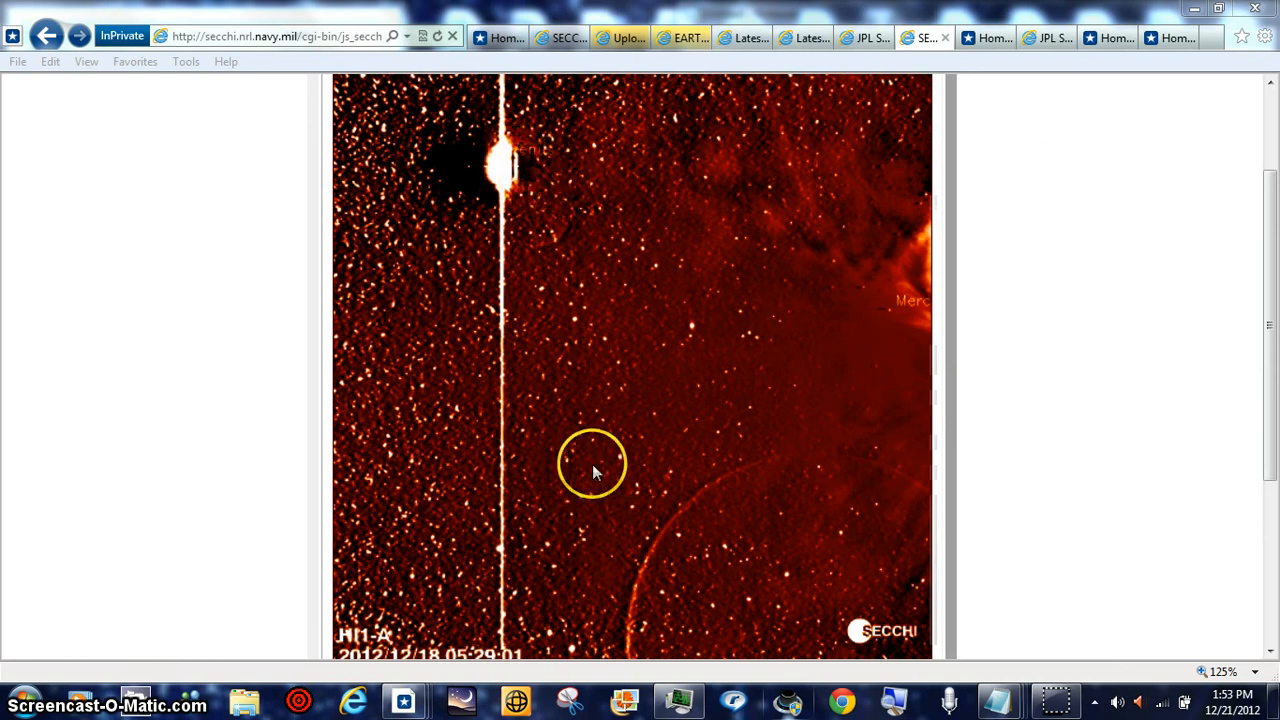
left_click(1254, 671)
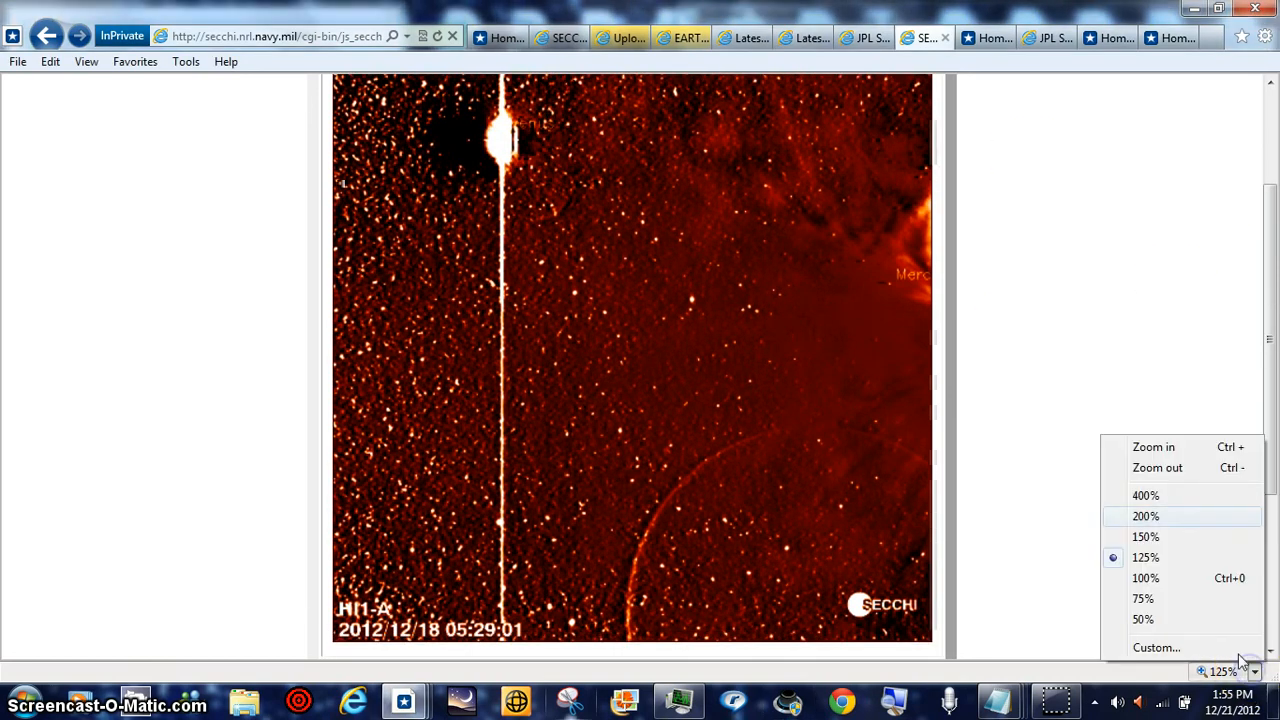
Choose 400% zoom for a close-up of Venus on the 05:29 frame
left_click(1145, 495)
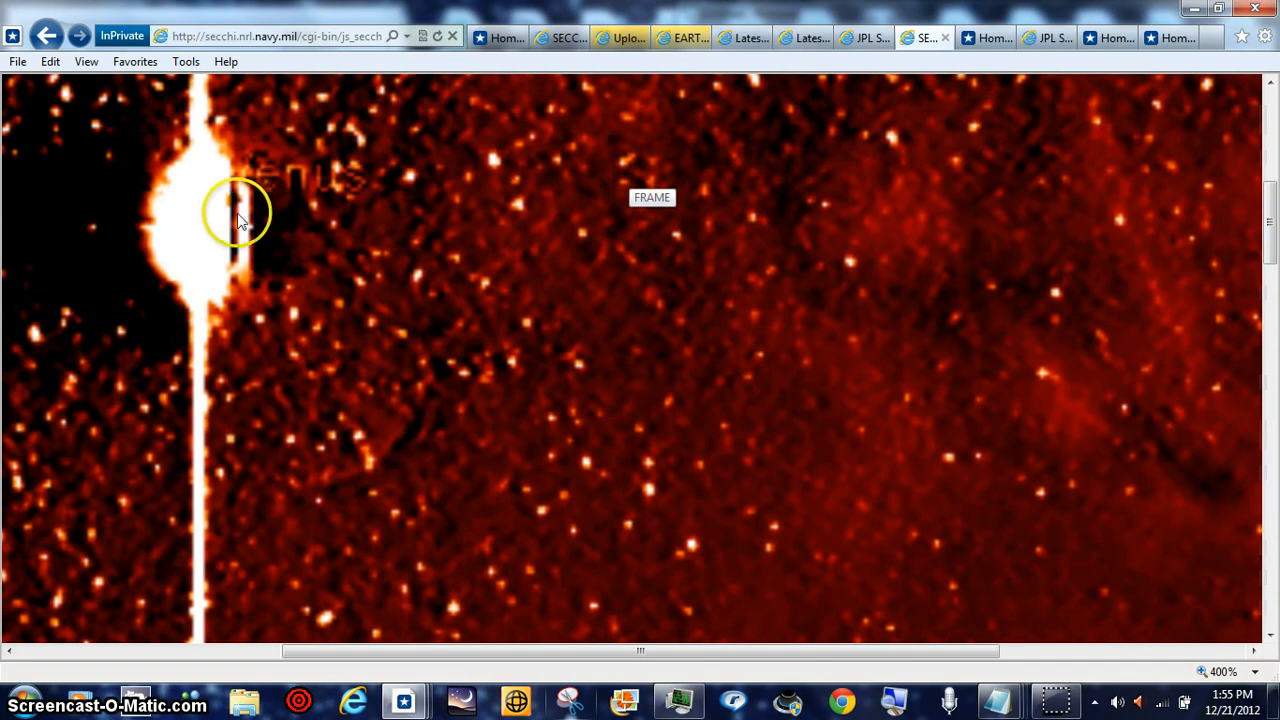
mouse_move(863, 283)
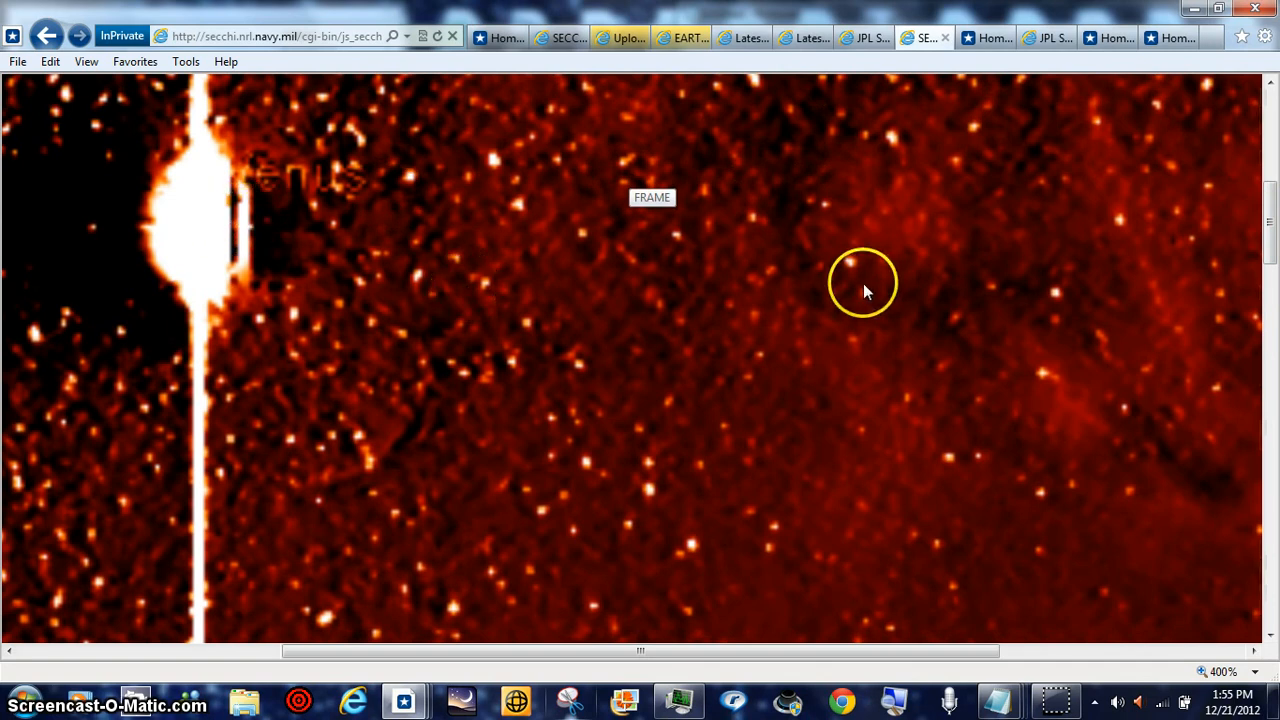
mouse_move(335, 285)
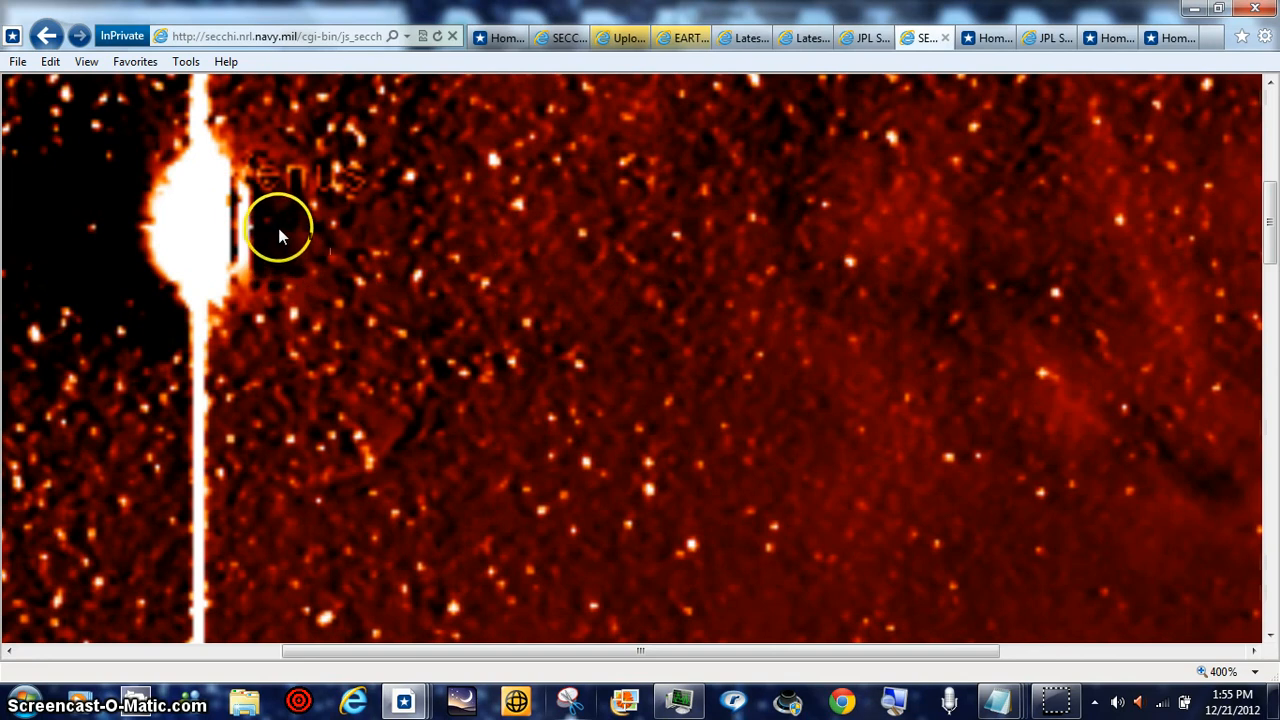
mouse_move(190, 230)
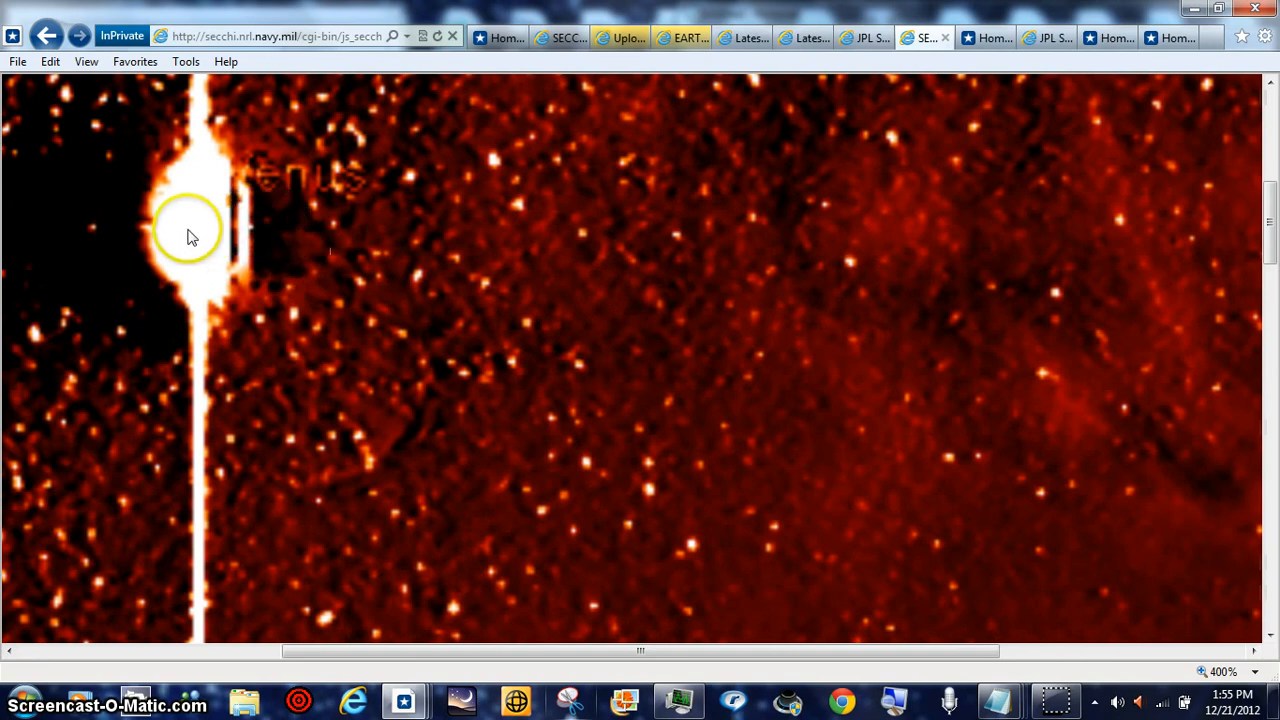
mouse_move(230, 258)
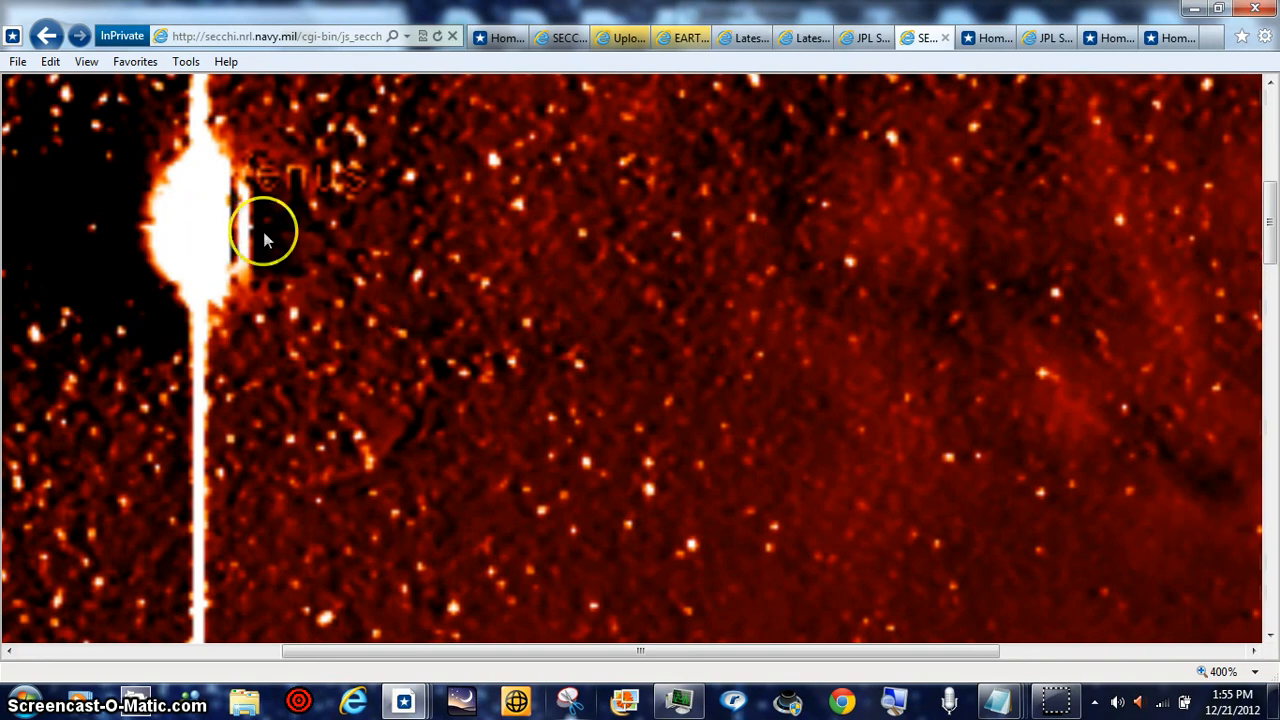
mouse_move(827, 218)
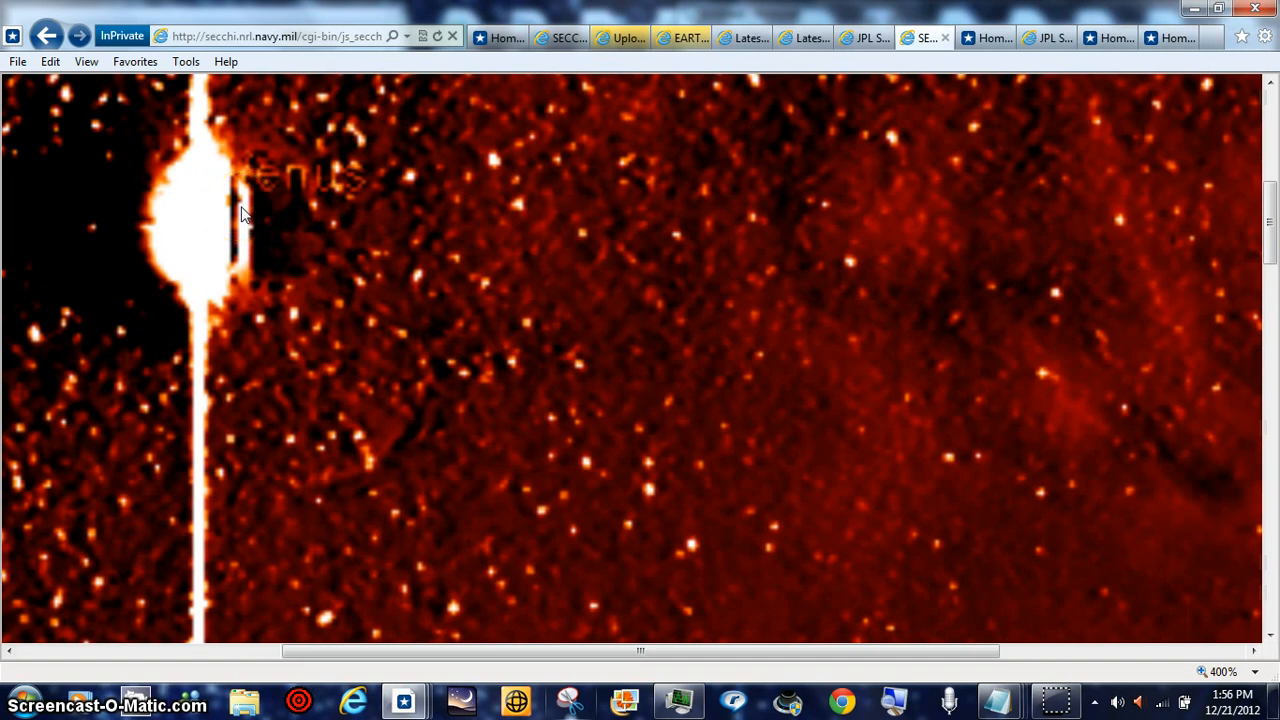
mouse_move(240, 213)
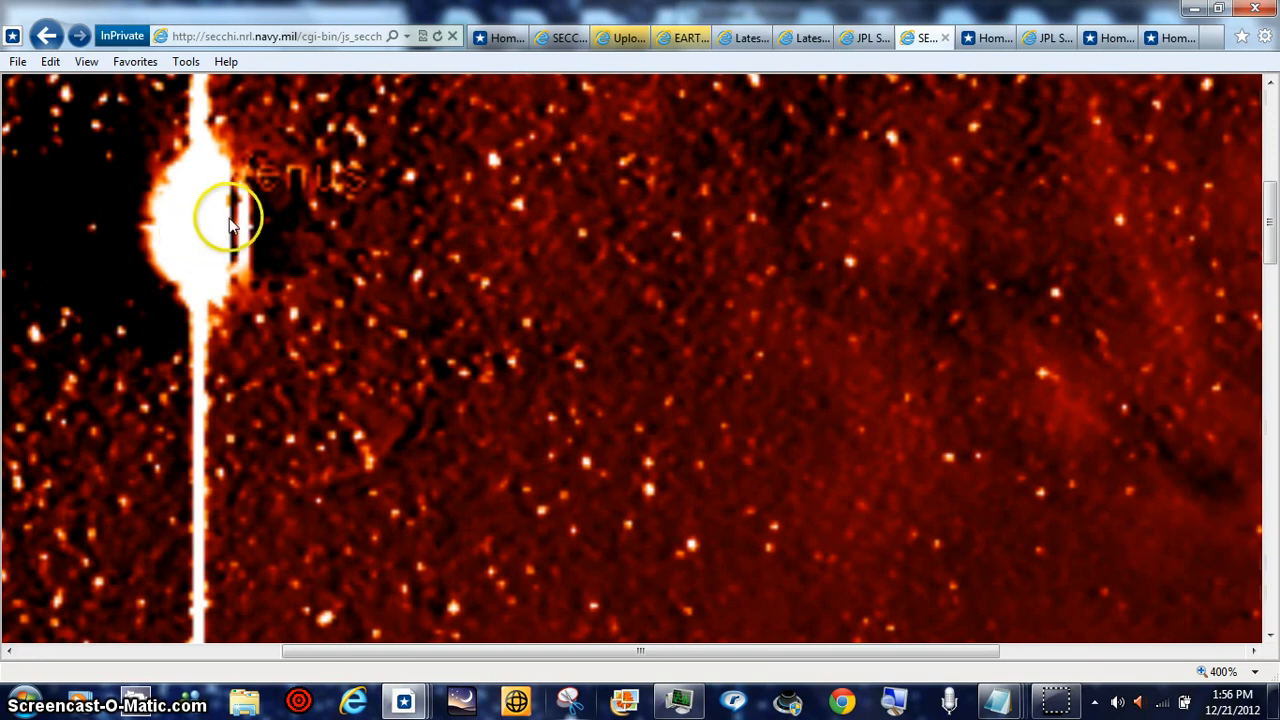
mouse_move(727, 527)
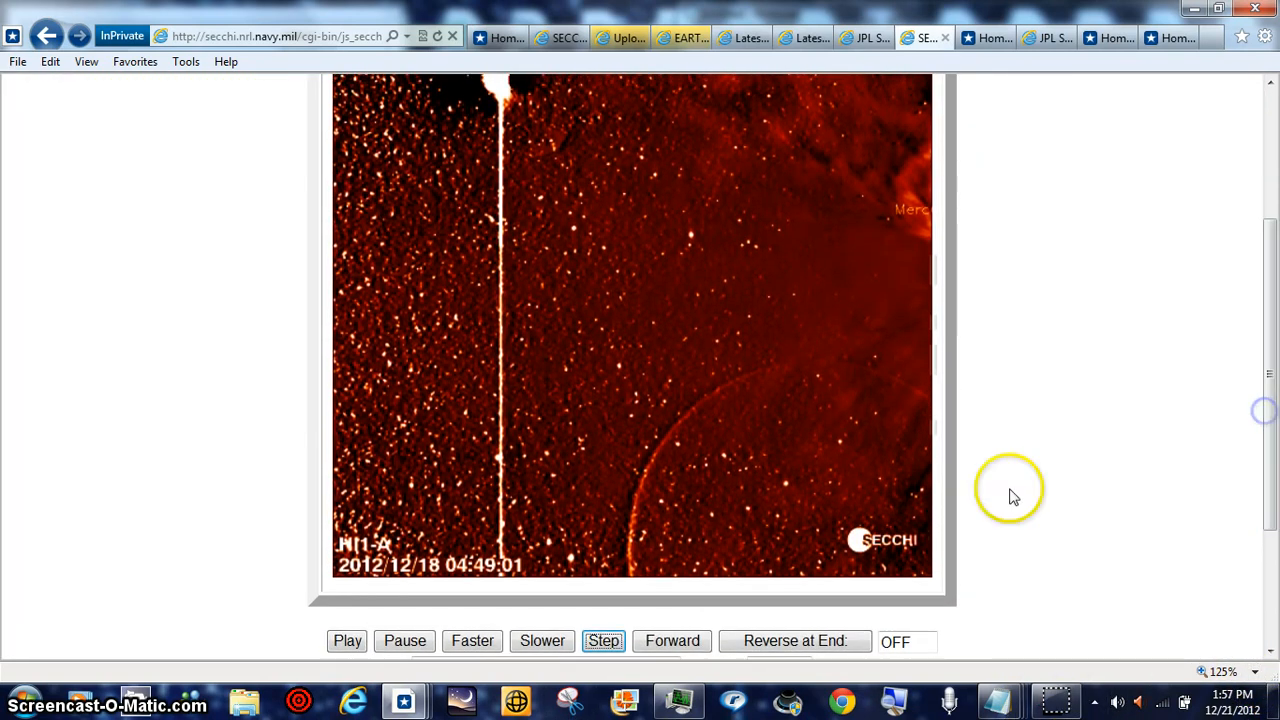
Scroll to the player controls and step back to the 2012/12/18 03:29:01 frame
left_click(603, 641)
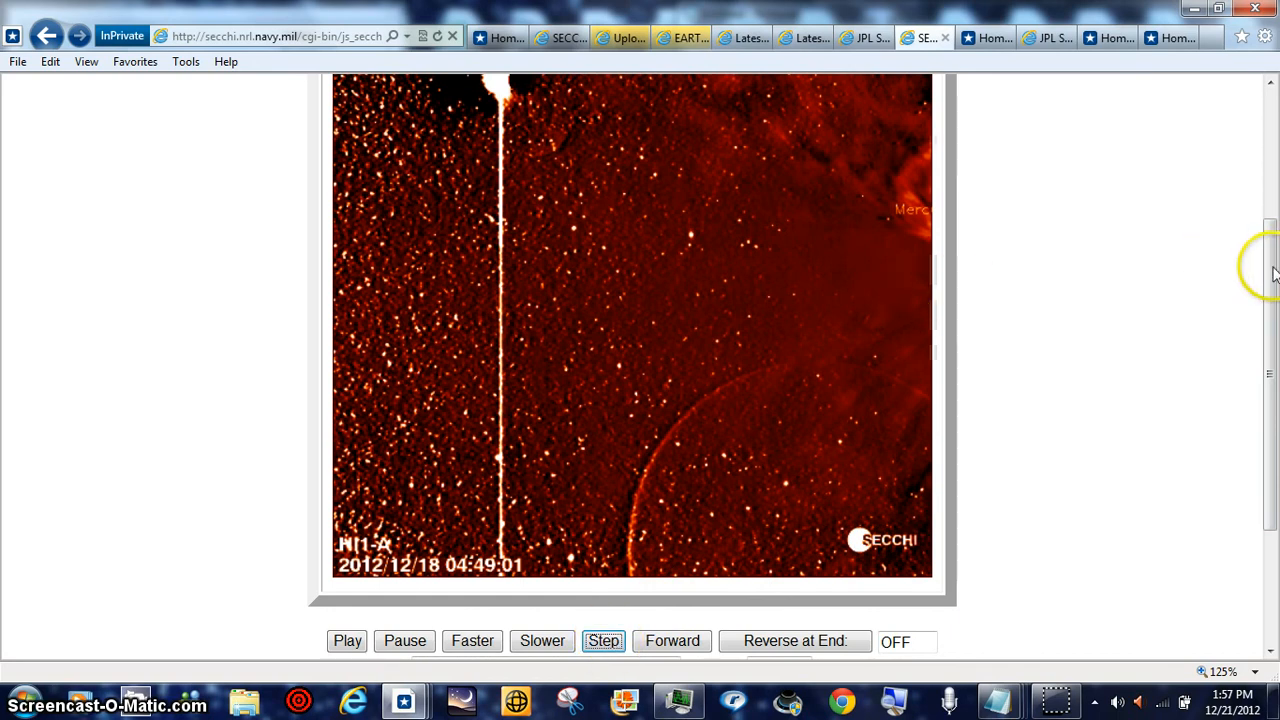
left_click(603, 641)
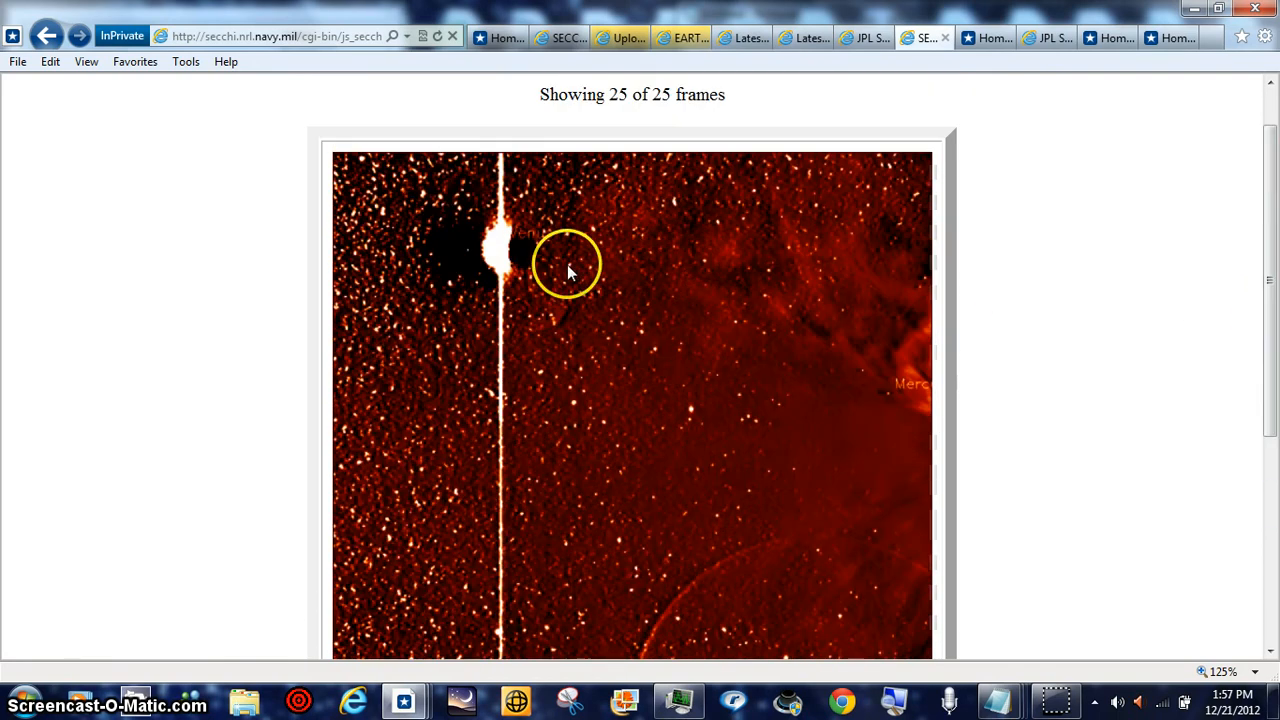
scroll("down", 3)
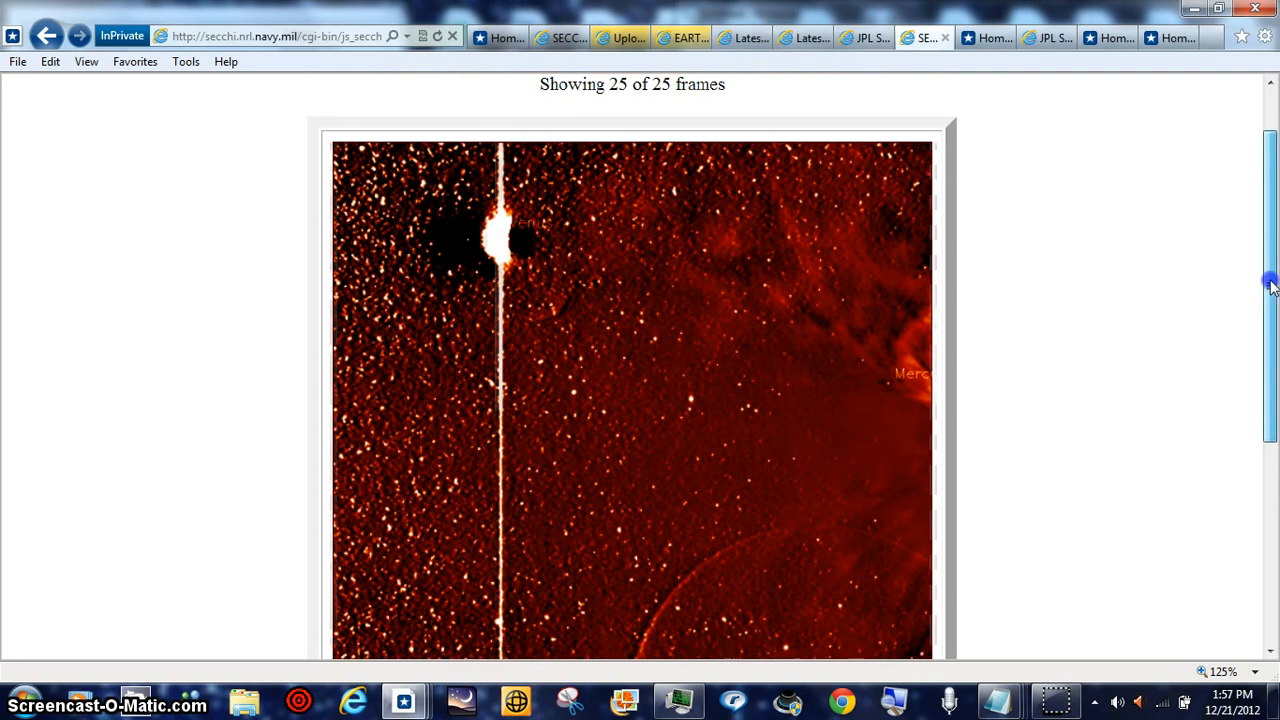
scroll("down", 3)
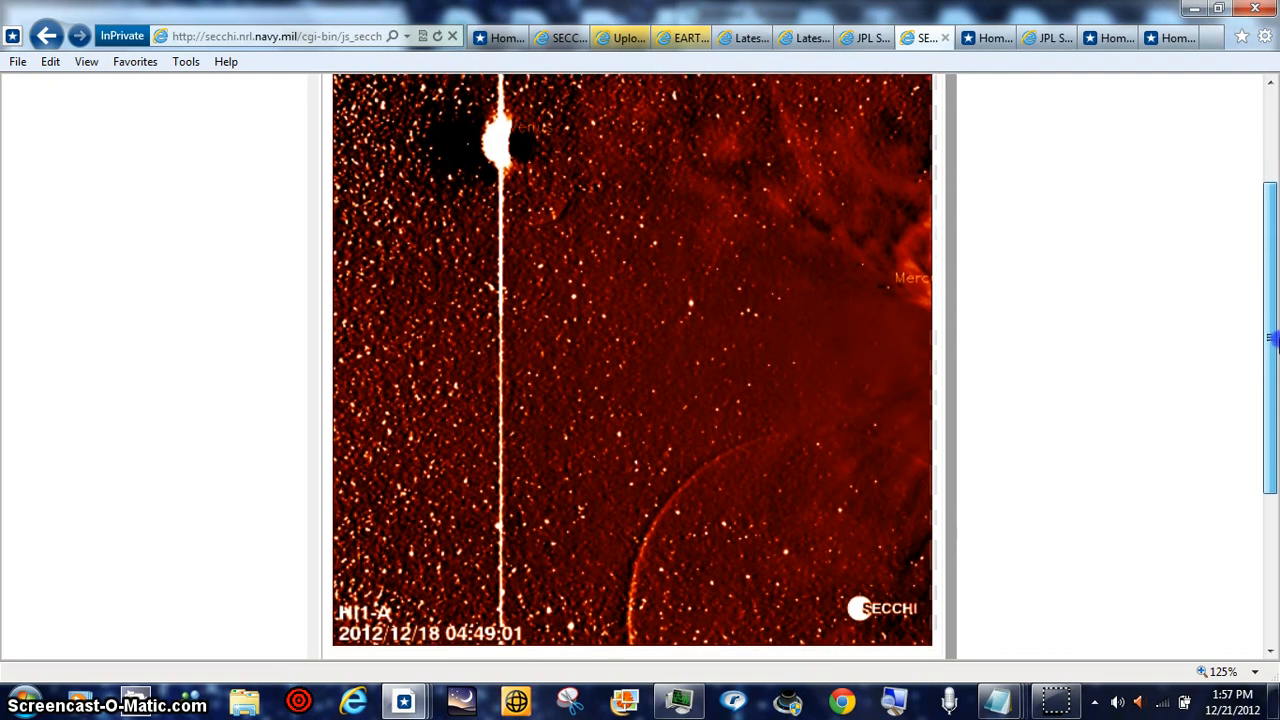
scroll("down", 3)
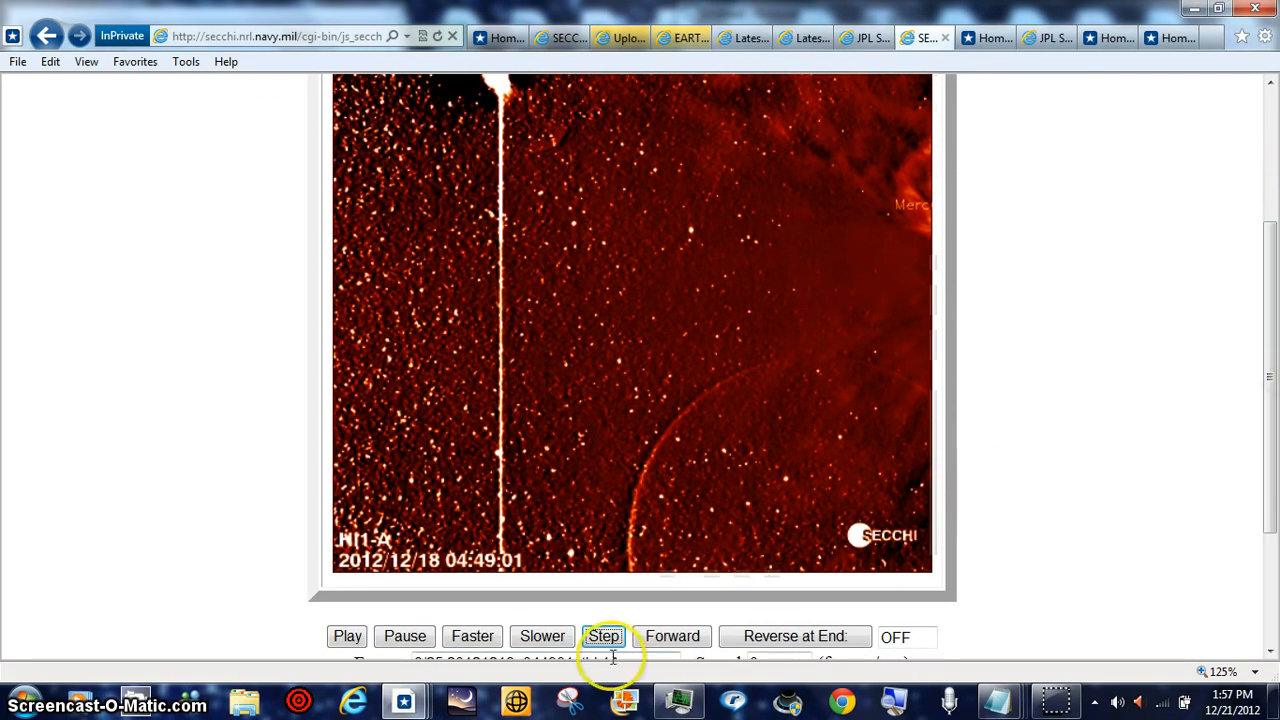
left_click(604, 636)
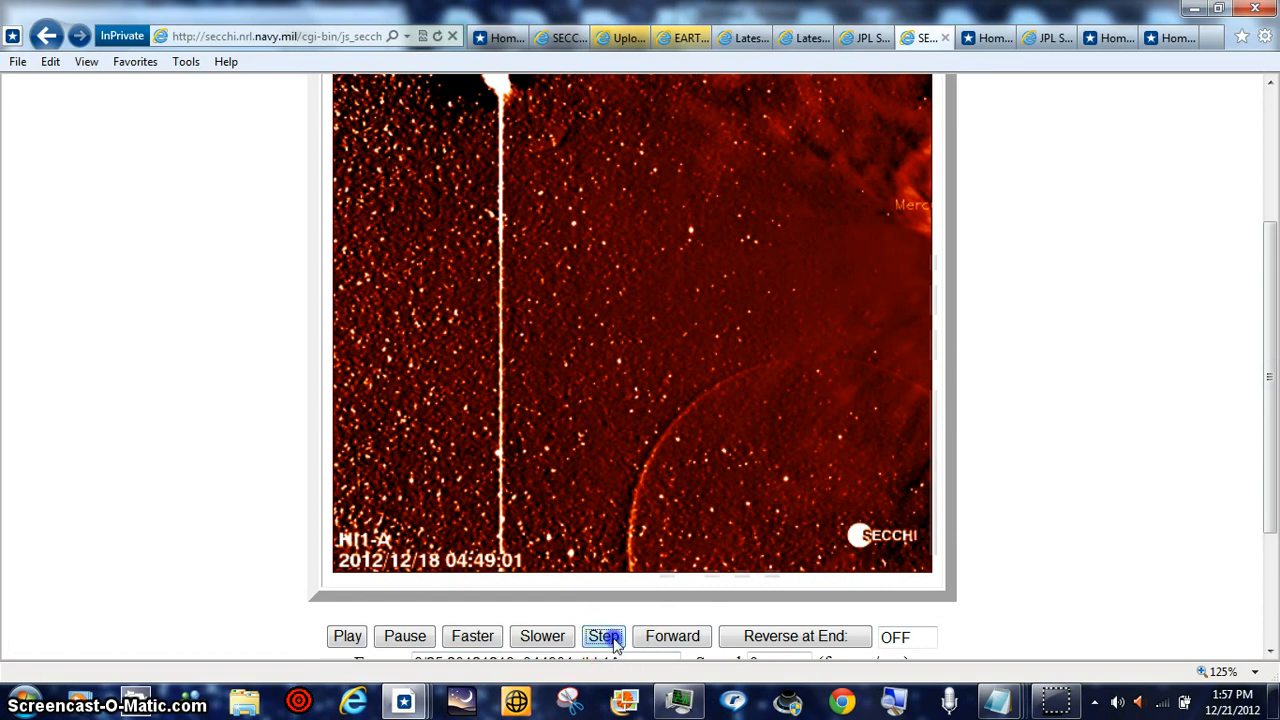
left_click(603, 636)
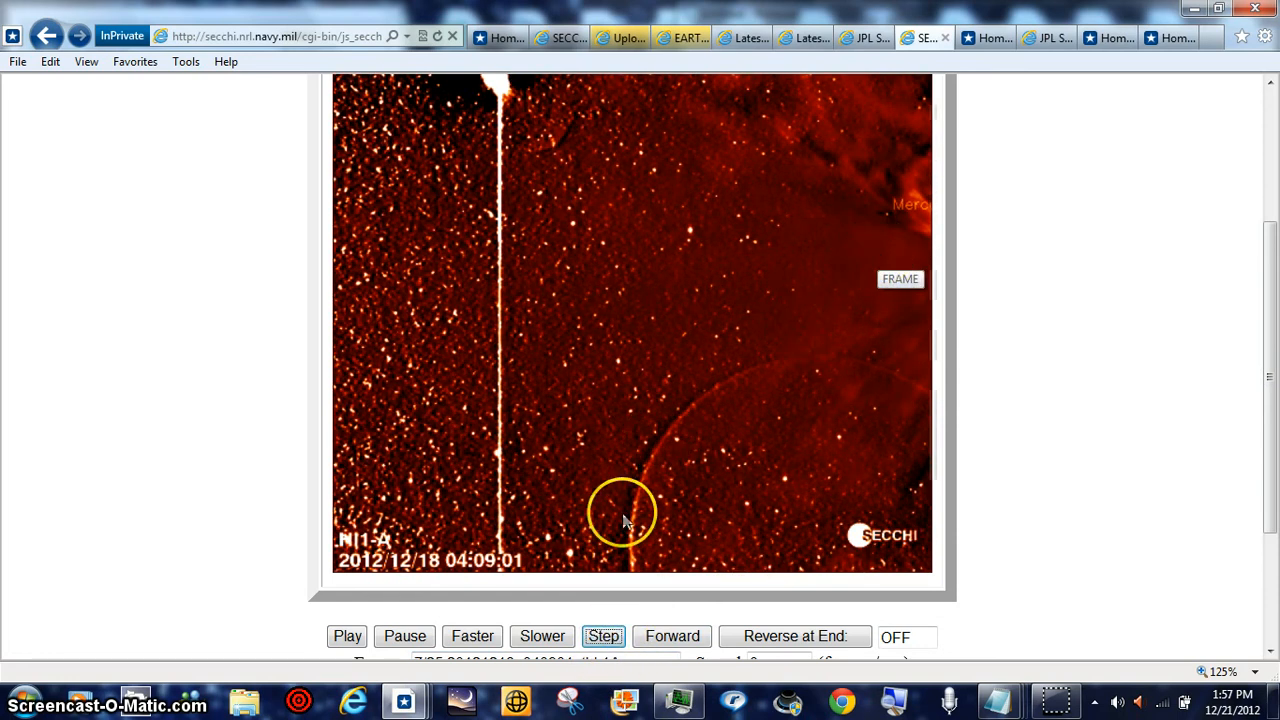
left_click(603, 636)
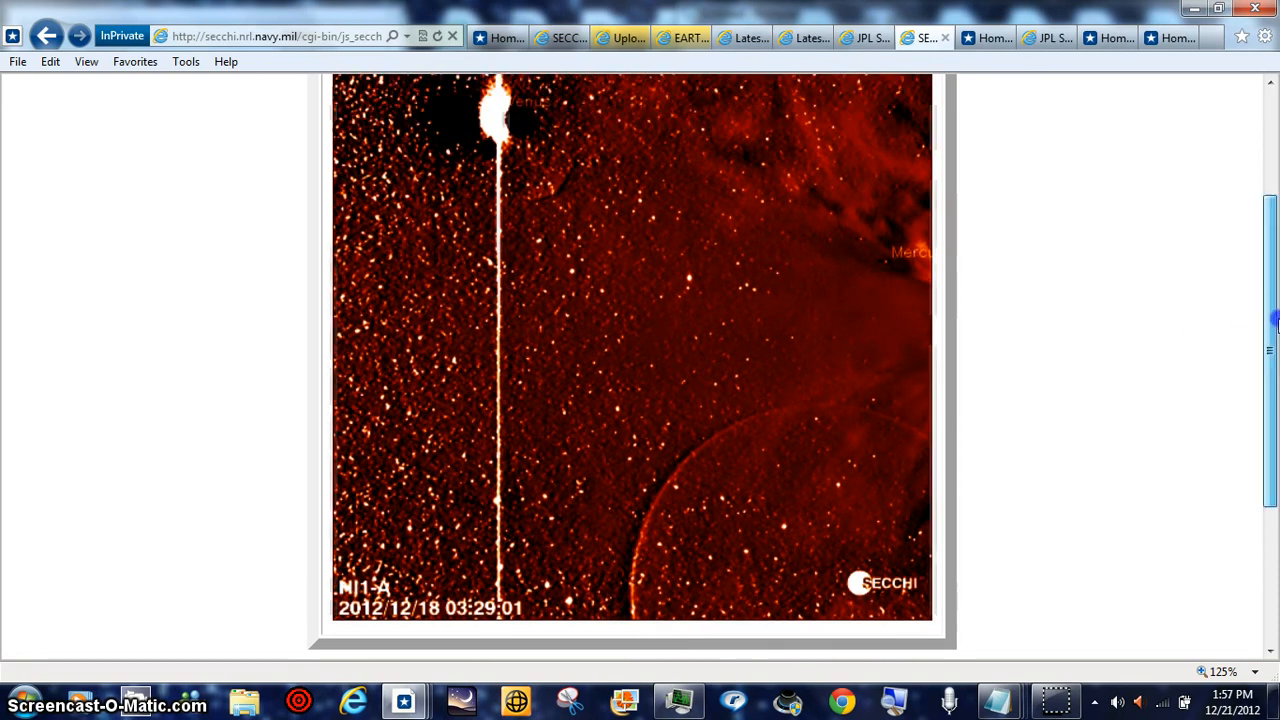
scroll("down", 3)
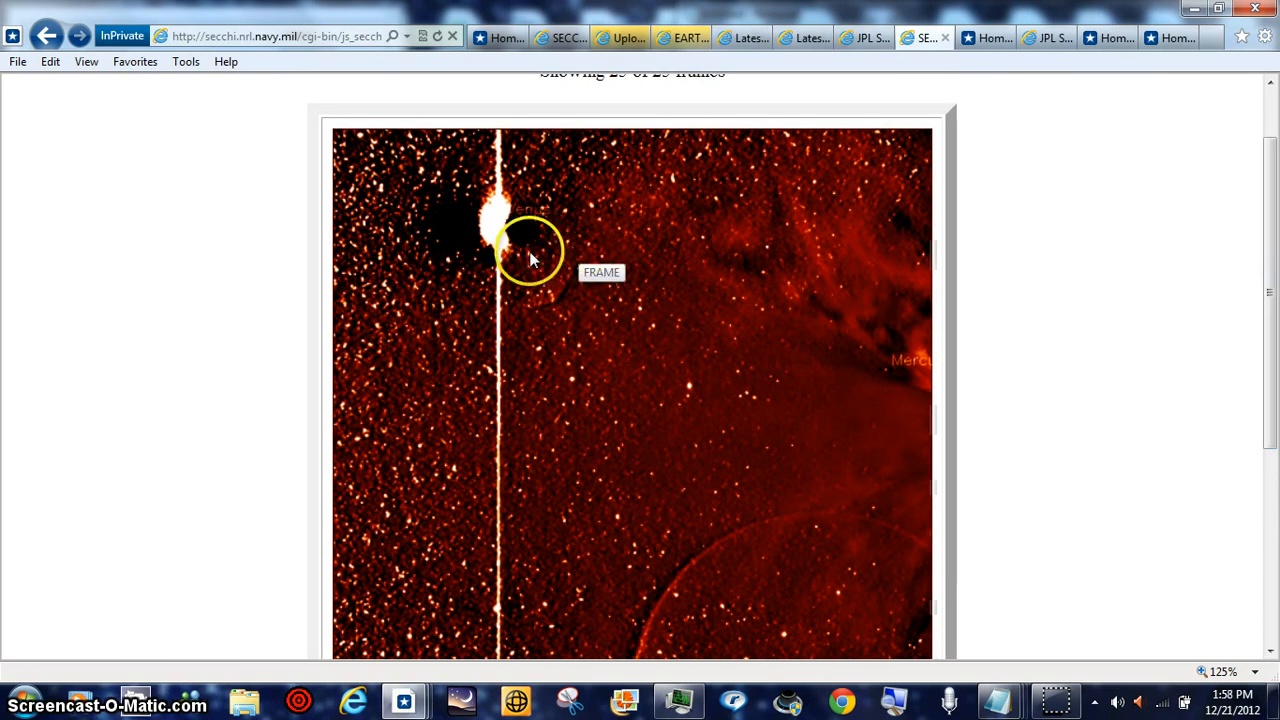
mouse_move(565, 260)
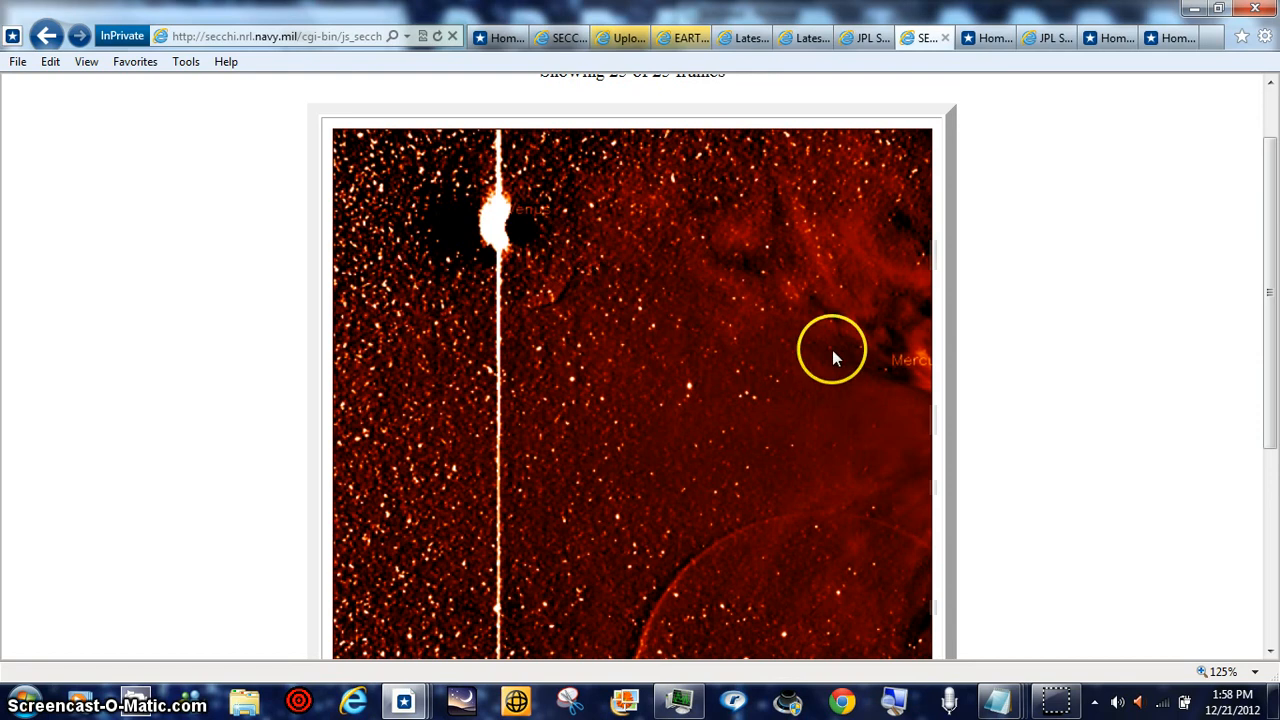
mouse_move(1250, 300)
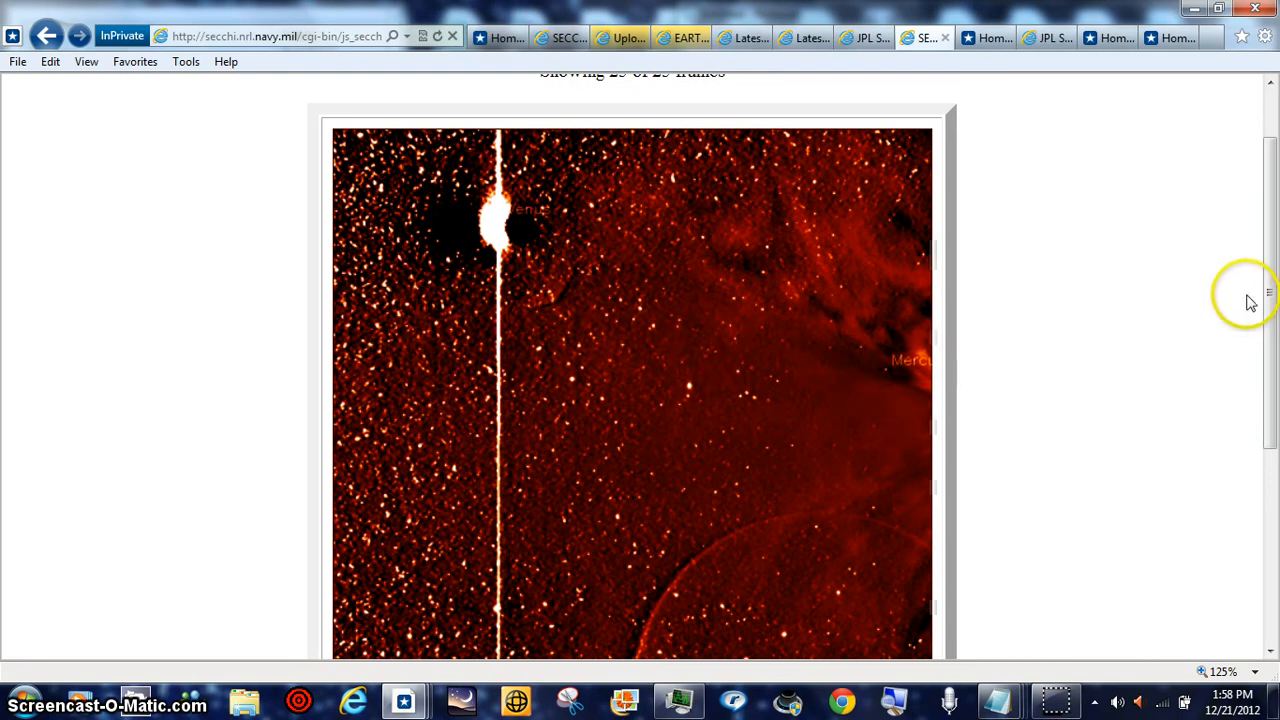
scroll("down", 3)
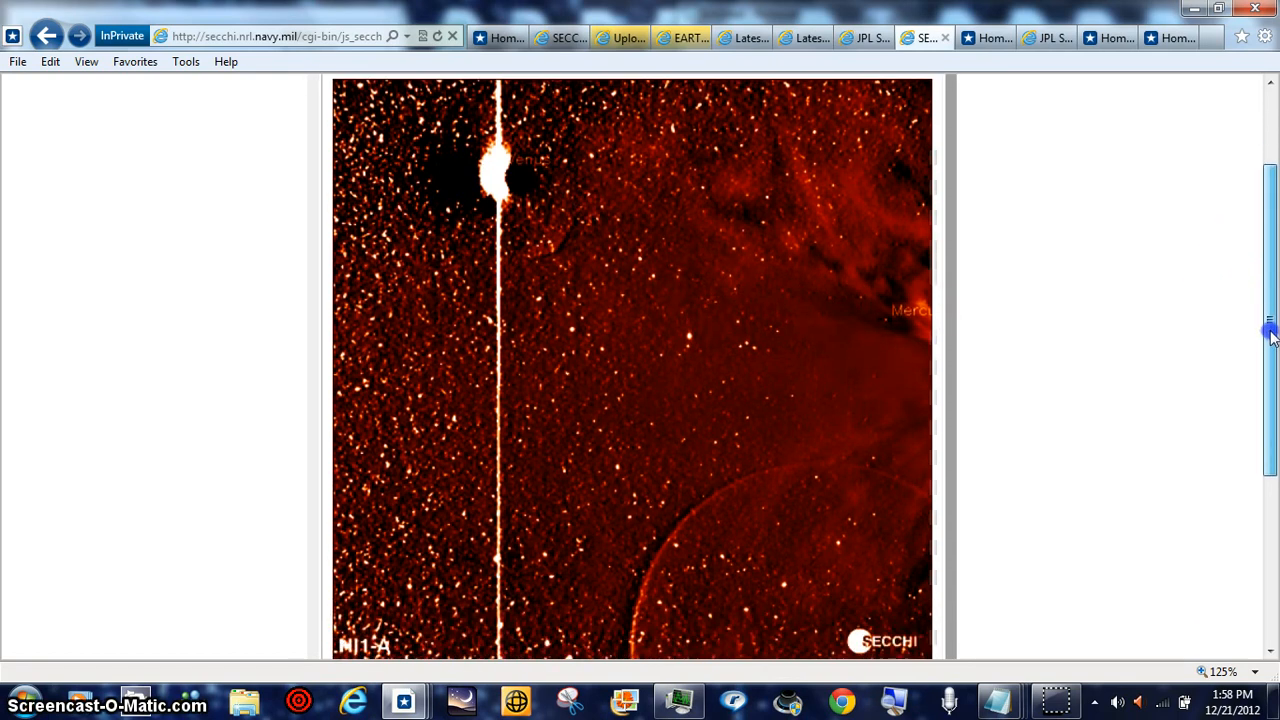
scroll("down", 3)
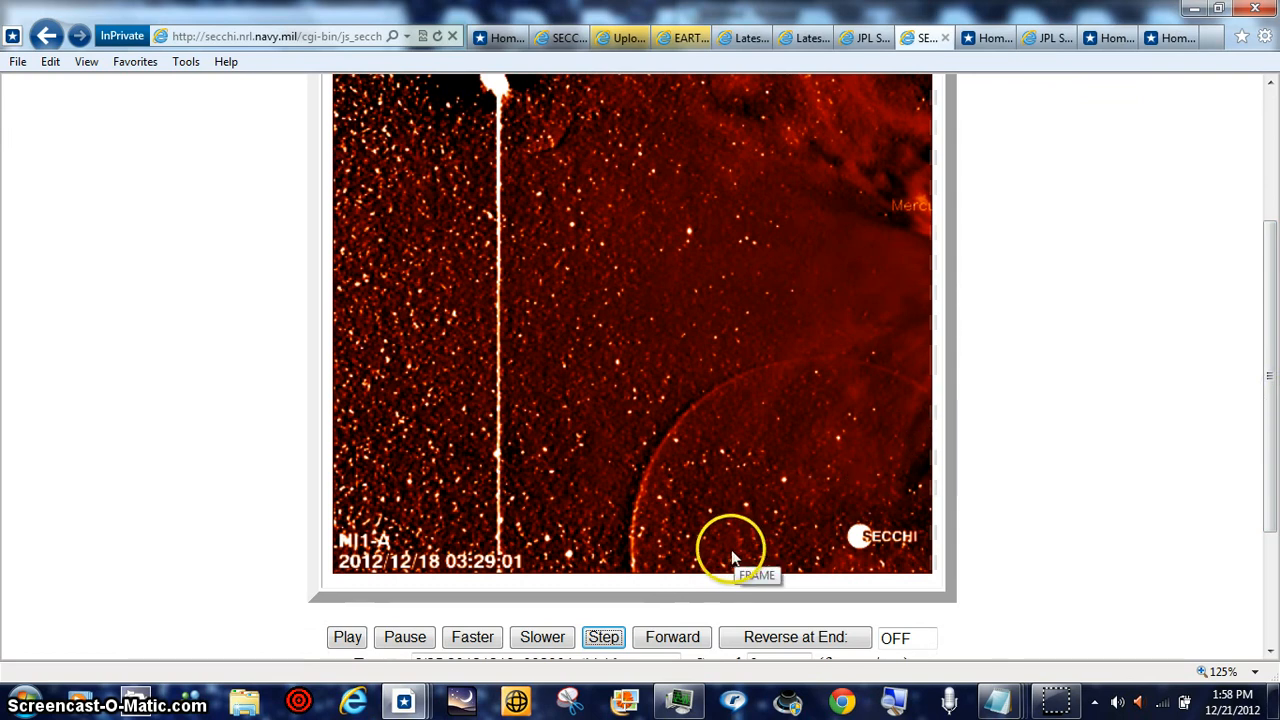
mouse_move(1270, 625)
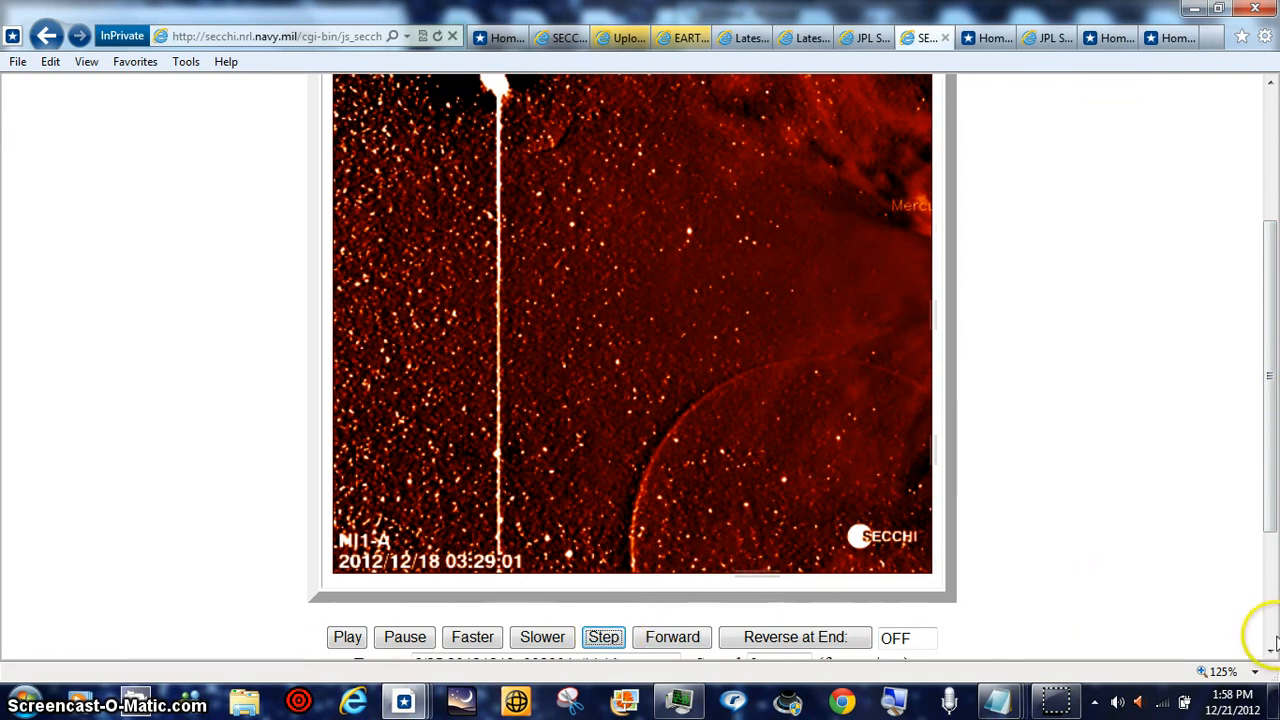
left_click(1201, 671)
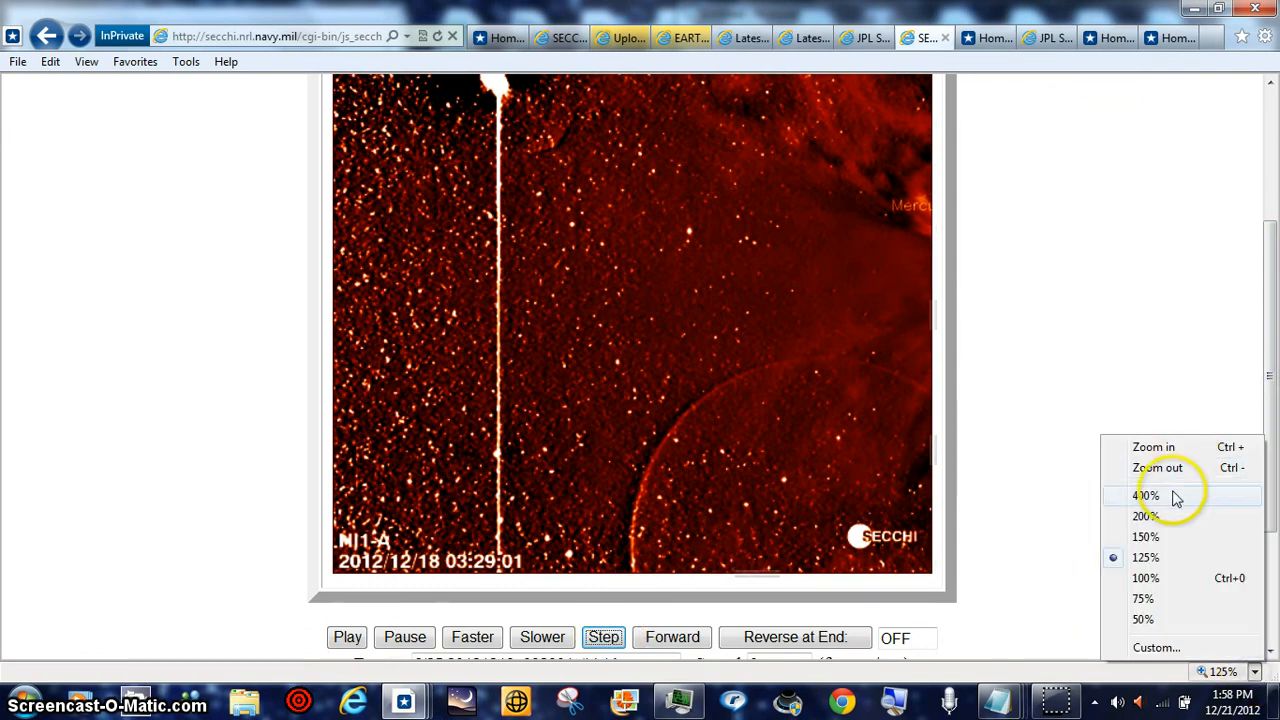
left_click(1146, 496)
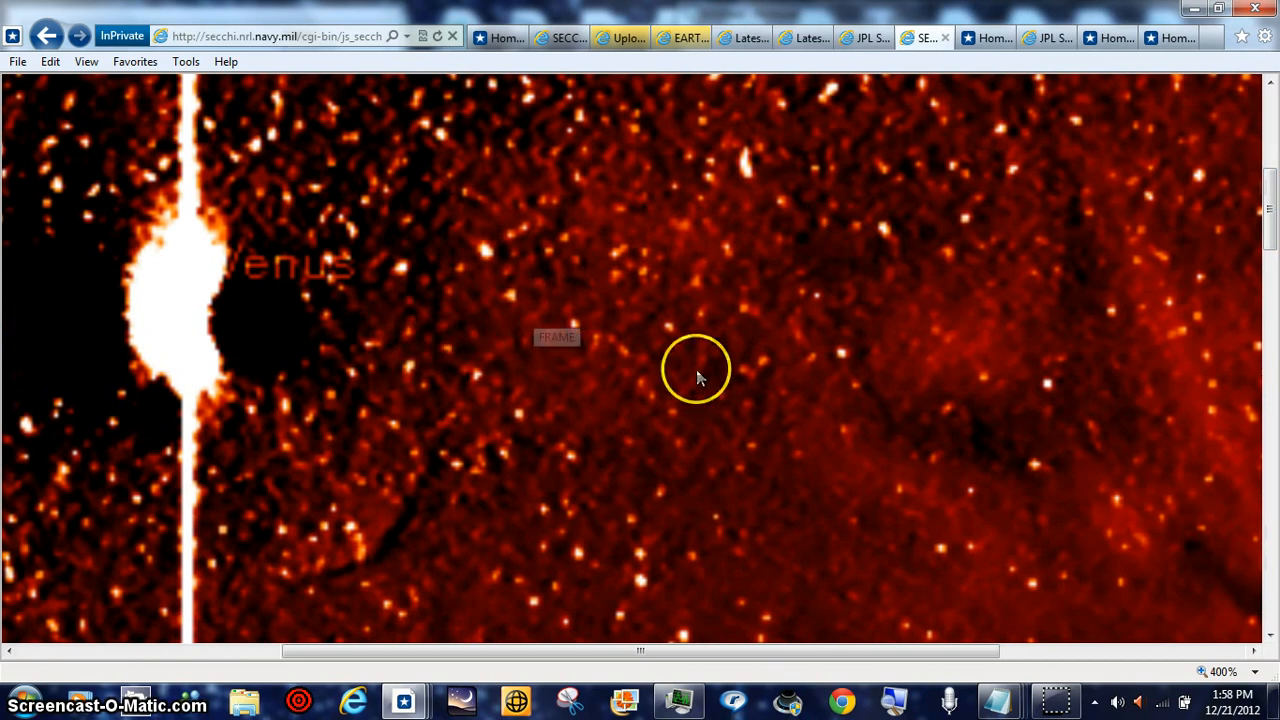
mouse_move(335, 390)
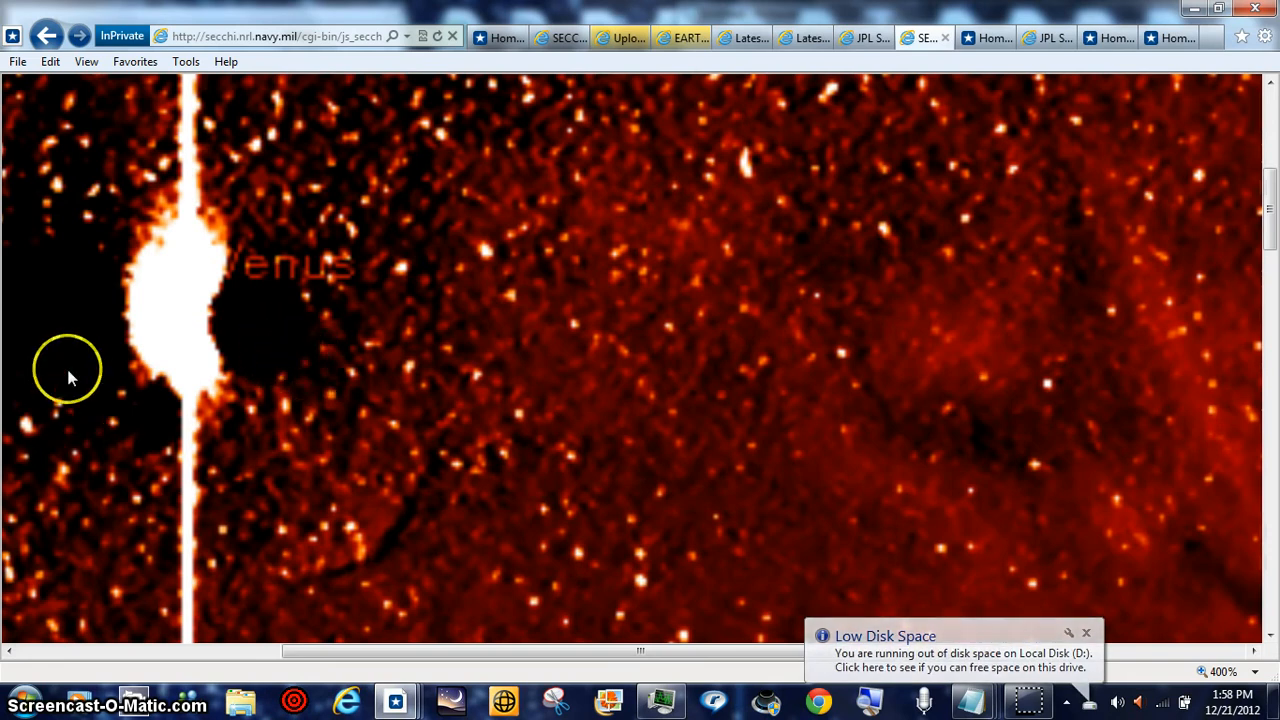
mouse_move(58, 388)
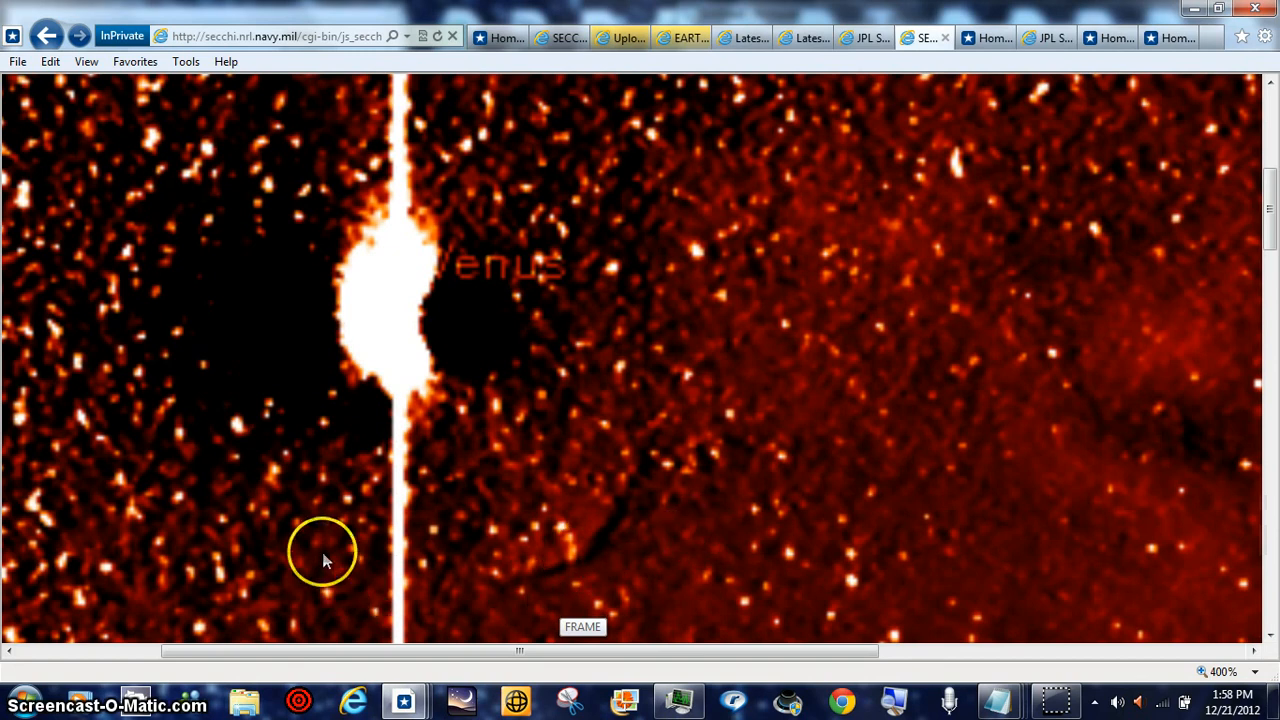
mouse_move(276, 530)
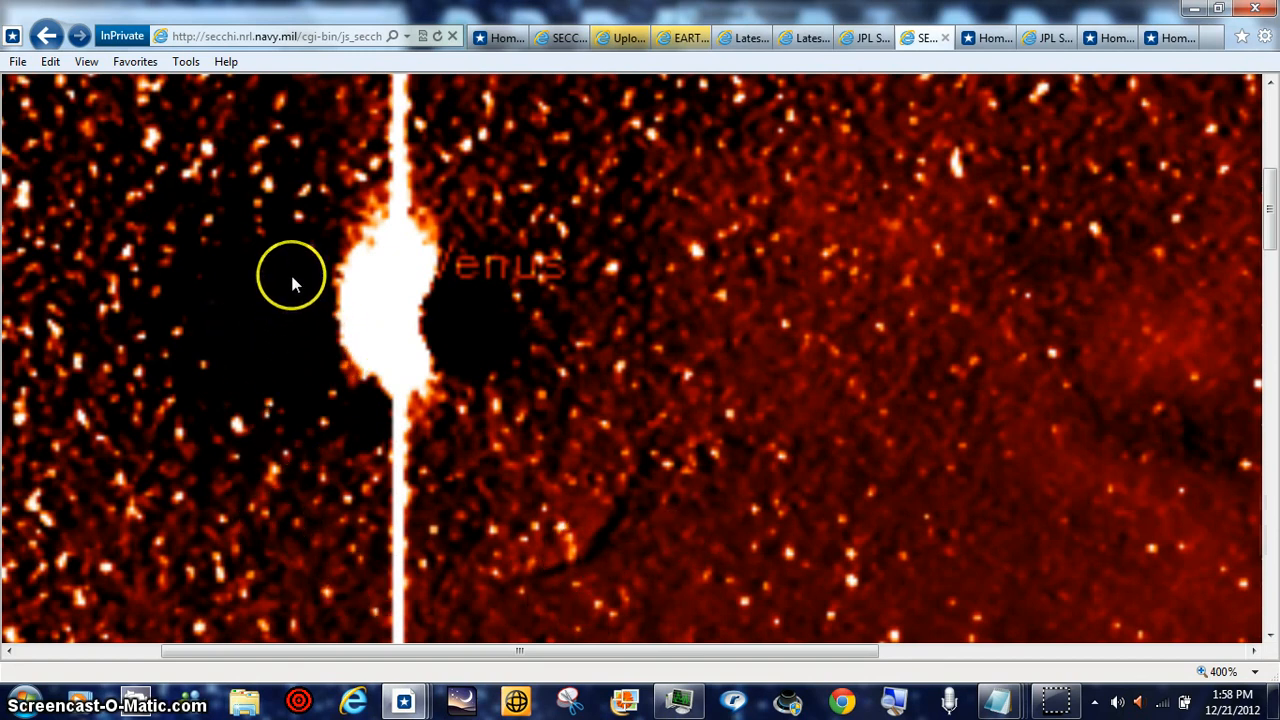
mouse_move(745, 210)
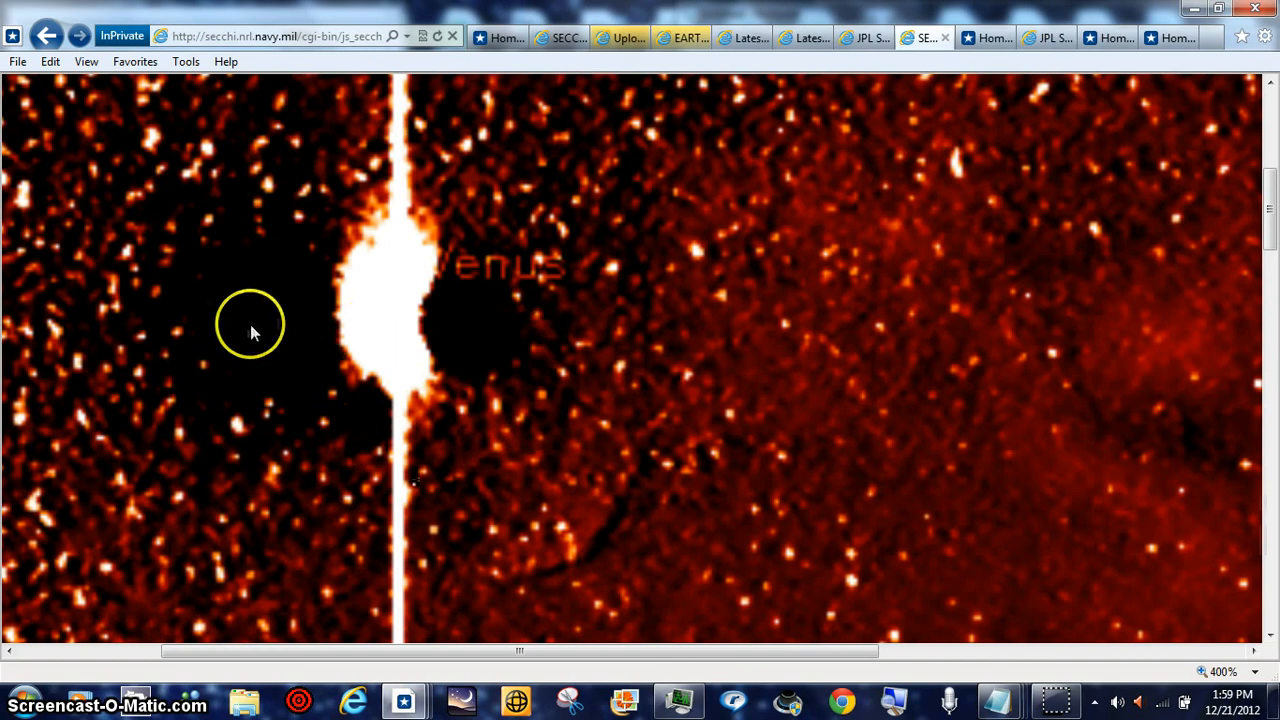
mouse_move(485, 360)
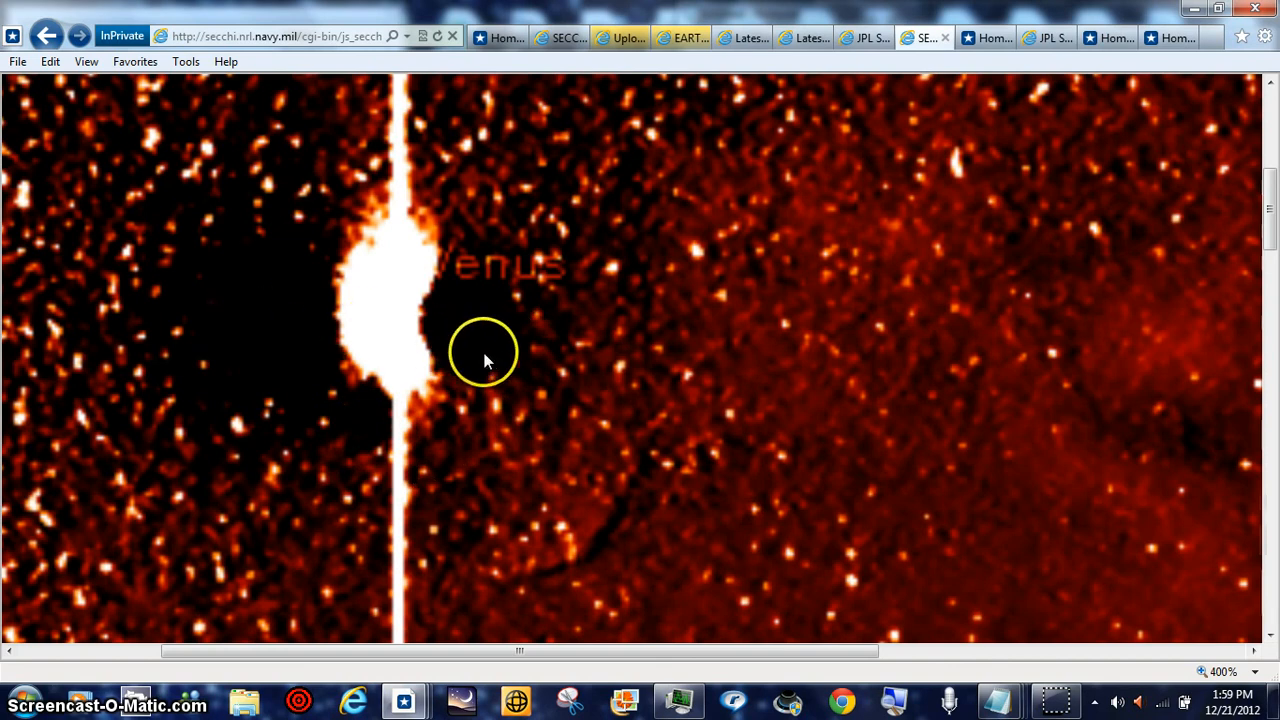
mouse_move(450, 330)
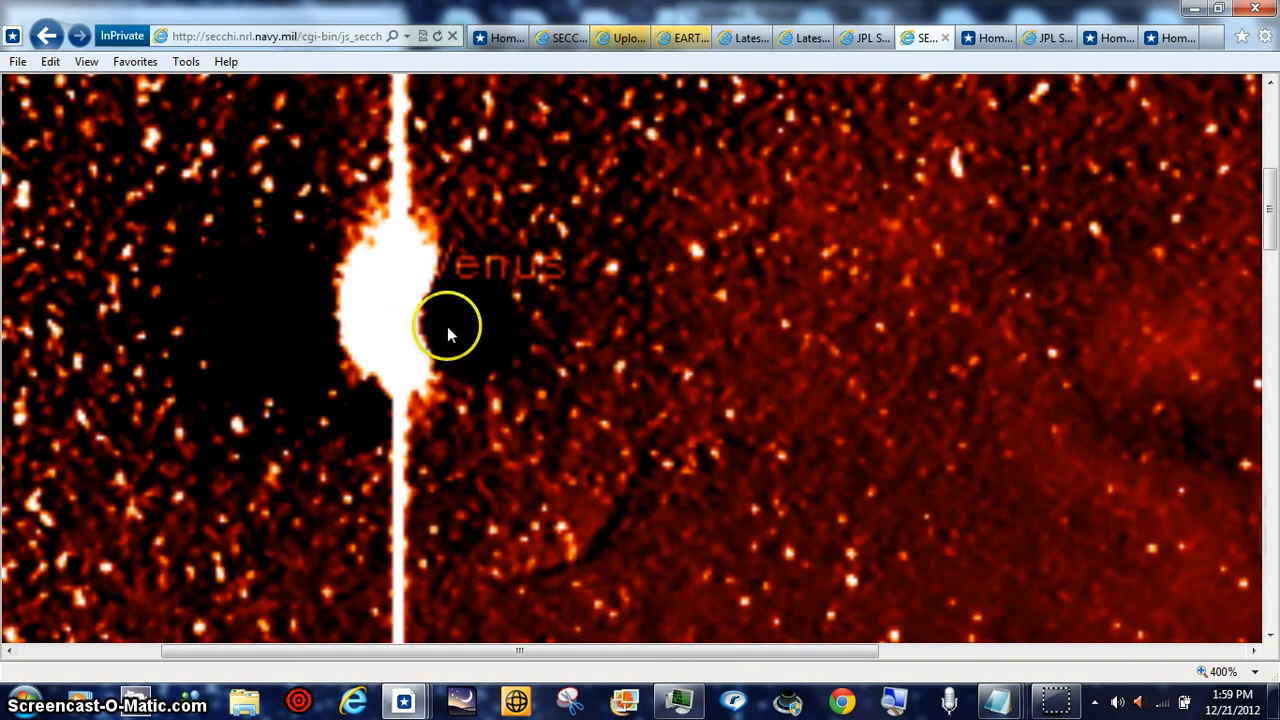
mouse_move(970, 425)
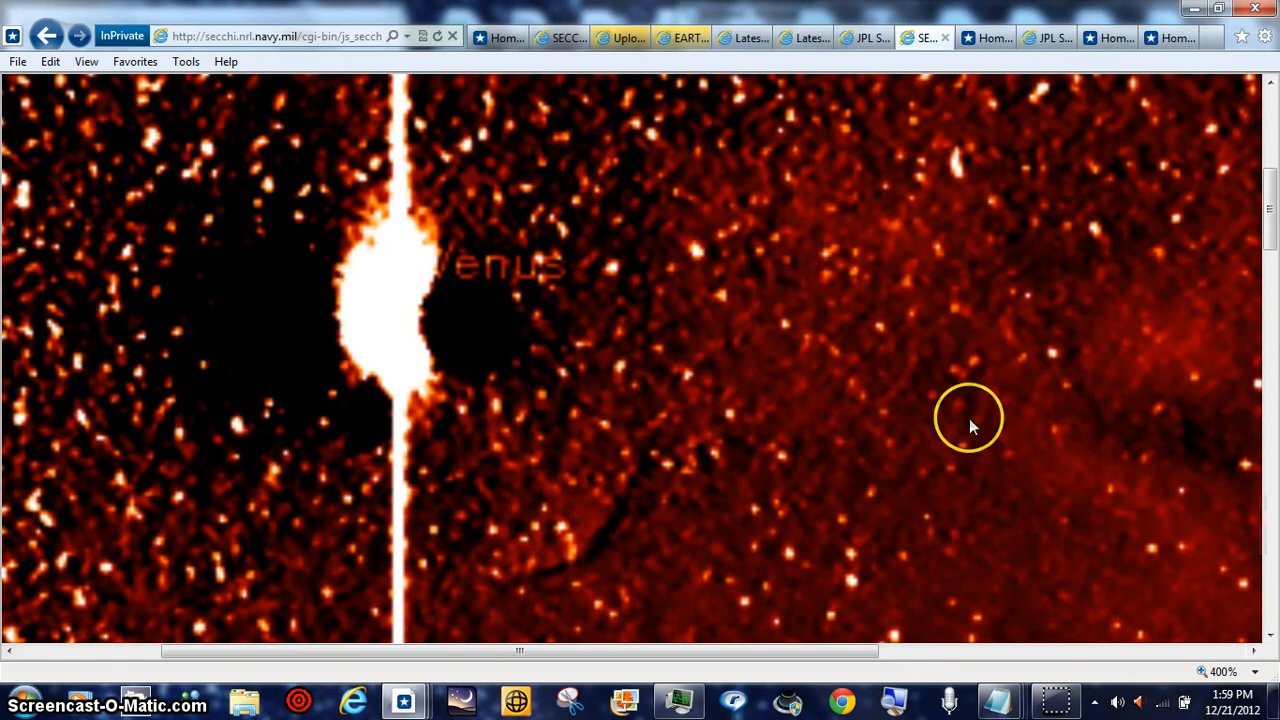
mouse_move(885, 400)
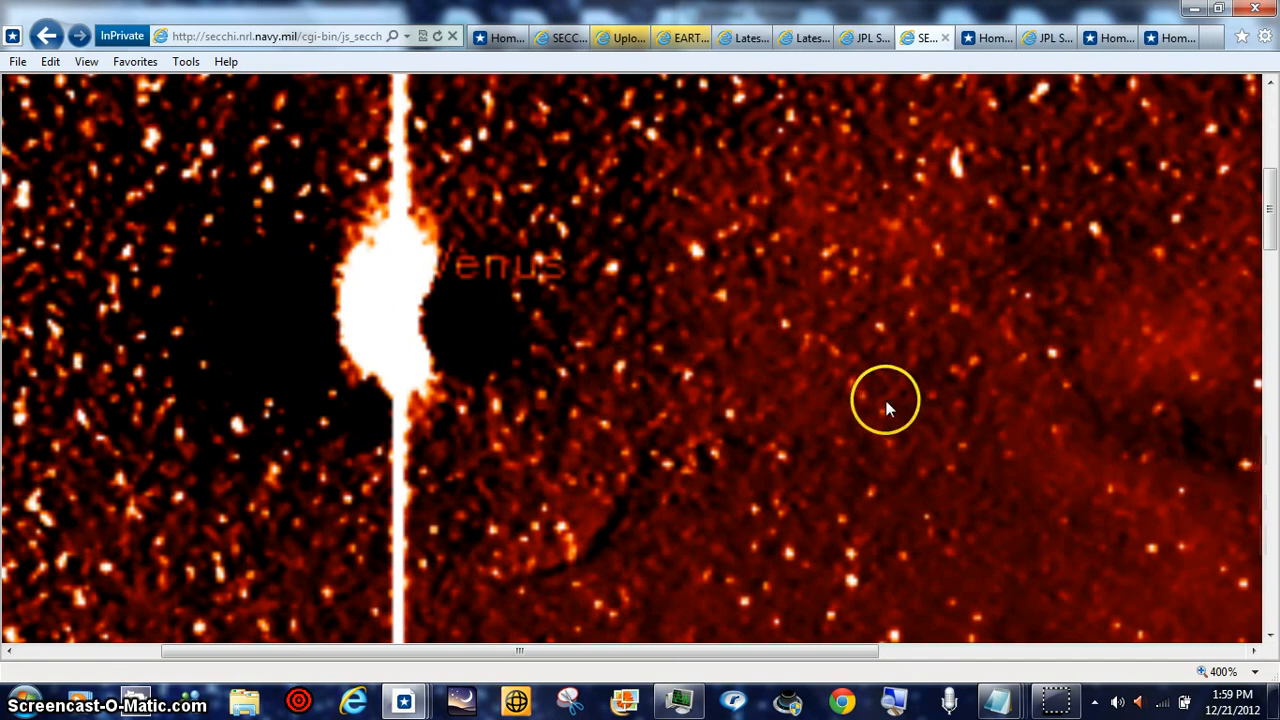
mouse_move(517, 367)
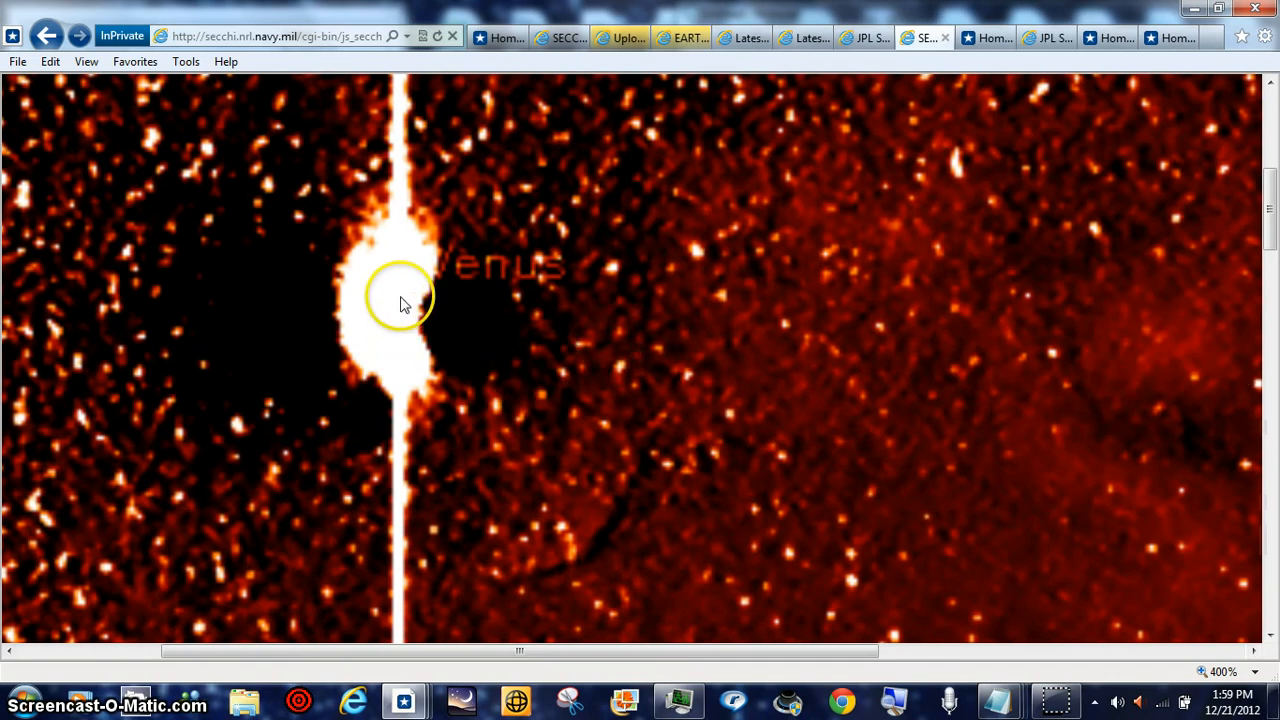
mouse_move(440, 405)
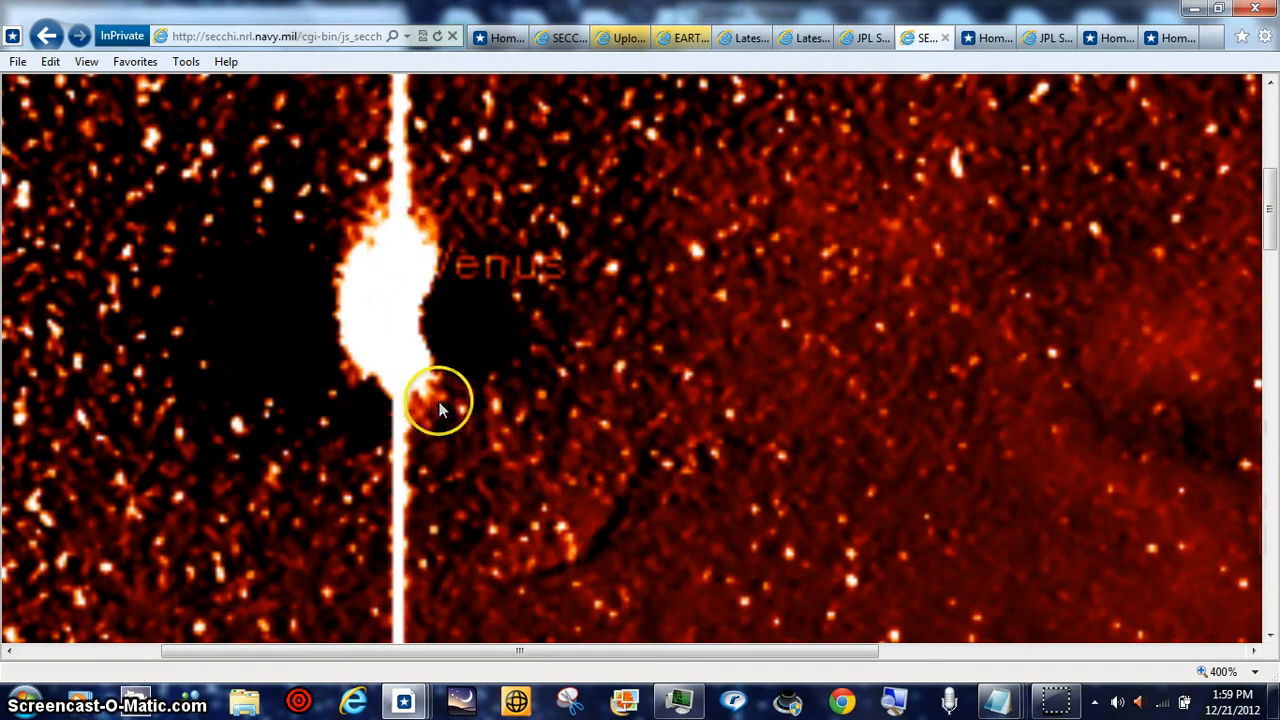
mouse_move(445, 410)
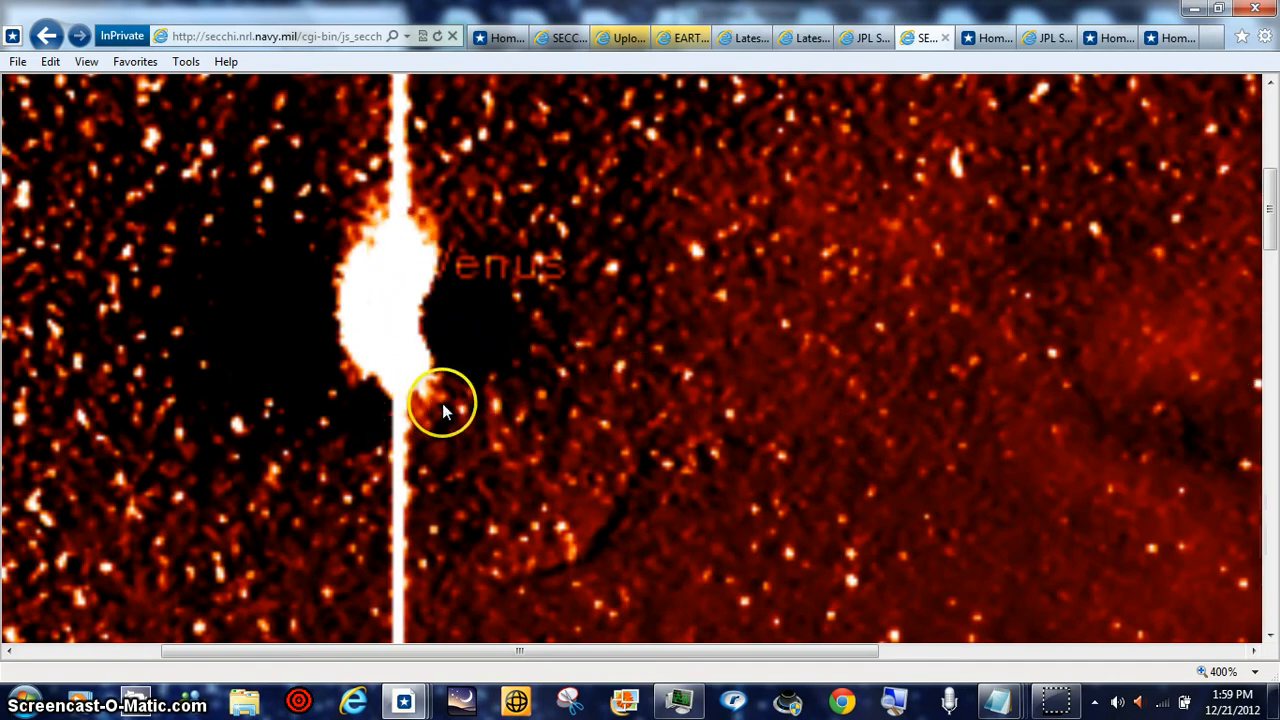
mouse_move(475, 380)
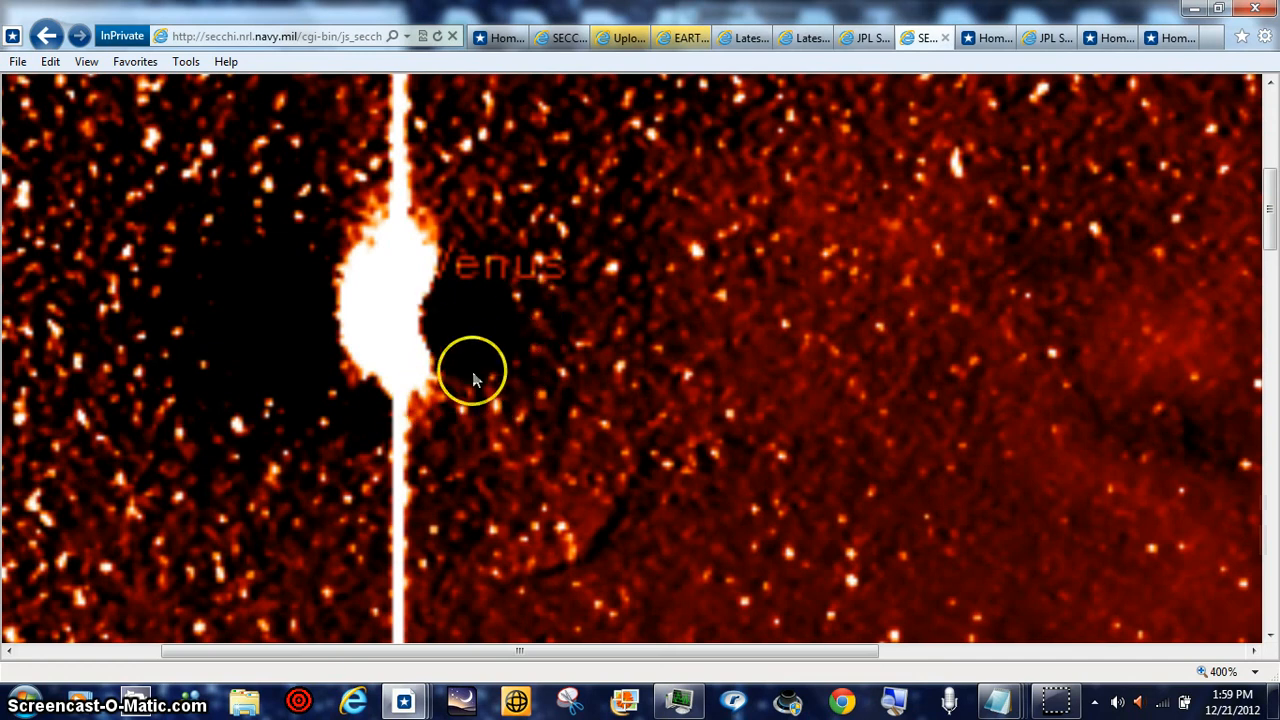
mouse_move(480, 388)
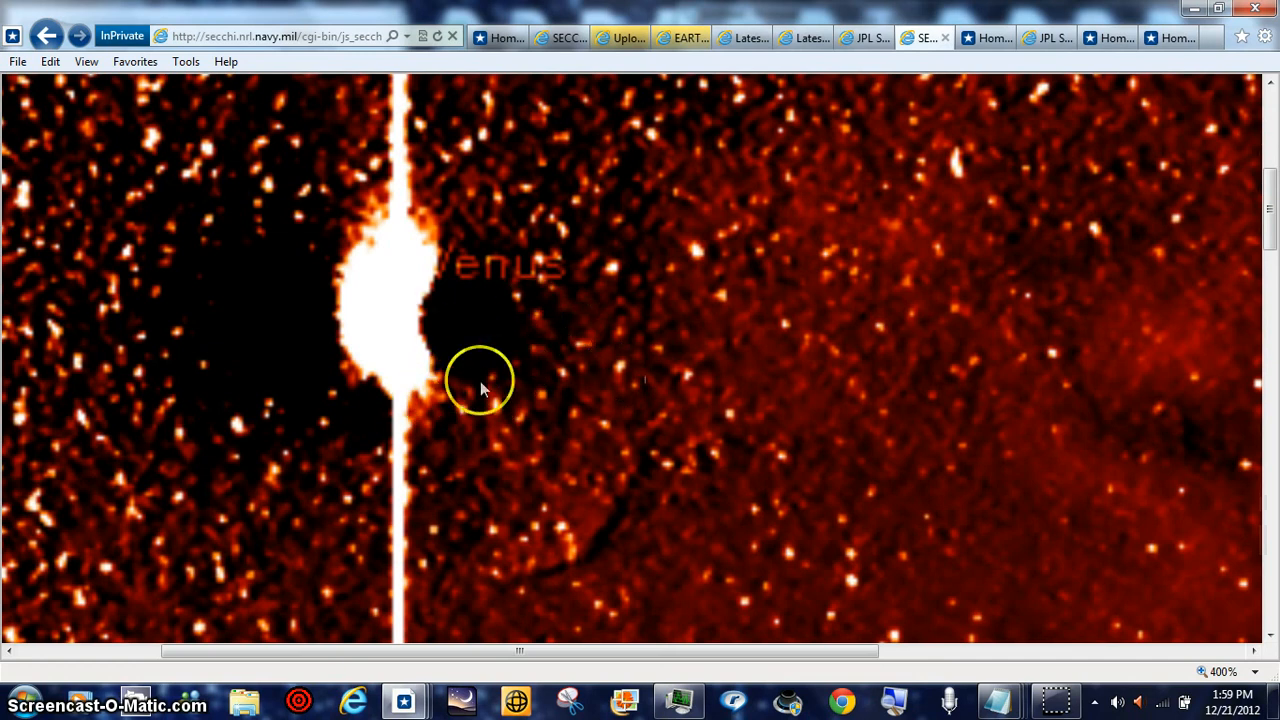
mouse_move(560, 410)
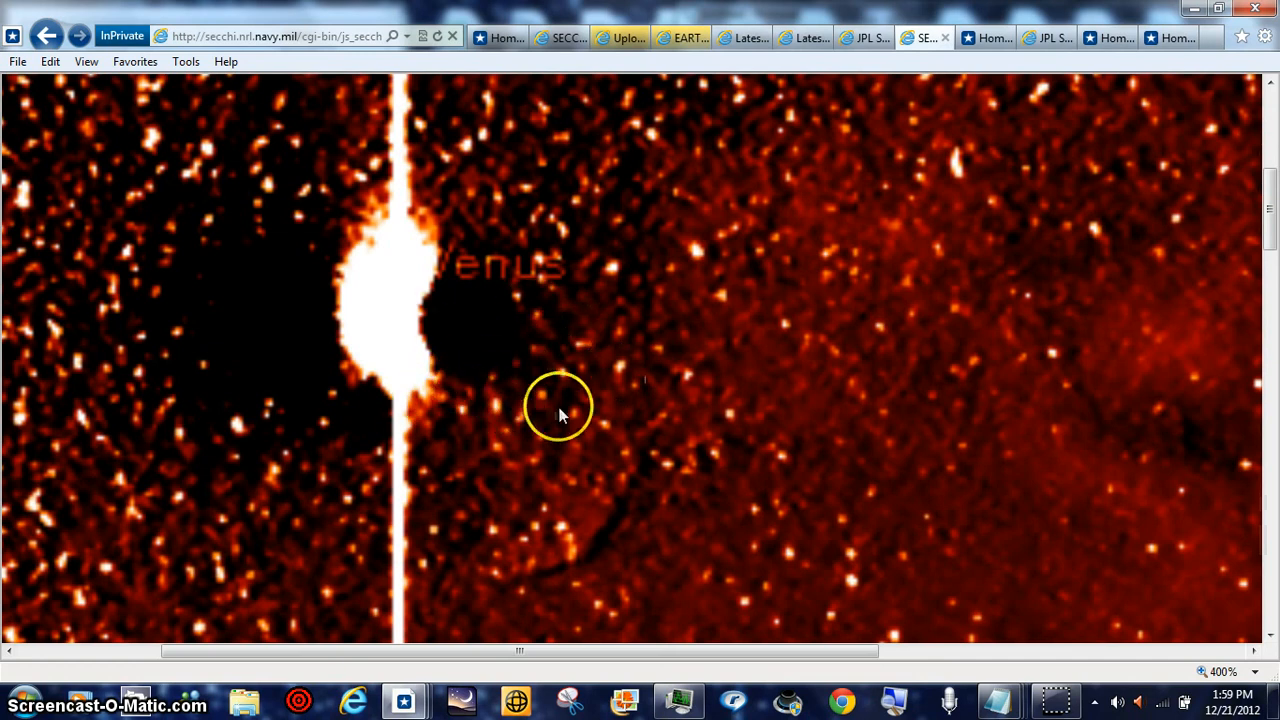
mouse_move(595, 425)
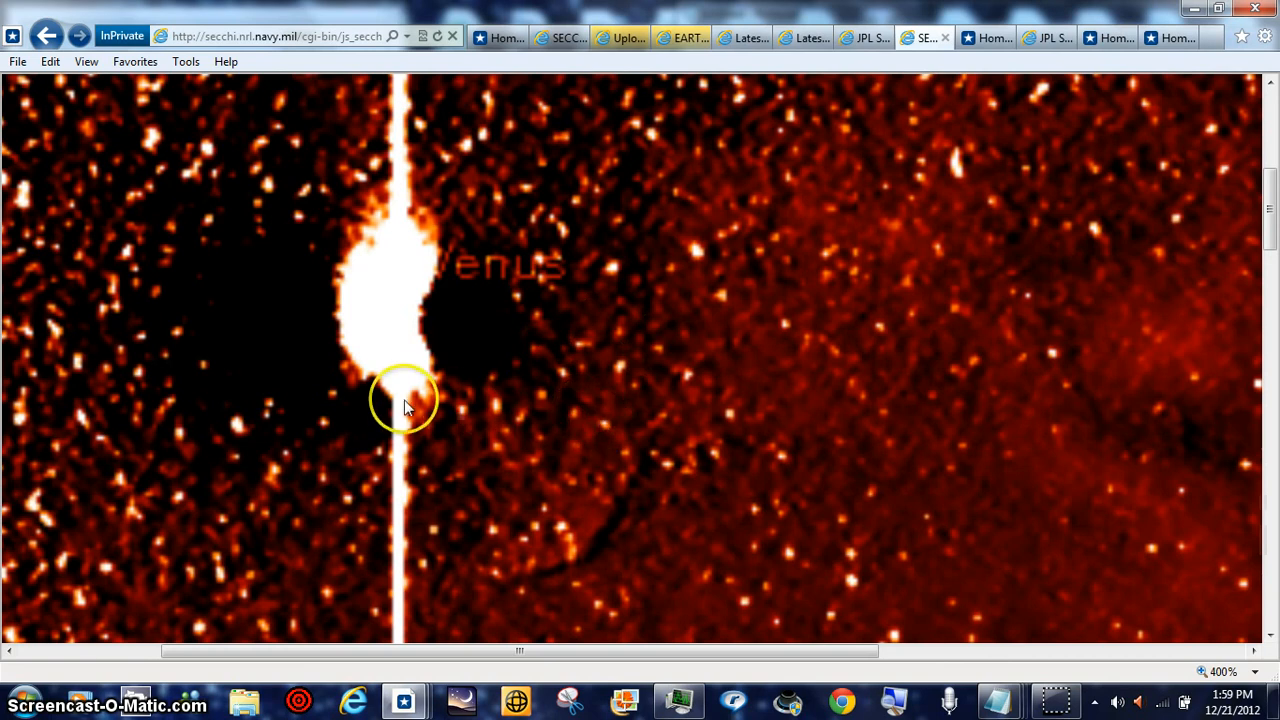
mouse_move(625, 503)
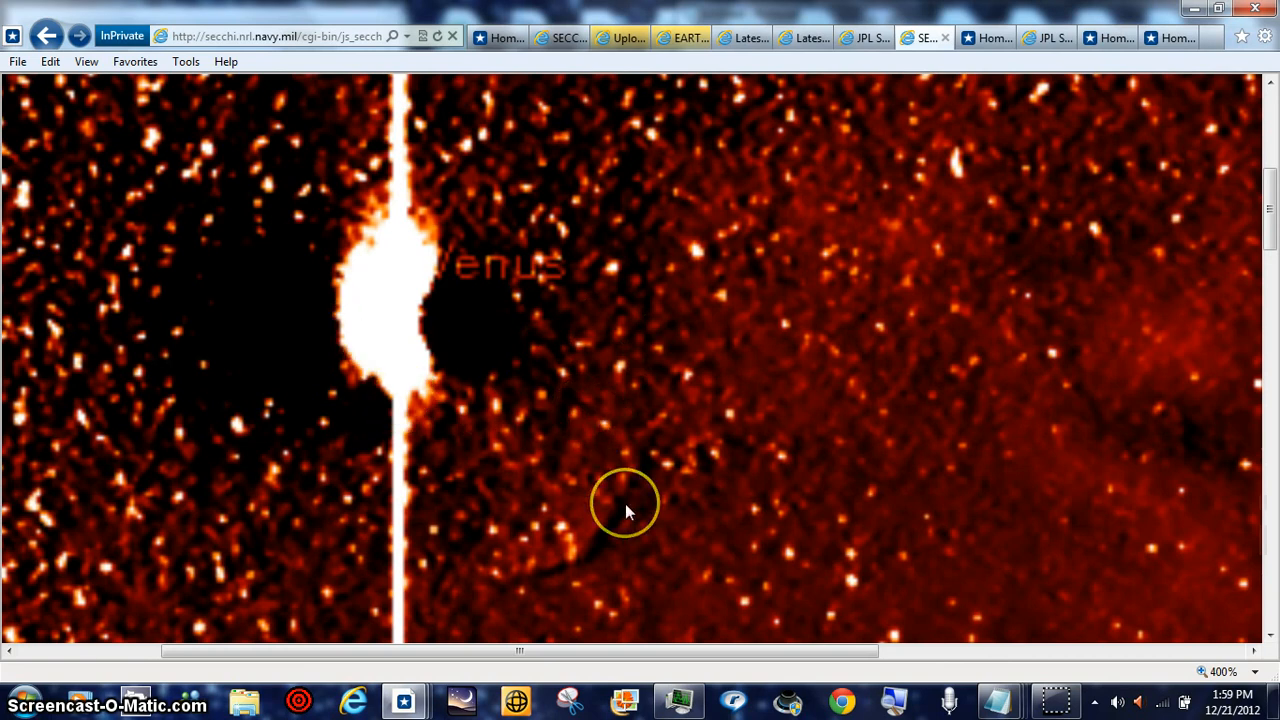
mouse_move(550, 363)
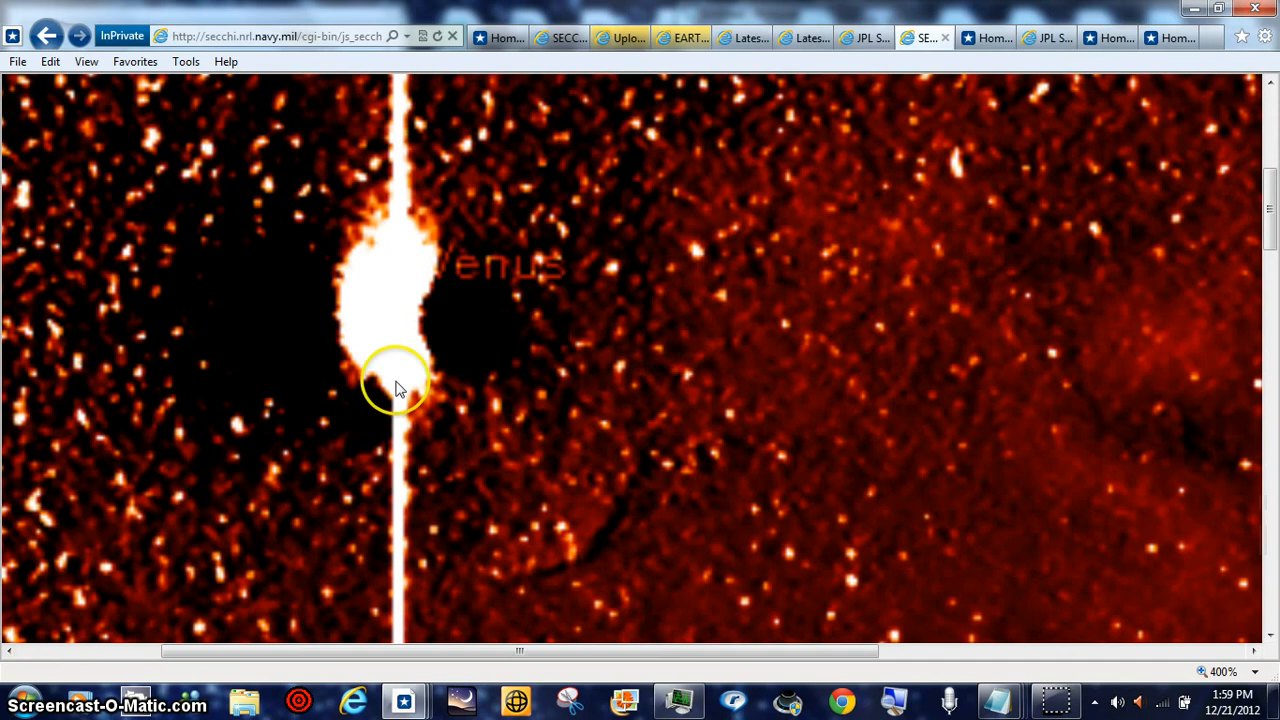
mouse_move(360, 310)
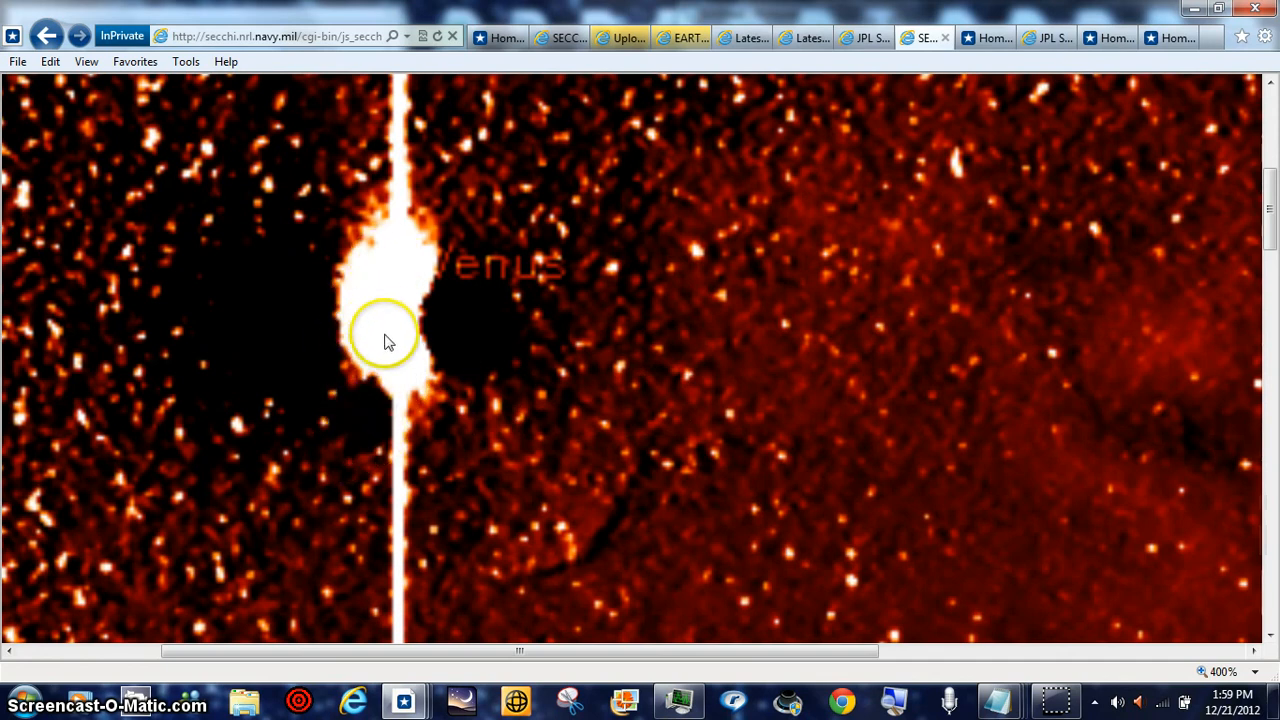
mouse_move(415, 445)
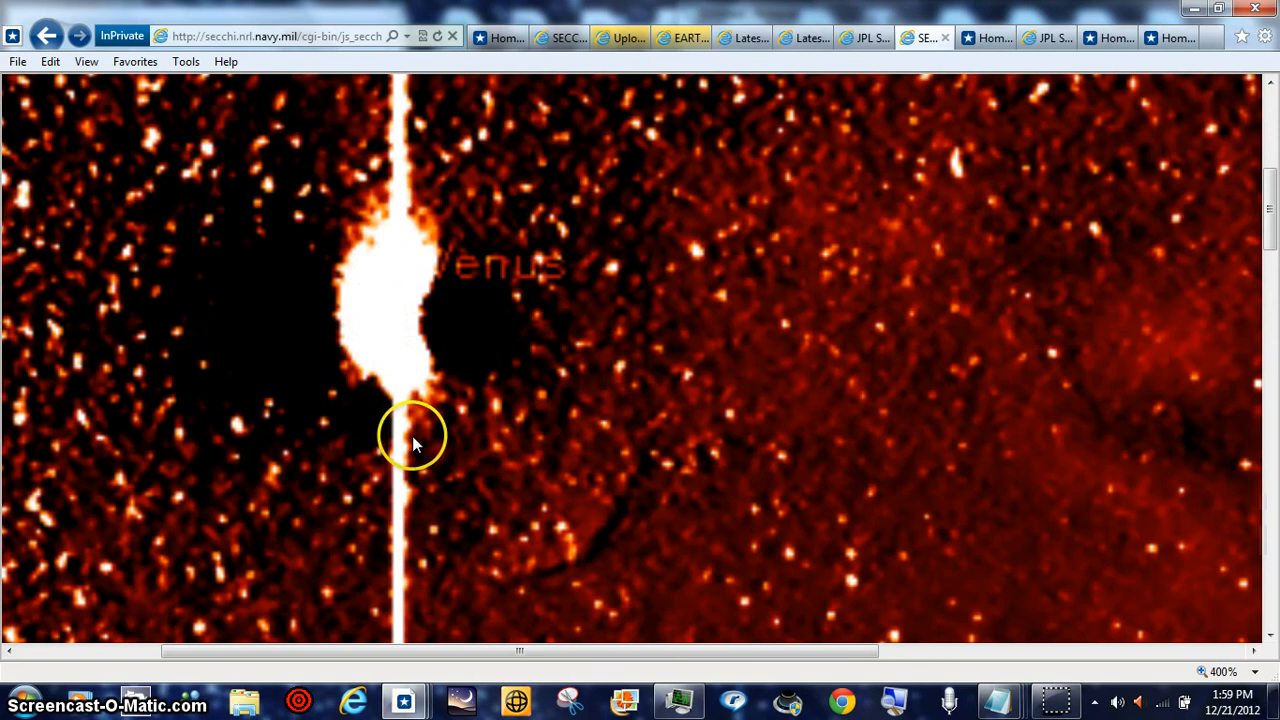
mouse_move(1172, 398)
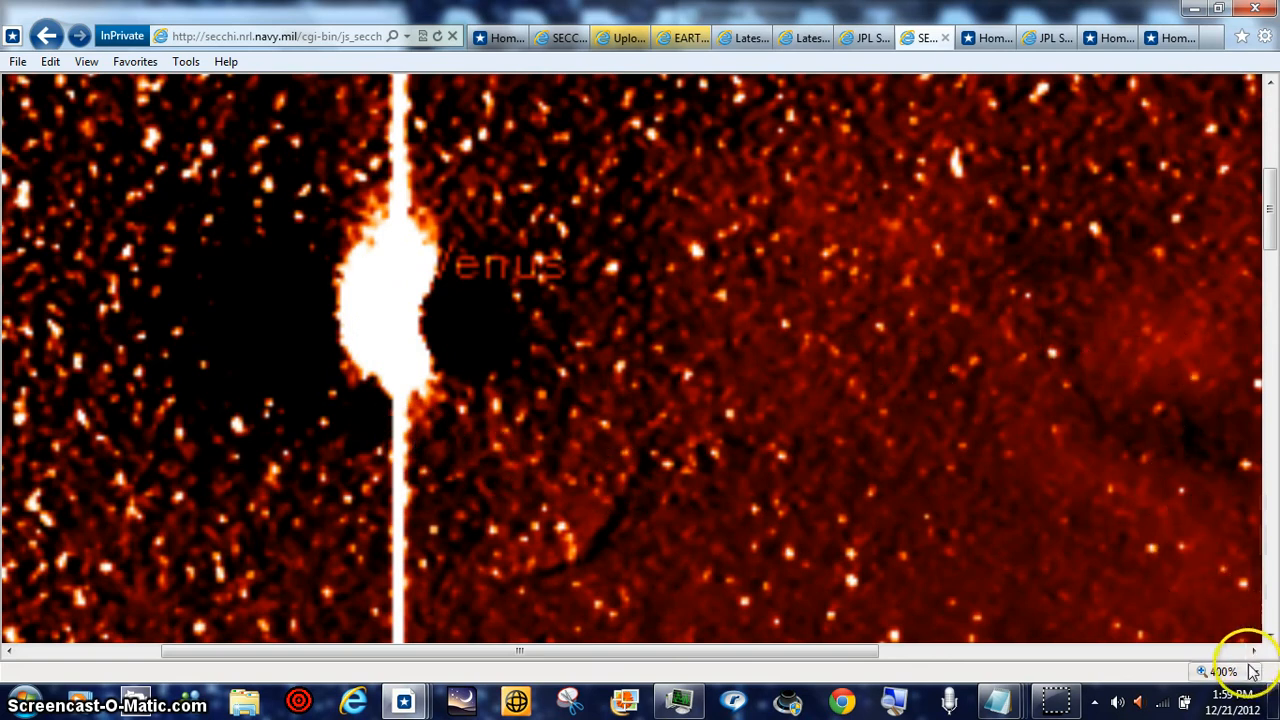
Set the page zoom to 100% to show the whole 03:29:01 frame
left_click(1224, 671)
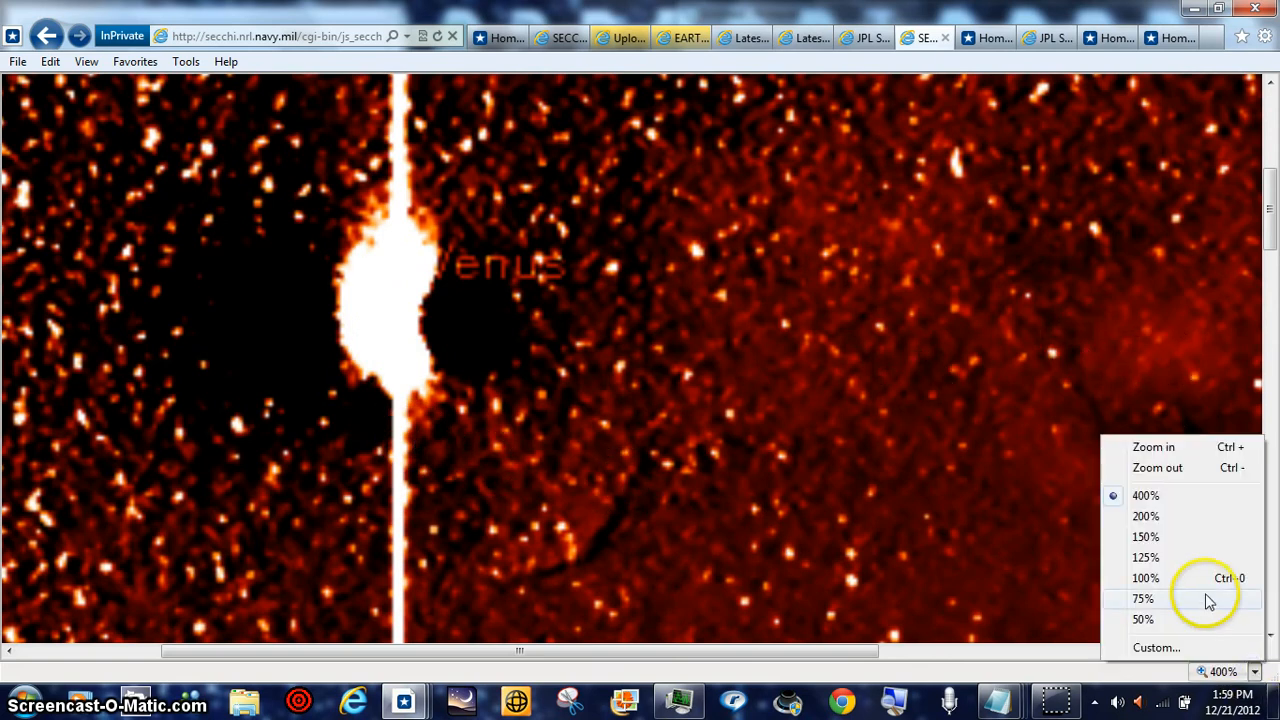
left_click(1145, 578)
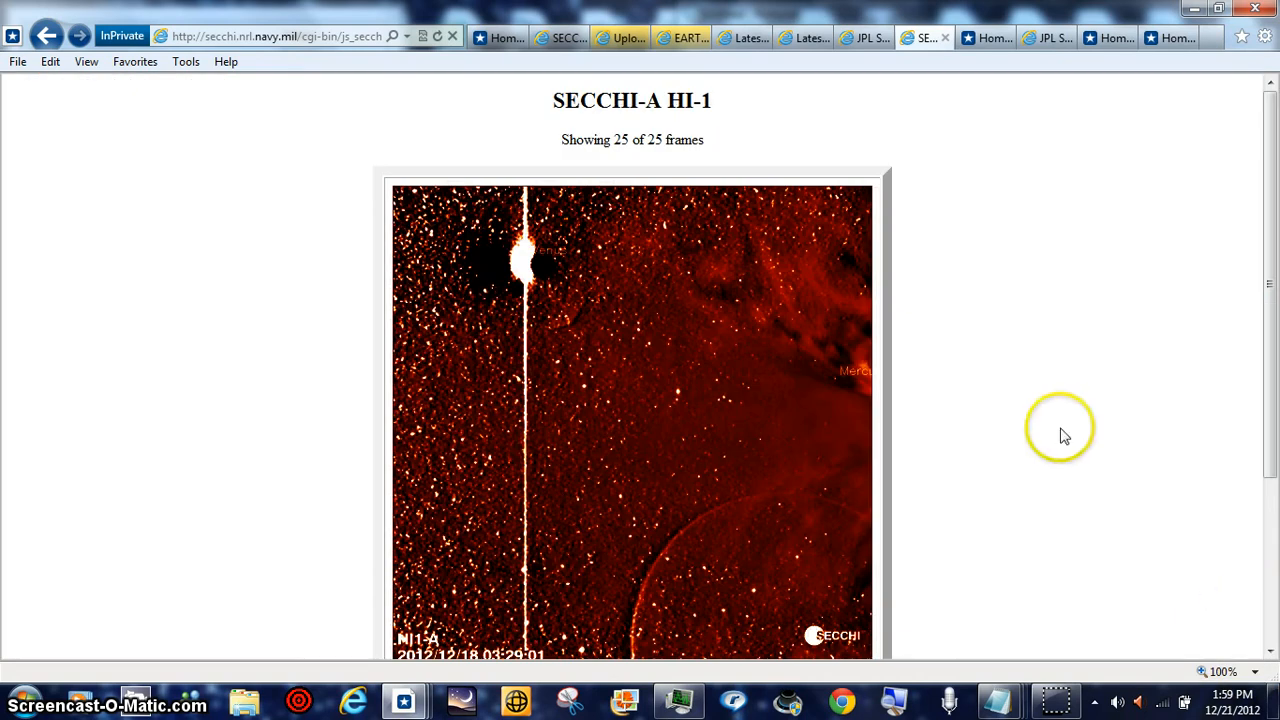
mouse_move(555, 280)
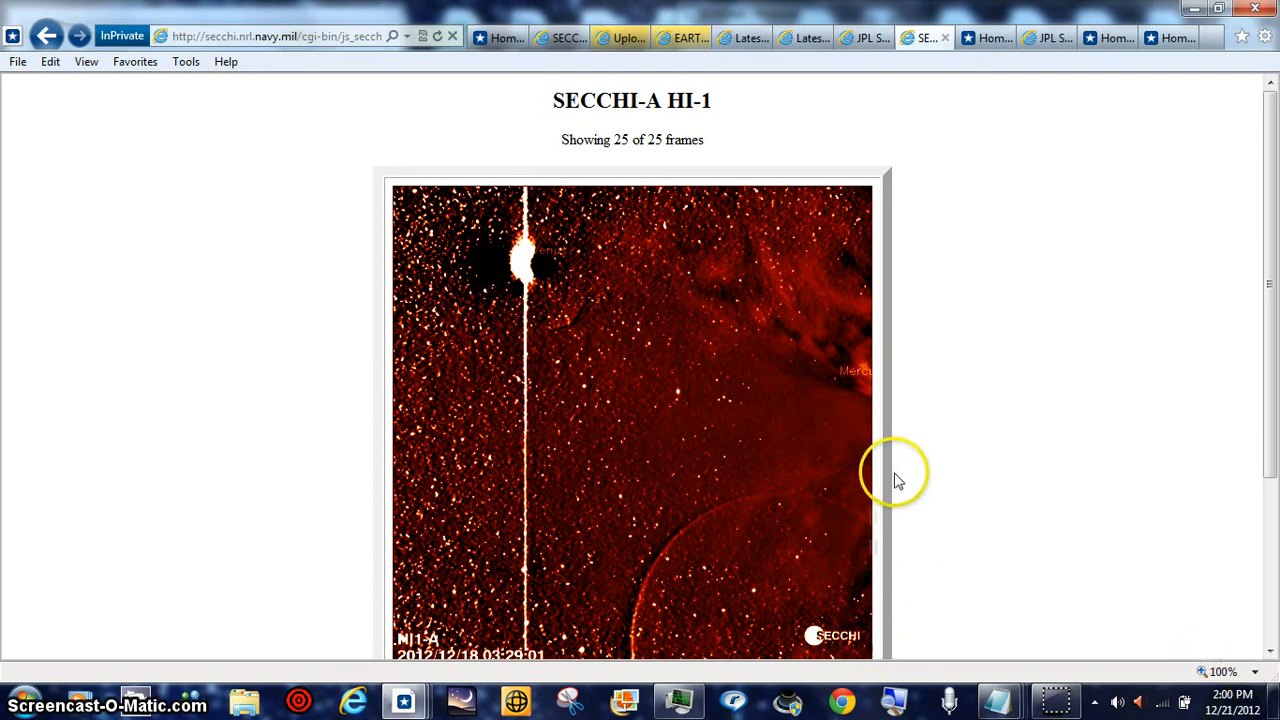
mouse_move(790, 555)
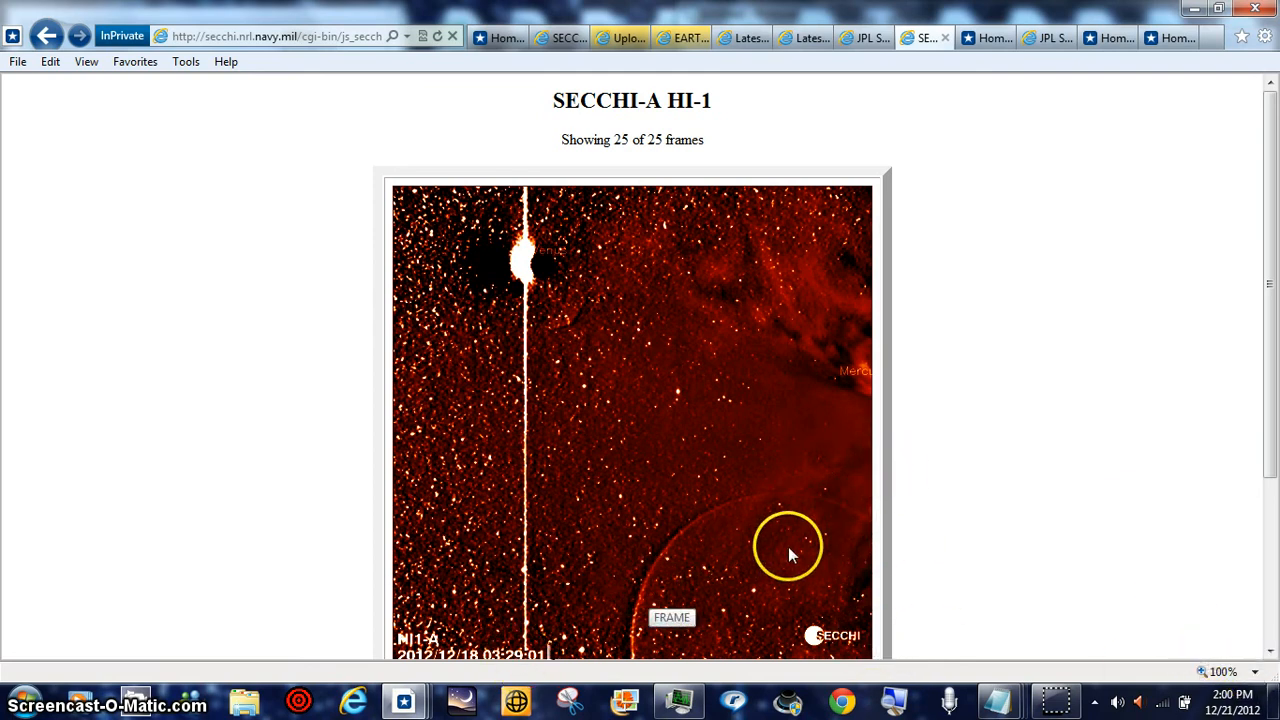
mouse_move(650, 390)
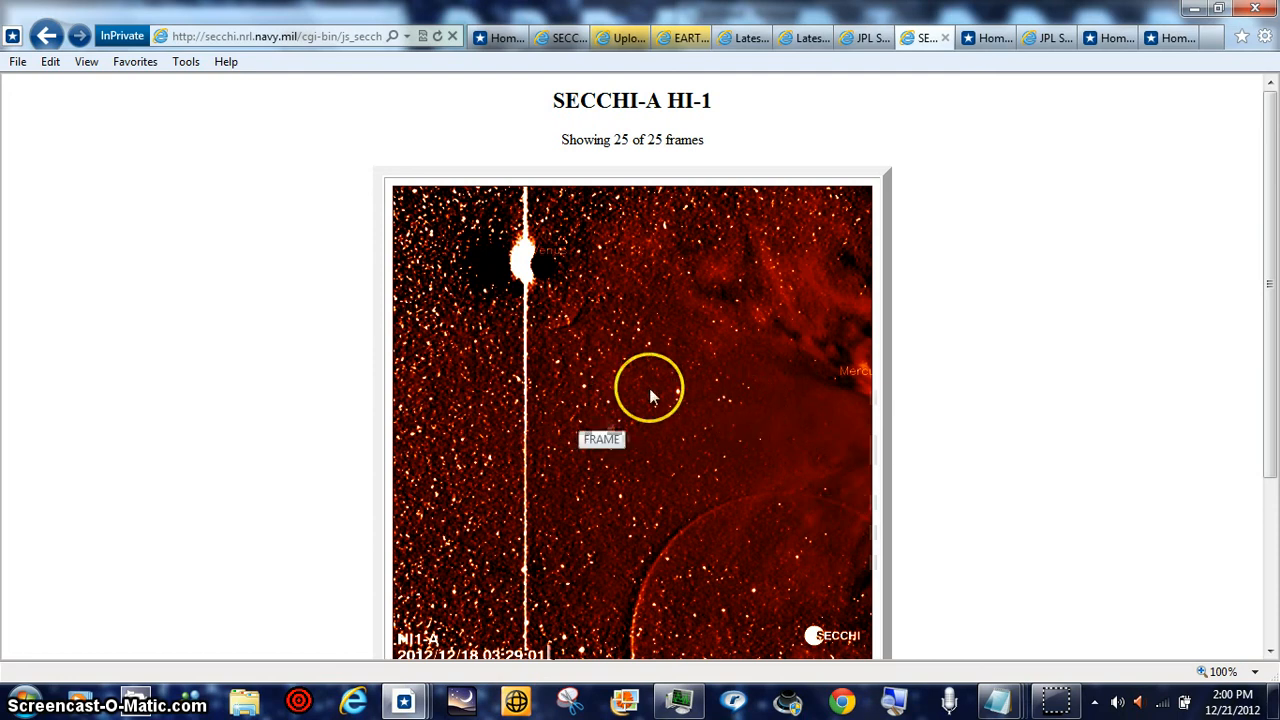
mouse_move(1255, 670)
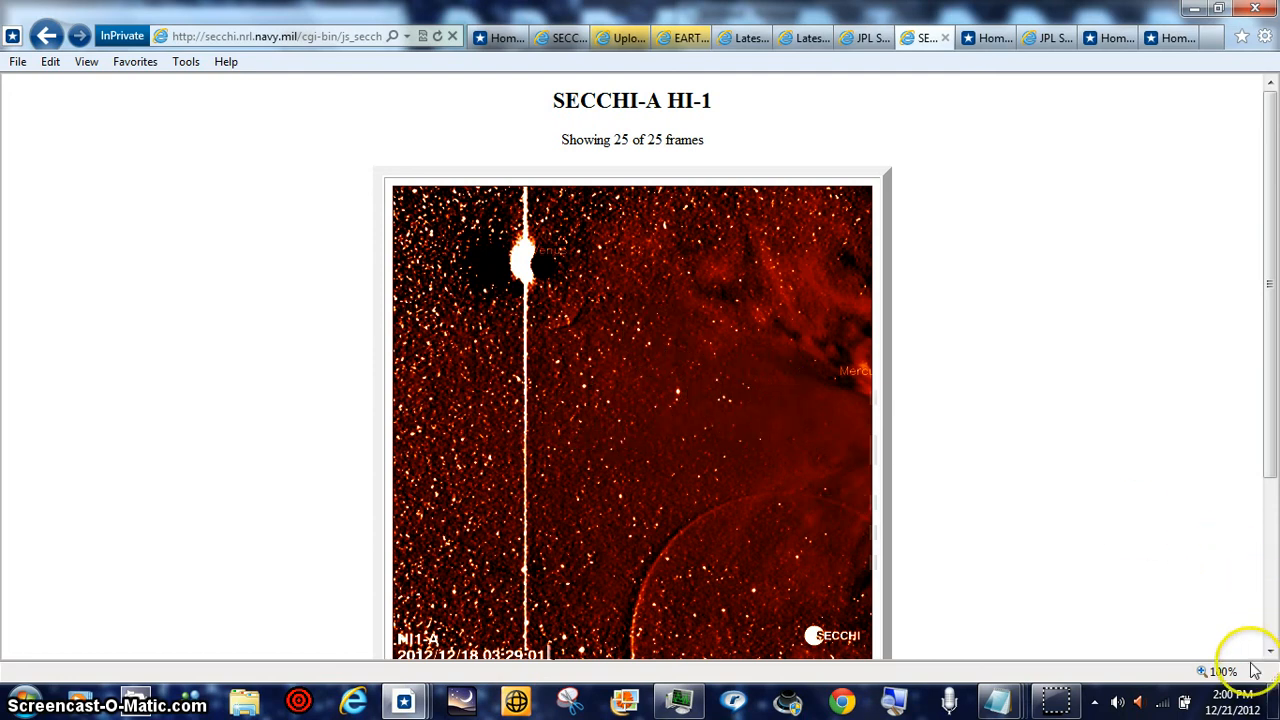
mouse_move(1220, 671)
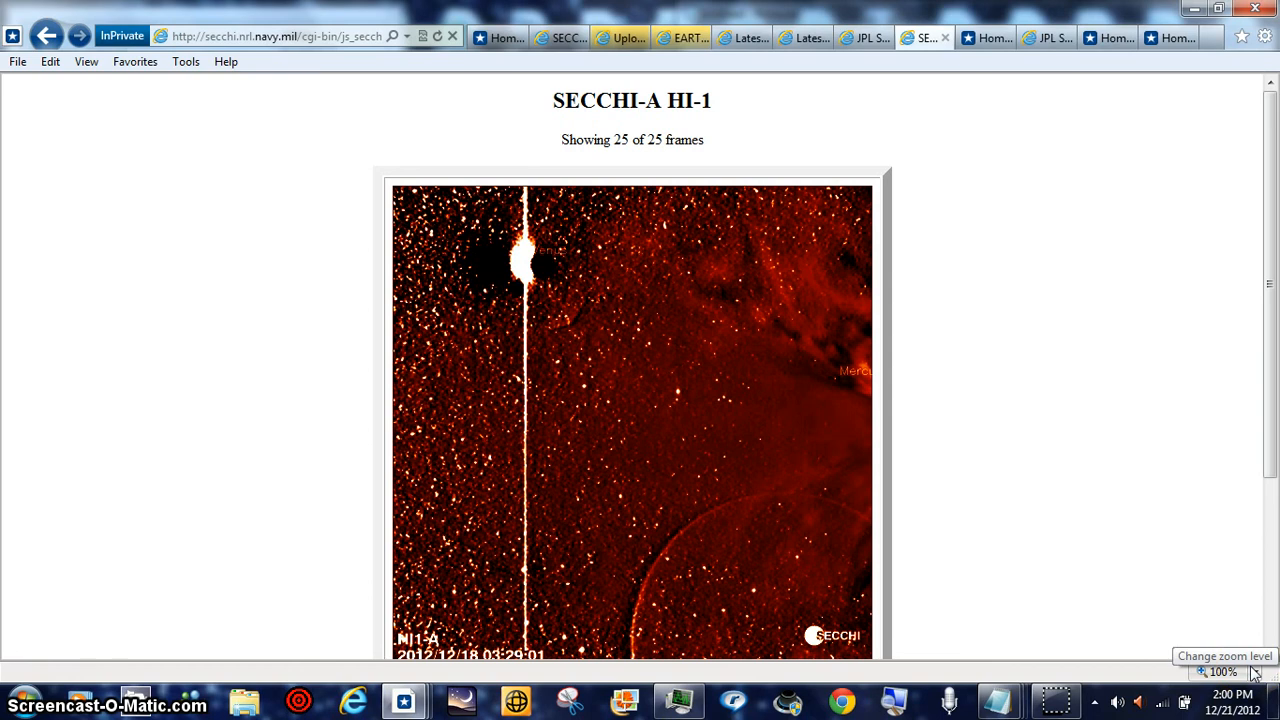
Zoom the 03:29:01 HI-1 frame back to 400% to close in on Venus
left_click(1245, 671)
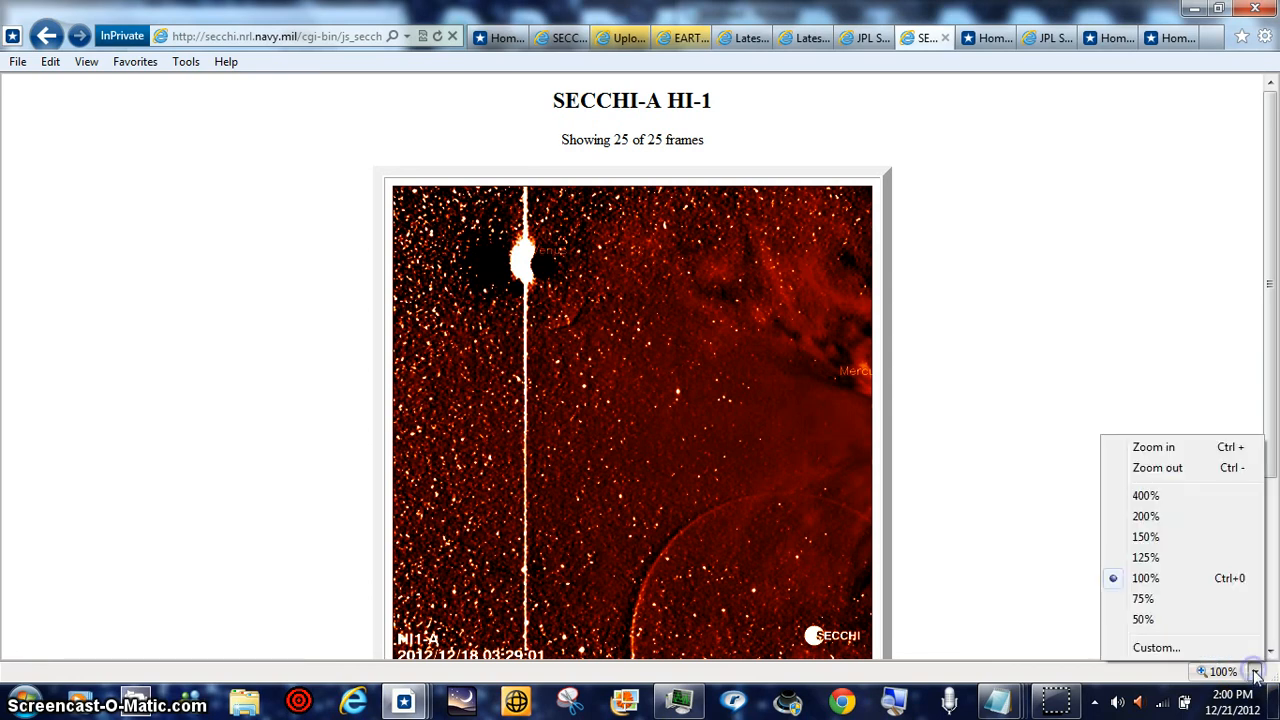
left_click(1145, 495)
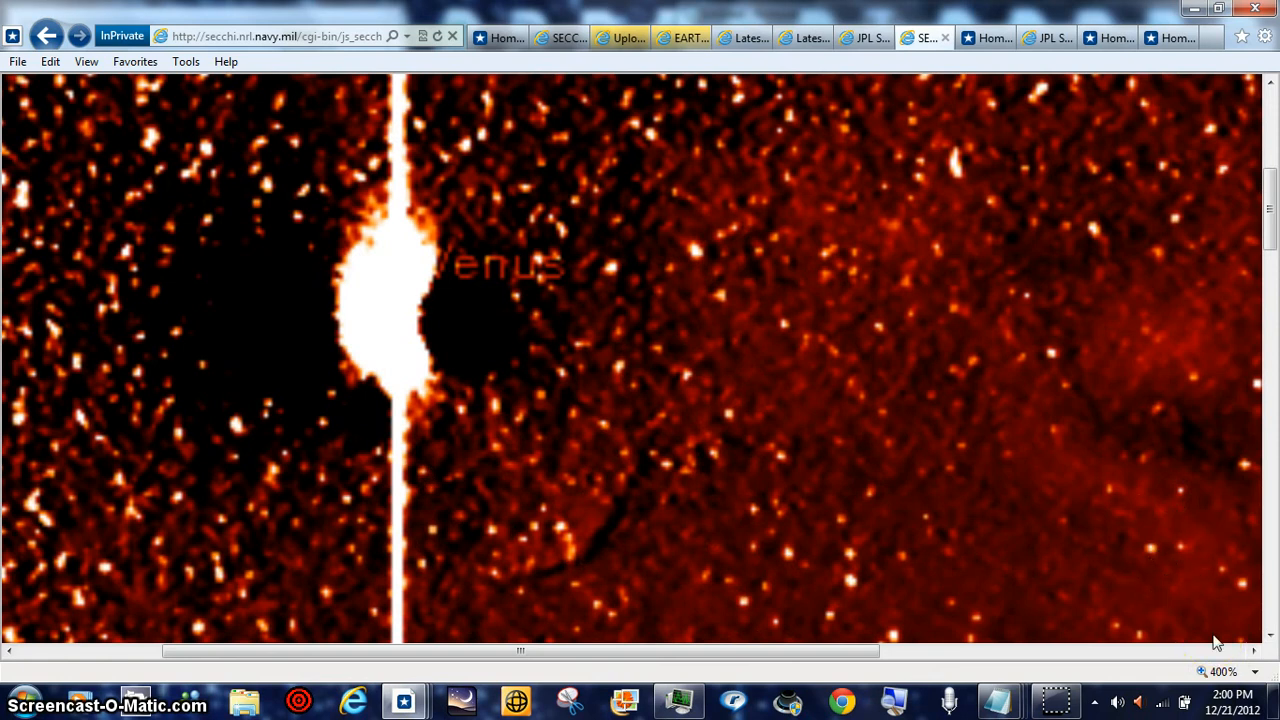
mouse_move(1245, 680)
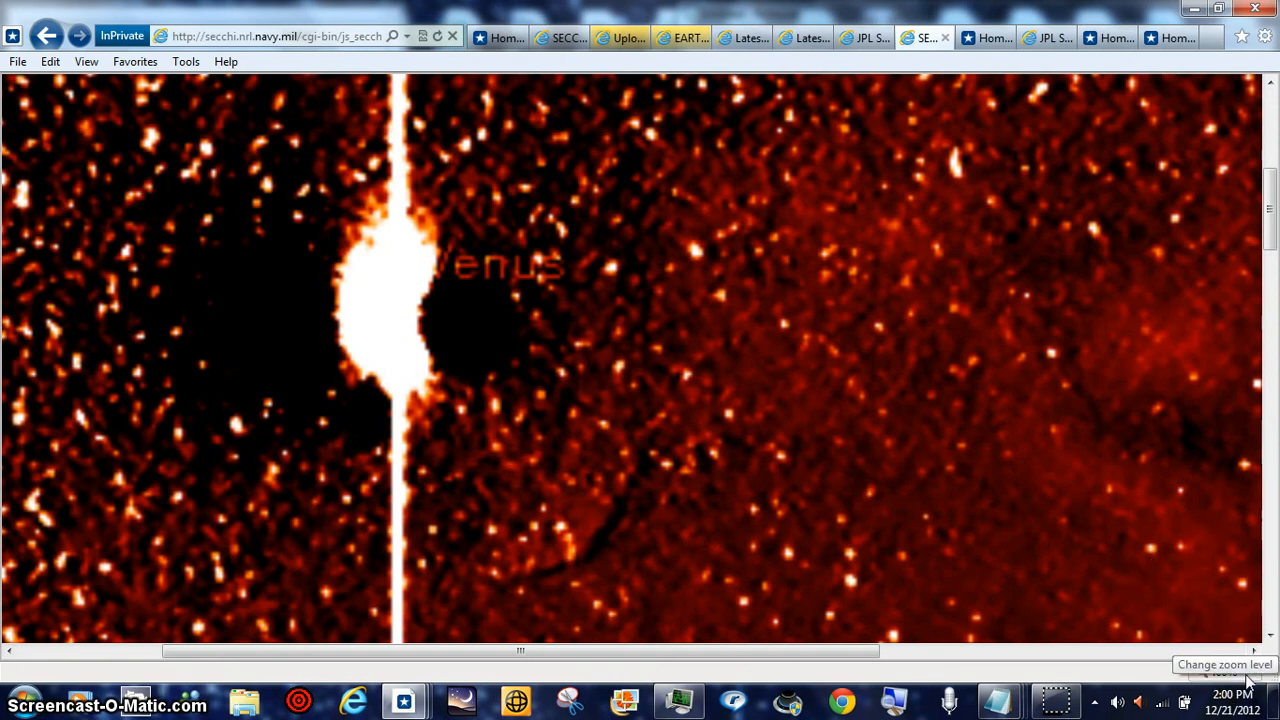